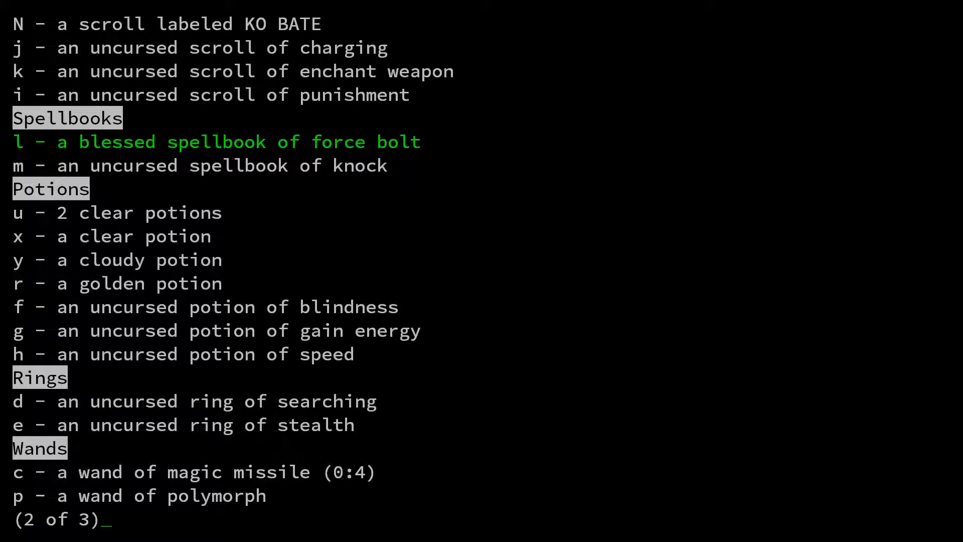
# Finish paging through the inventory and cancel the wield-weapon prompt
pyautogui.press('space')
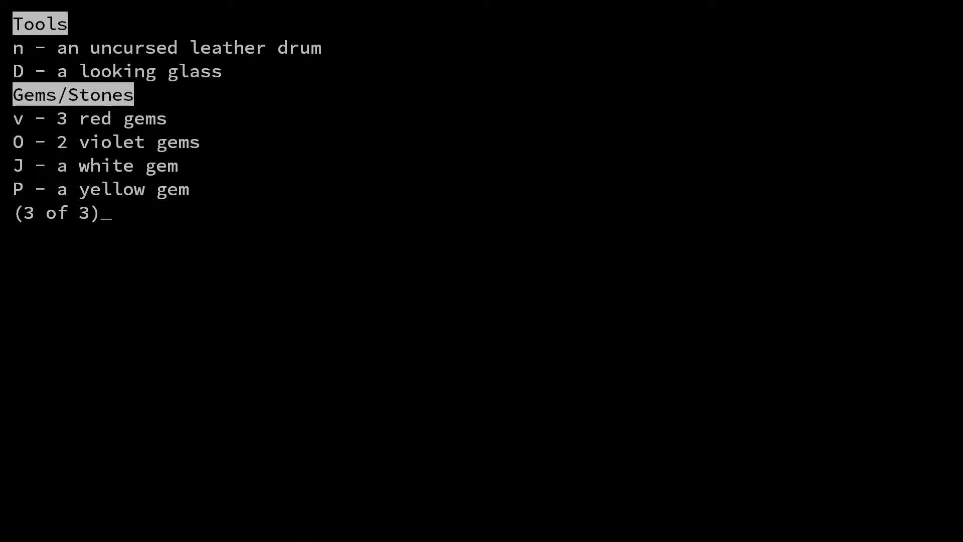
pyautogui.press('w')
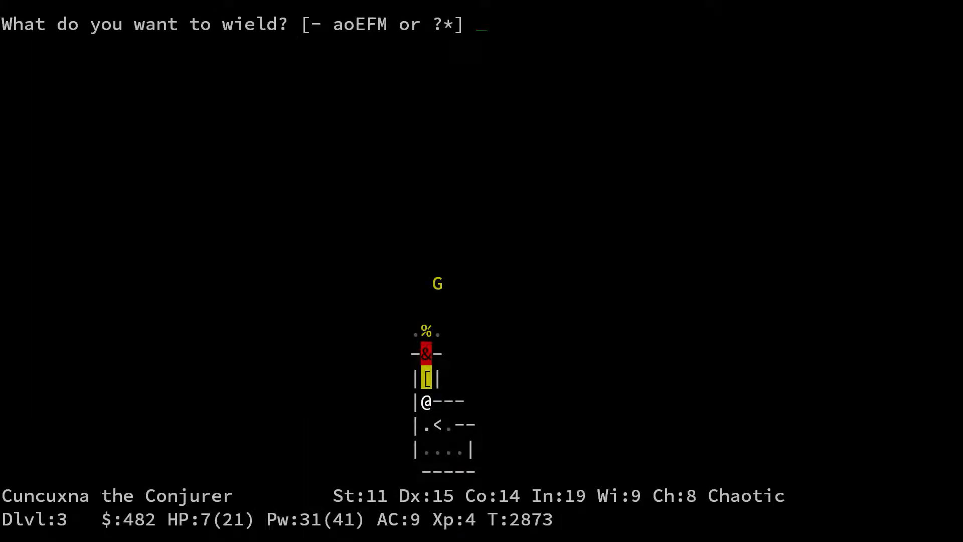
pyautogui.press('Escape')
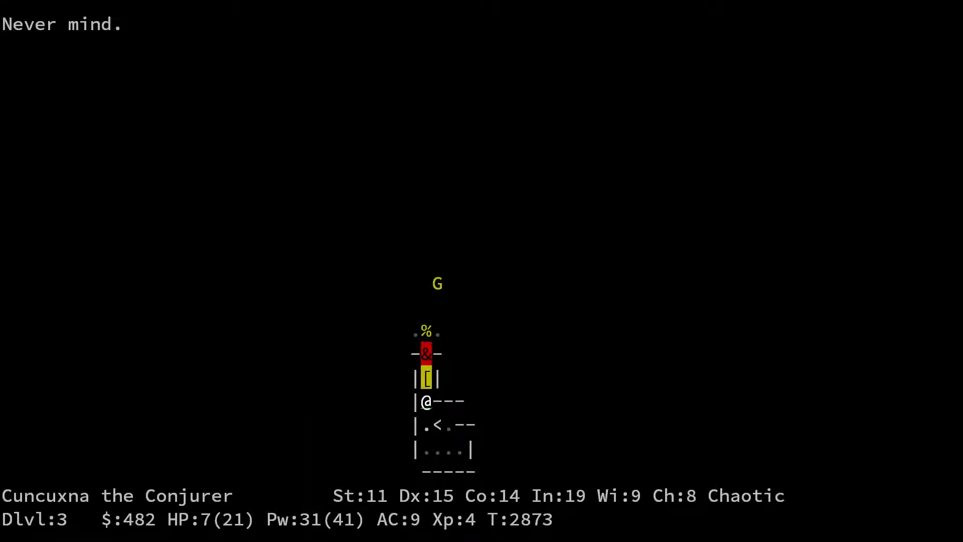
# Step north into the doorway and view the bow, hexagonal wand and 9 arrows there
pyautogui.press('up')
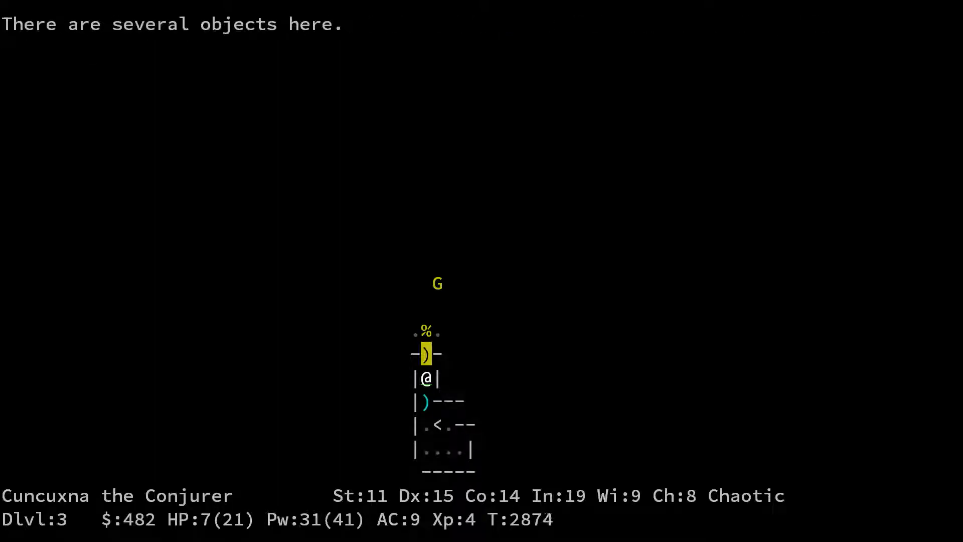
pyautogui.press(',')
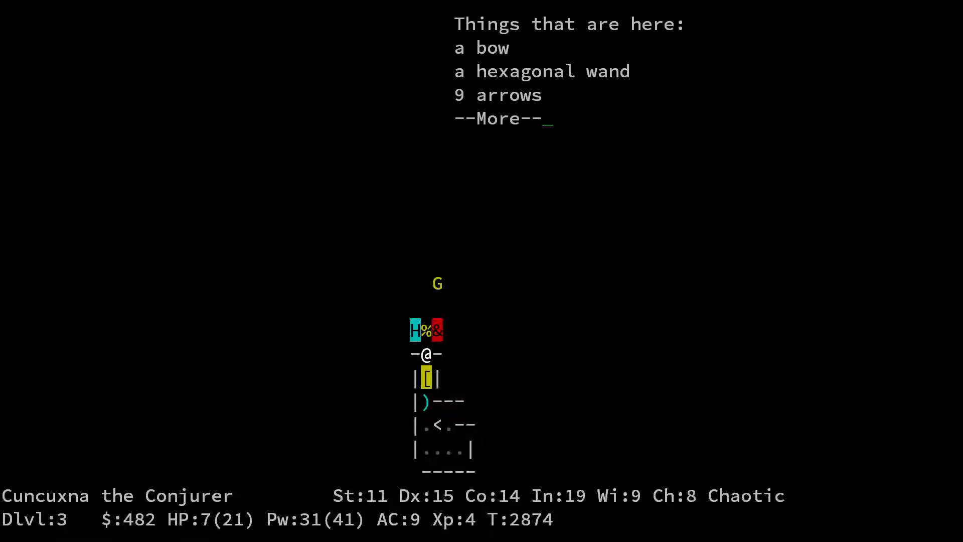
pyautogui.press('space')
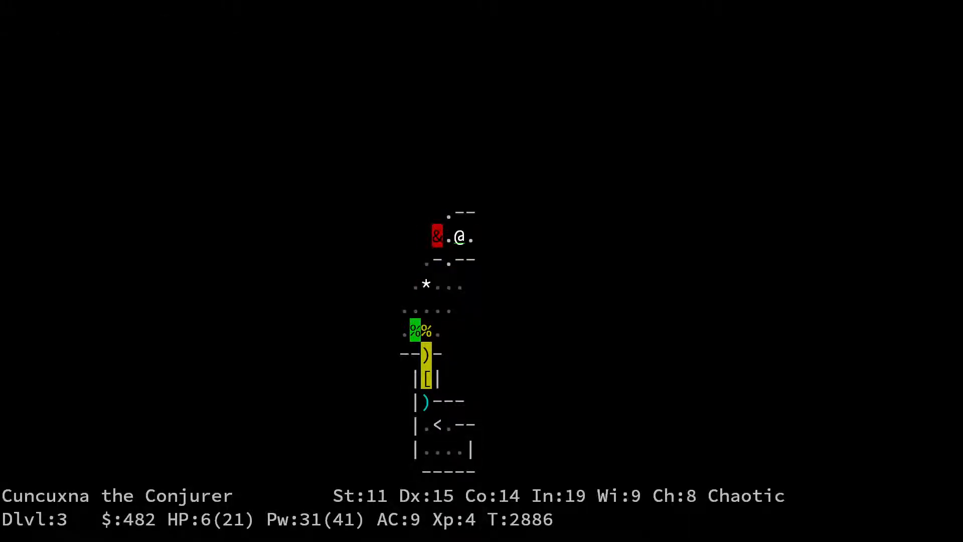
# Explore east and north through the Dlvl 3 caves, killing a grid bug and disarming a trap
pyautogui.press('l')
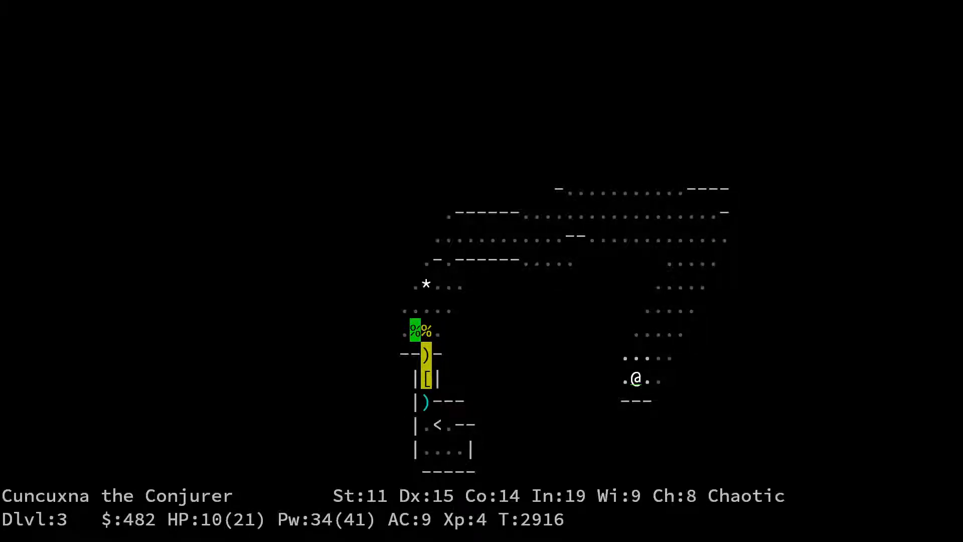
pyautogui.press('up')
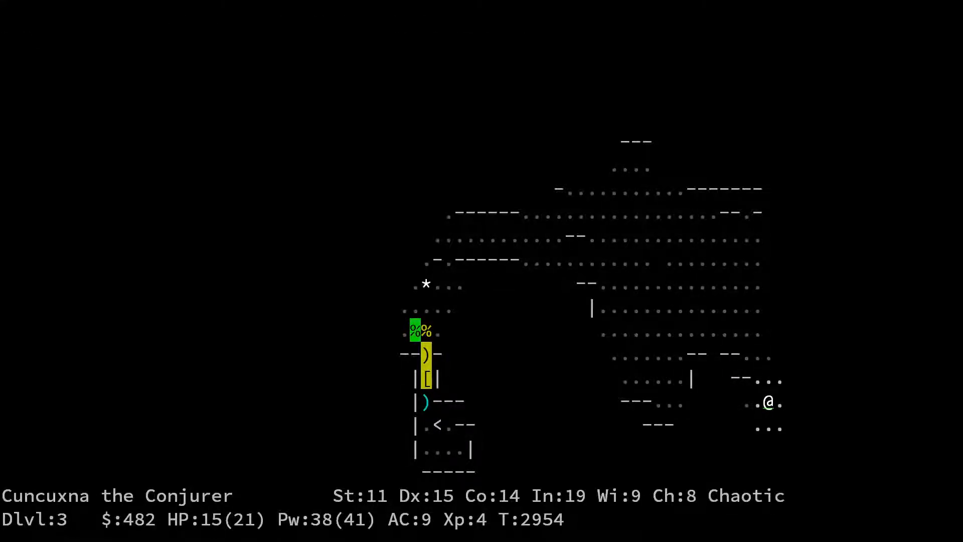
pyautogui.press('up')
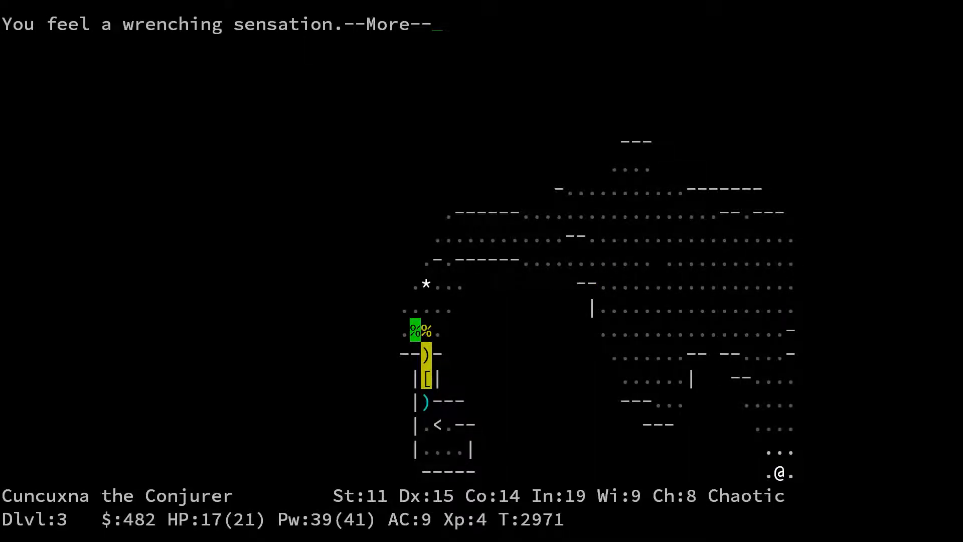
pyautogui.press('space')
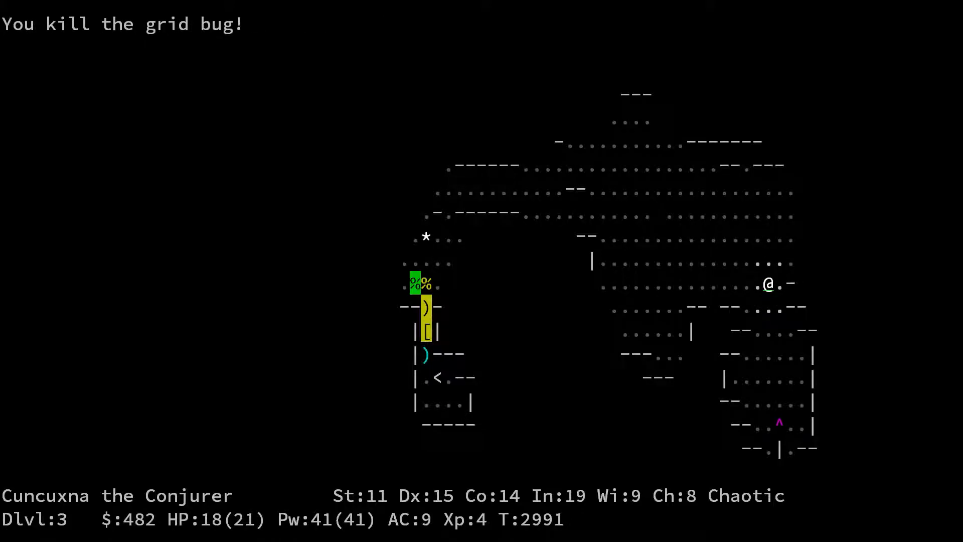
pyautogui.press('up')
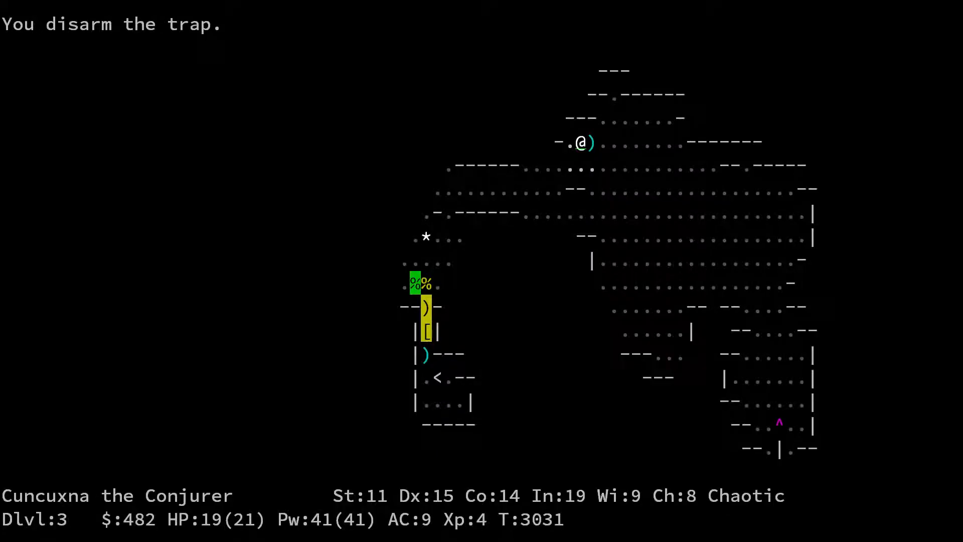
# Walk back through the passages to the acid blob corpse
pyautogui.press('down')
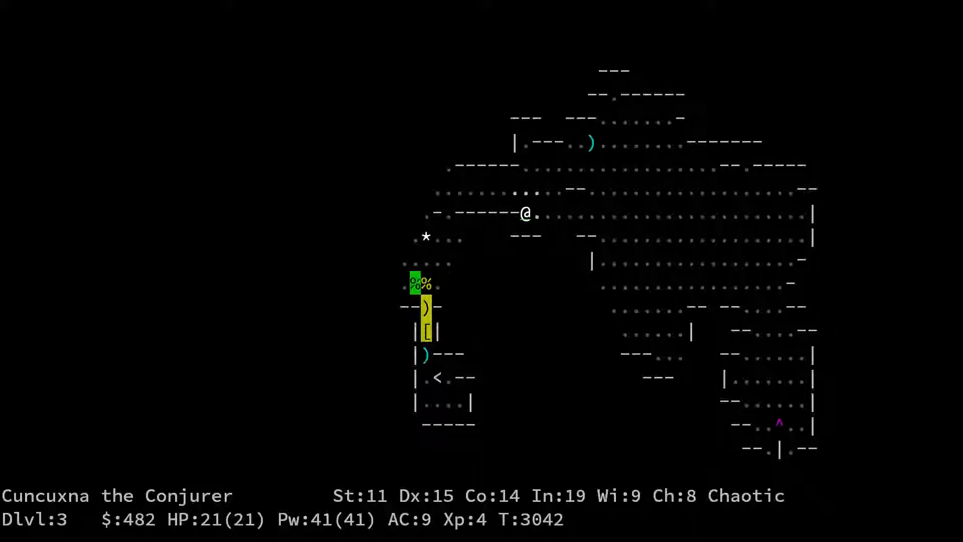
pyautogui.press('l')
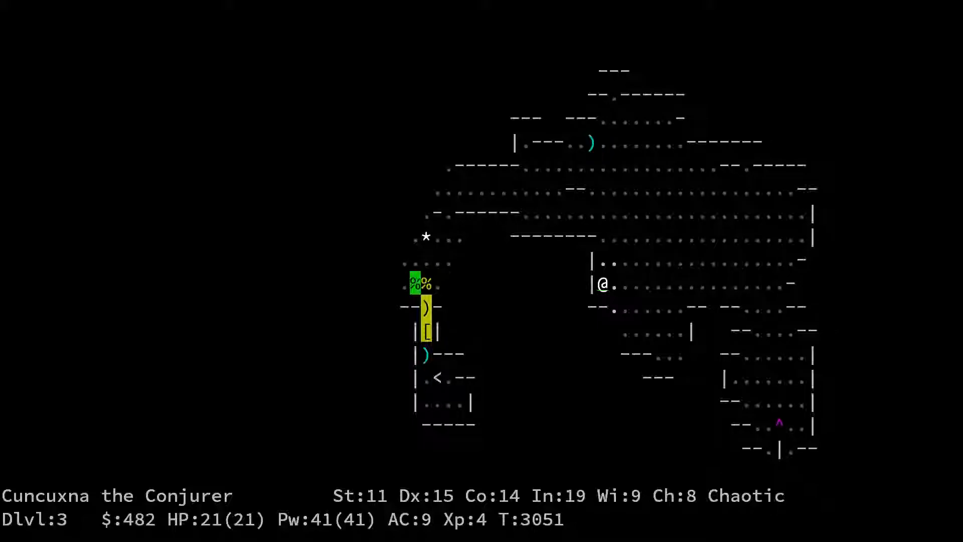
pyautogui.press('down')
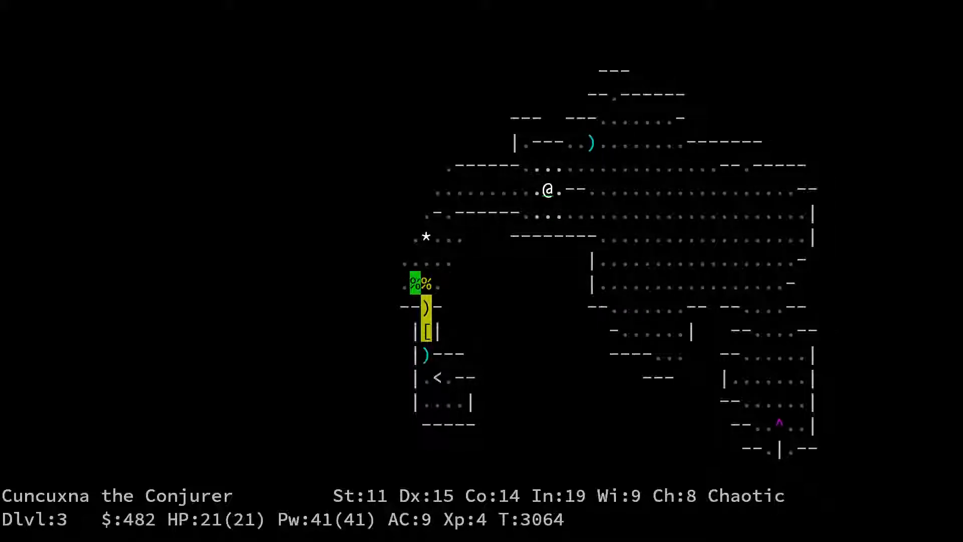
# Eat the acid blob corpse, taking stomach acid damage, then head west
pyautogui.press('h')
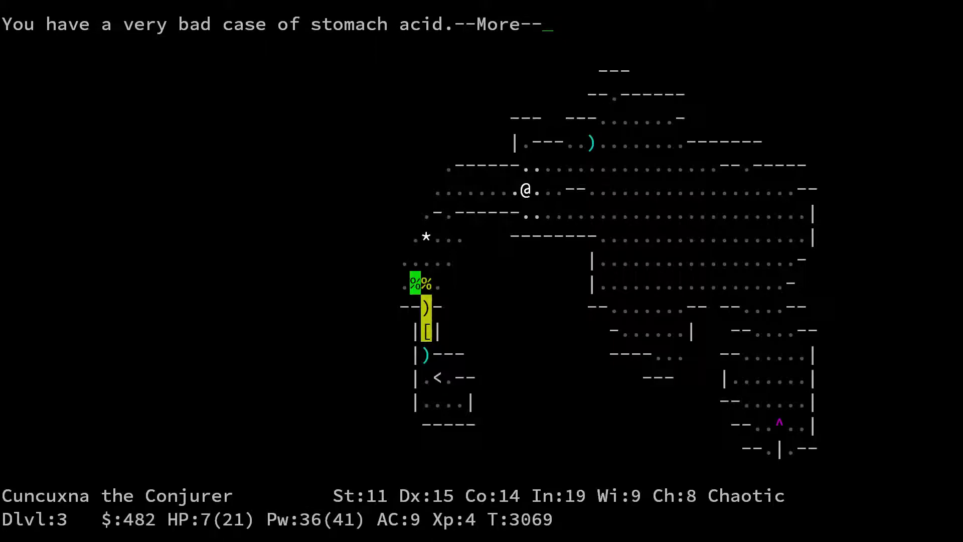
pyautogui.press('space')
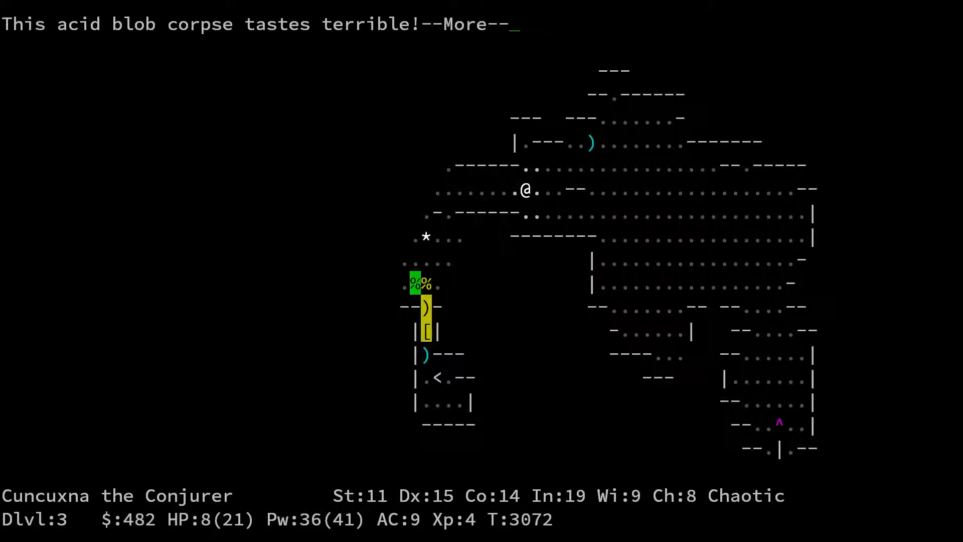
pyautogui.press('space')
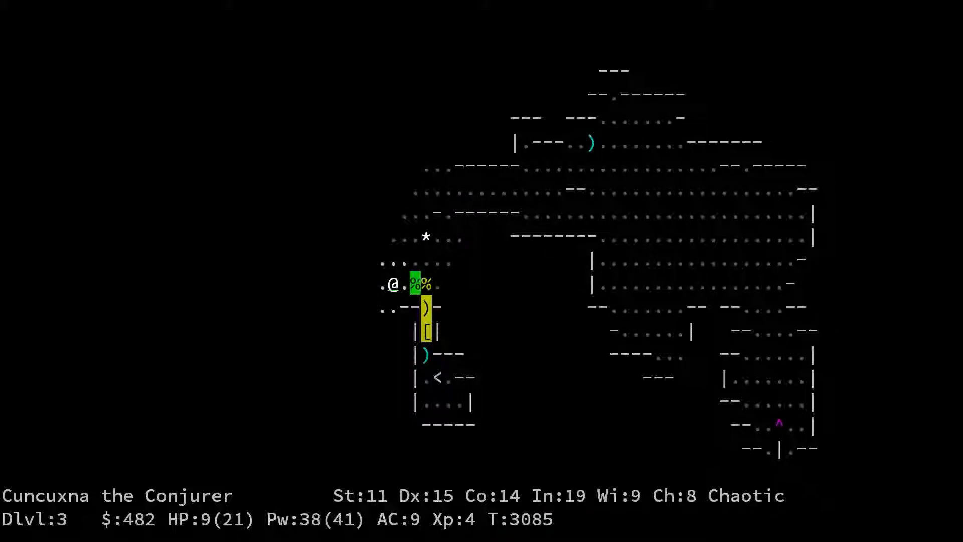
pyautogui.press('Down')
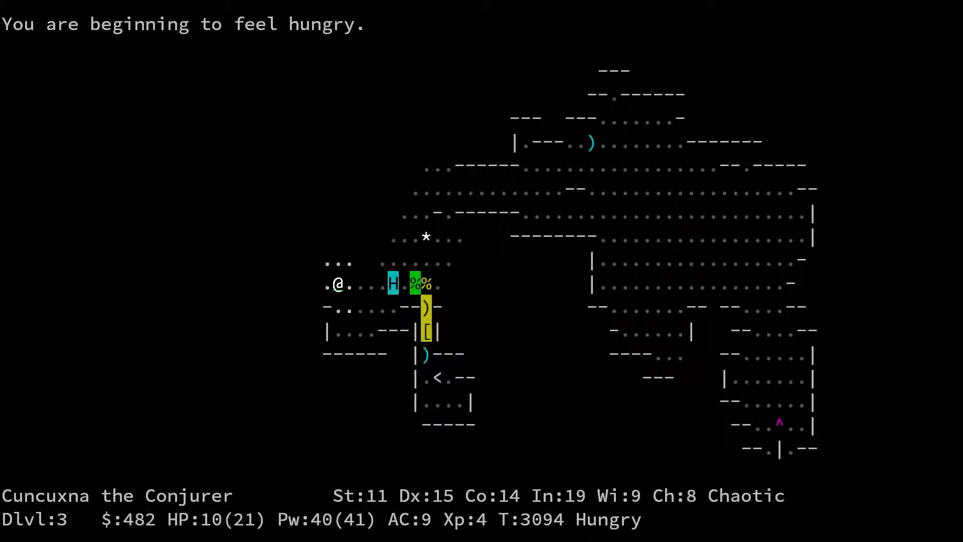
# Map the western caves, including a side chamber, and reach the > staircase with both pets
pyautogui.press('i')
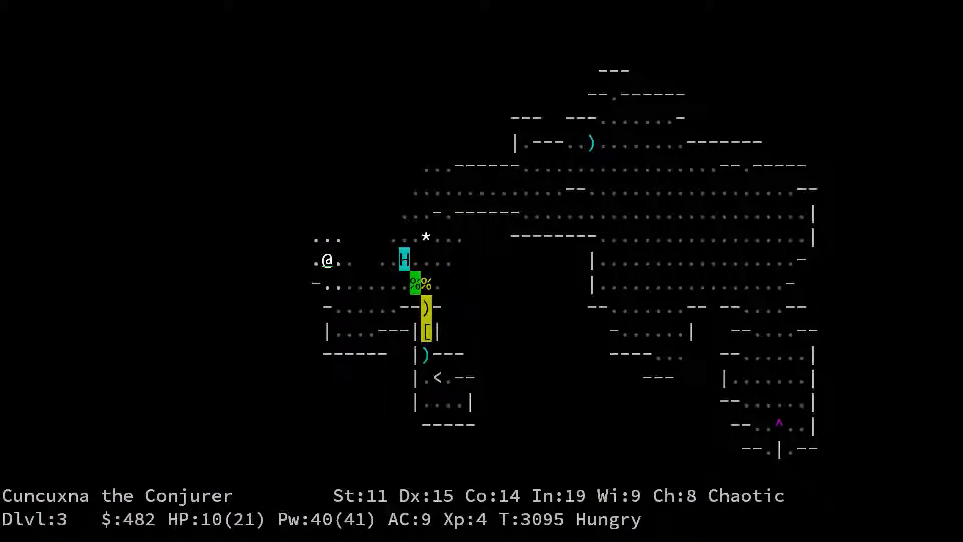
pyautogui.press('e')
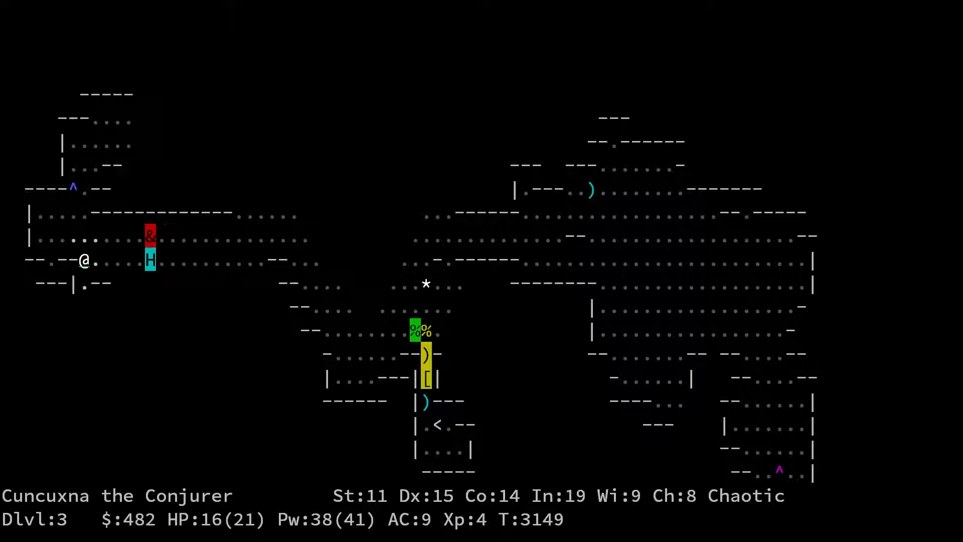
pyautogui.press('down')
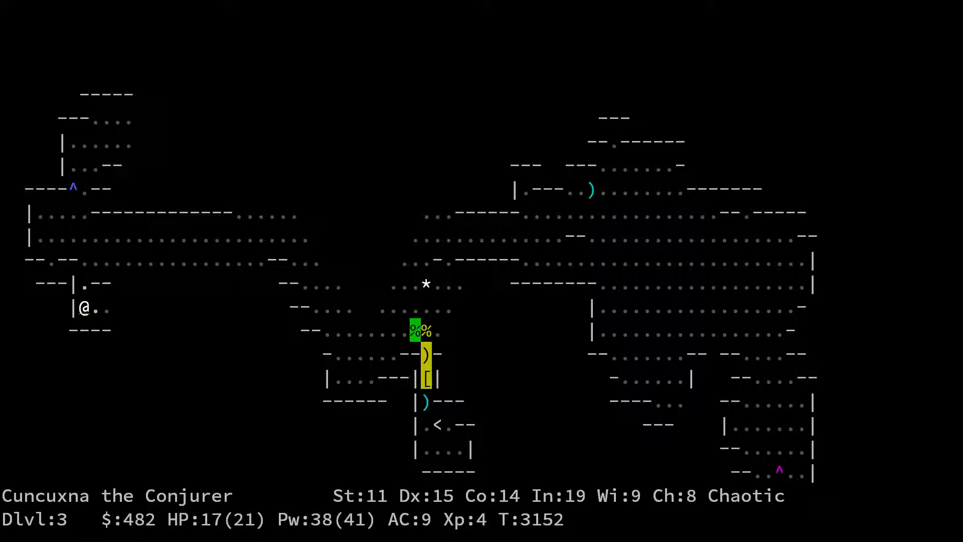
pyautogui.press('down')
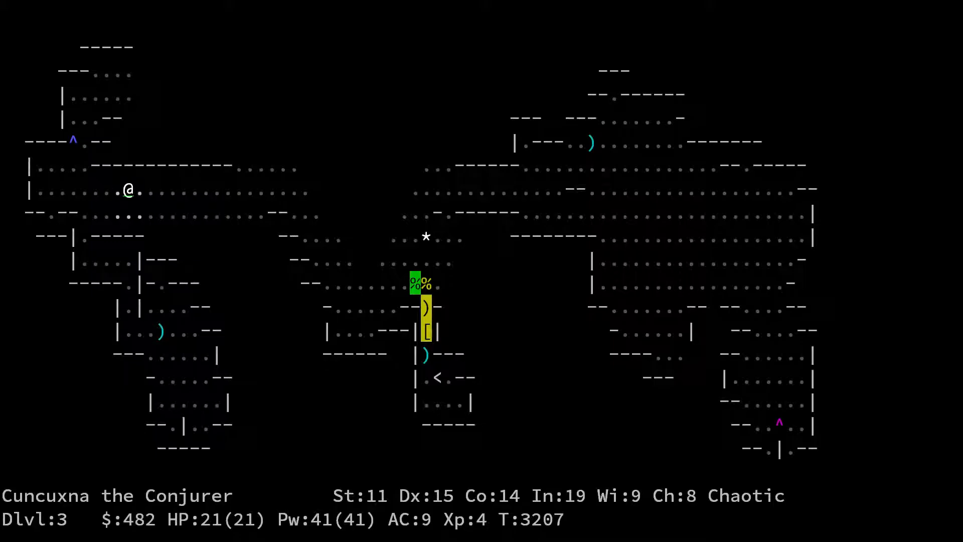
pyautogui.press('l')
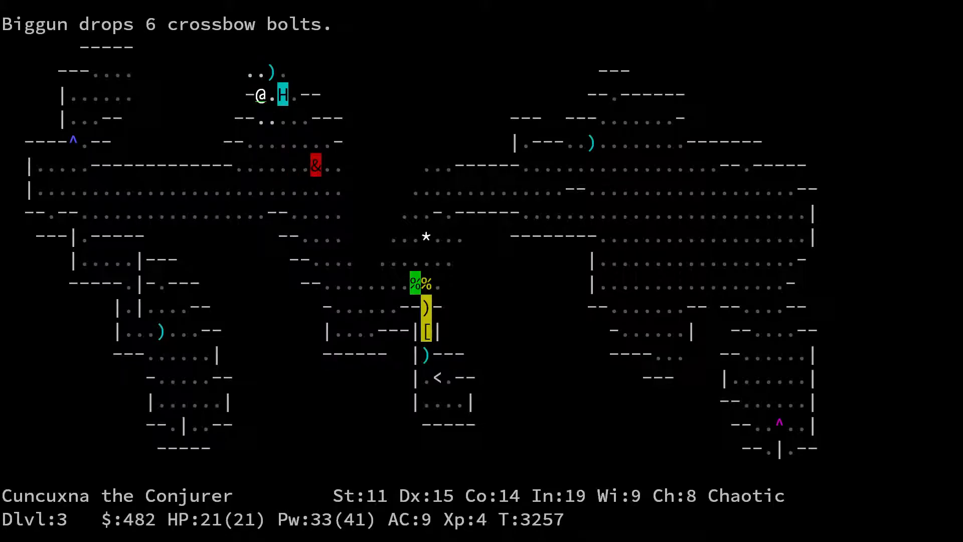
pyautogui.press('>')
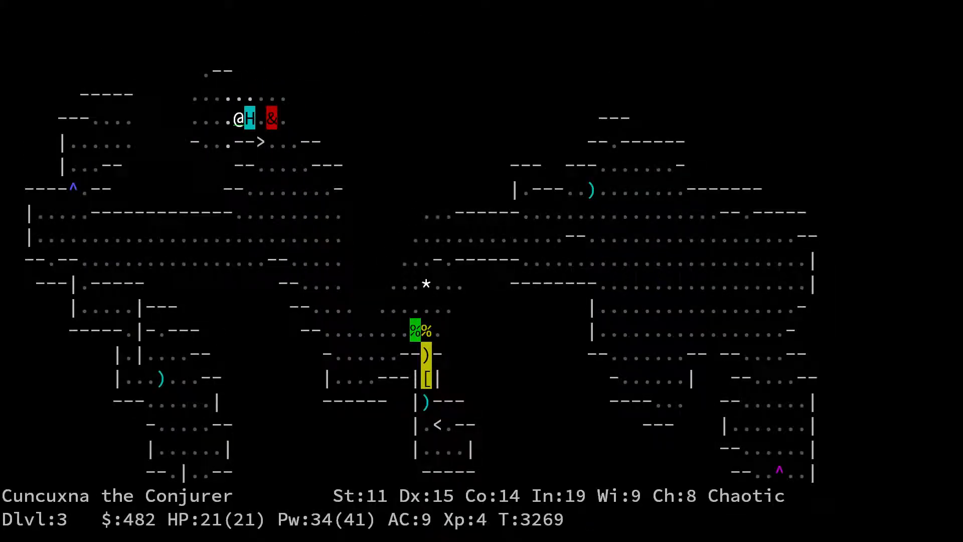
# Take the down stairs from Dlvl 3 to Dlvl 4 with both pets, dismissing descent messages
pyautogui.press('>')
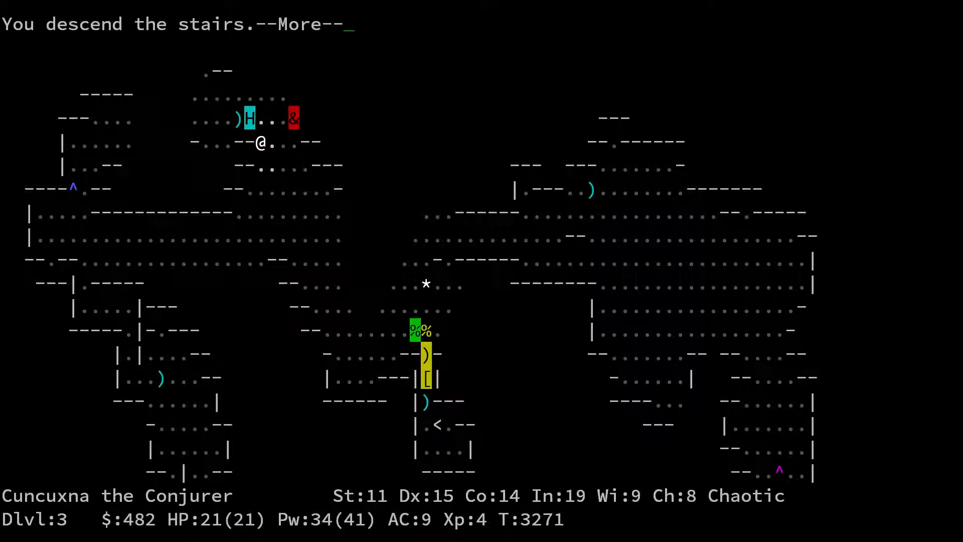
pyautogui.press('space')
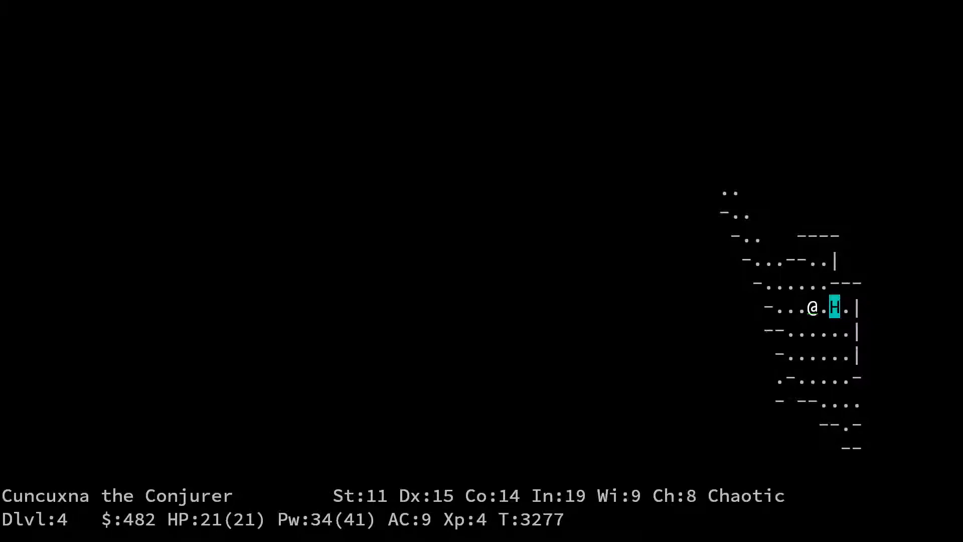
pyautogui.press('>')
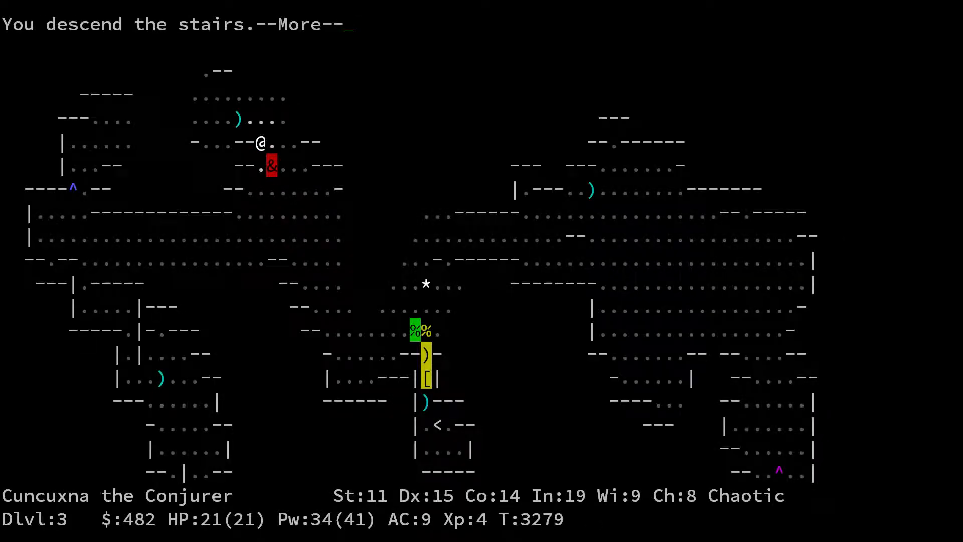
pyautogui.press('space')
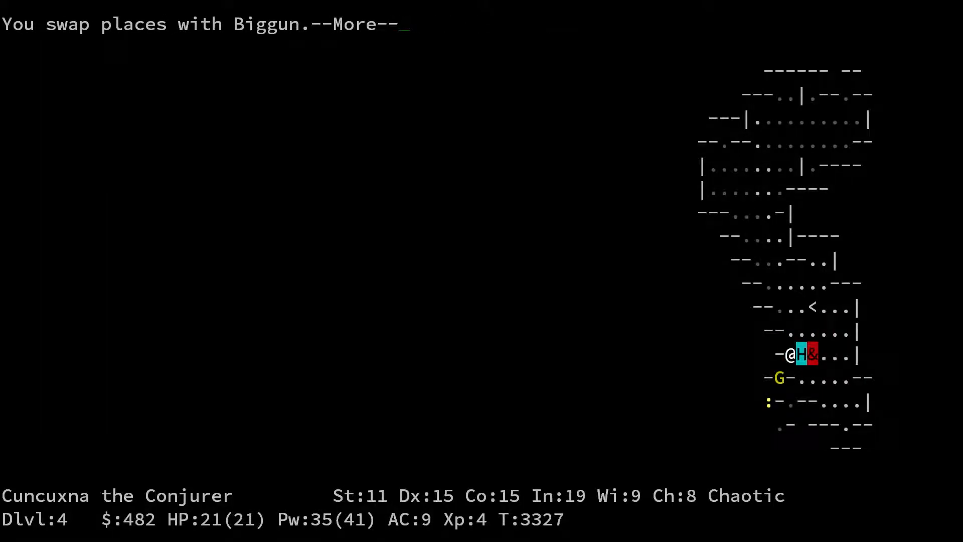
# Pick up the brass wand as item Q while the pets kill the gnome lord
pyautogui.press('space')
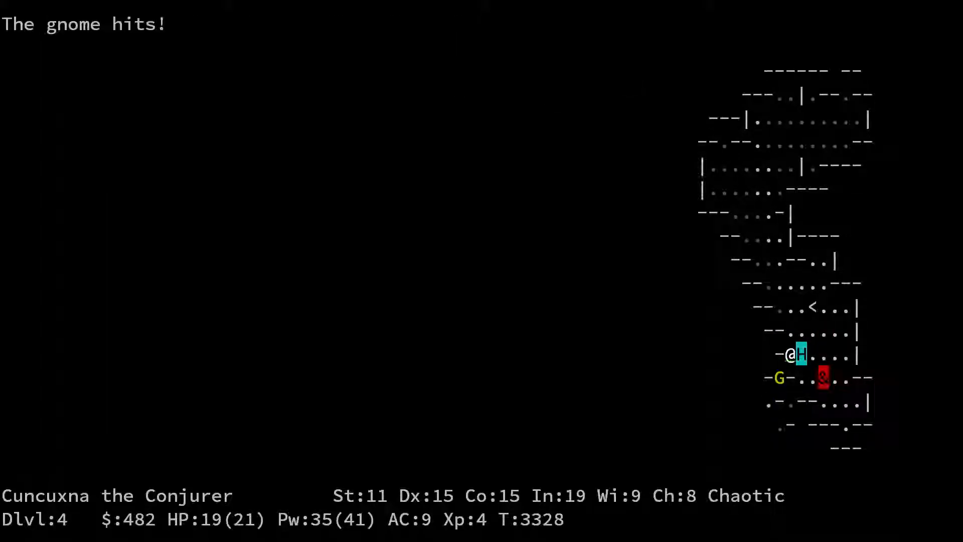
pyautogui.press(',')
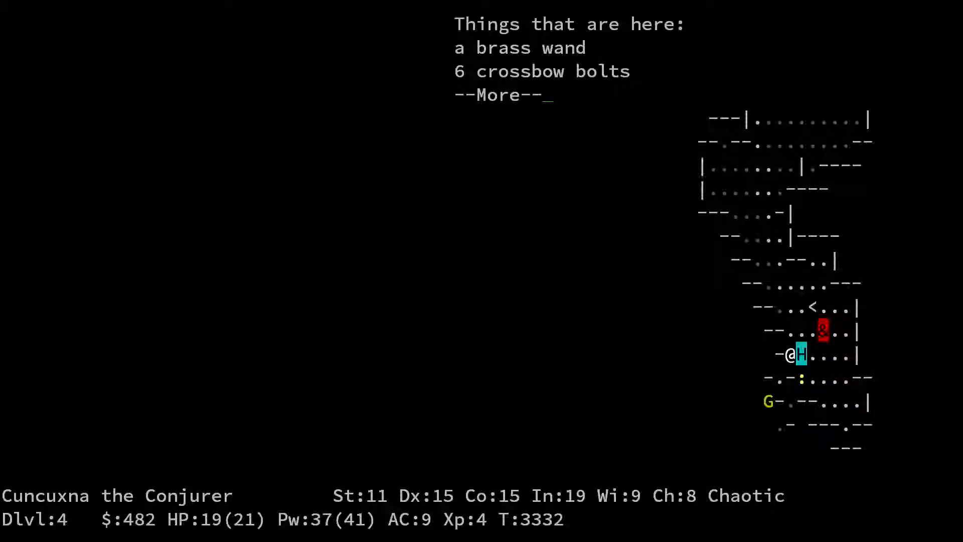
pyautogui.press('space')
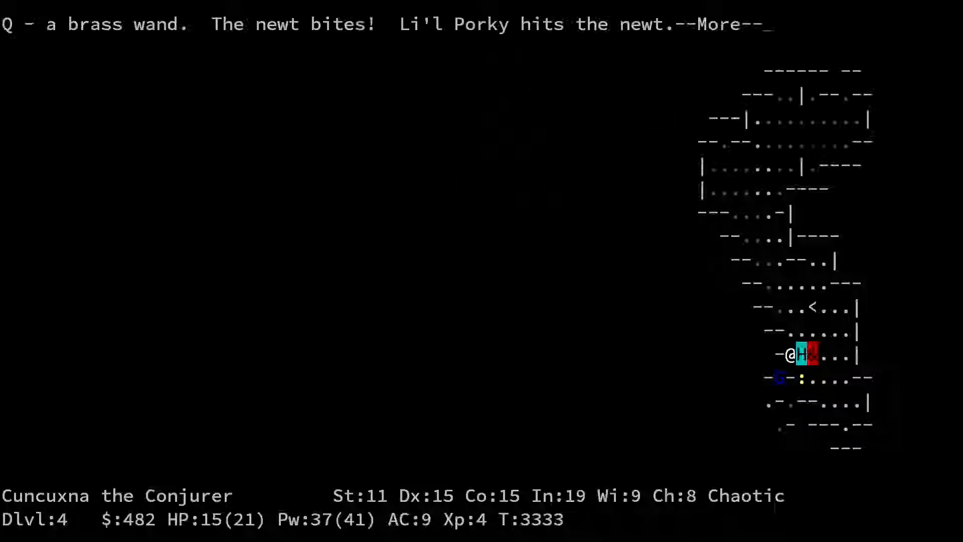
pyautogui.press('space')
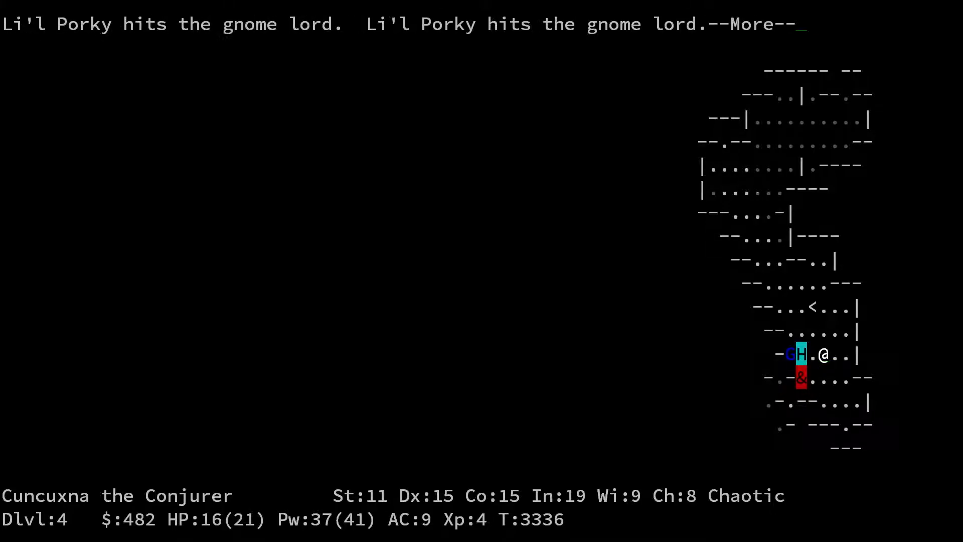
pyautogui.press('i')
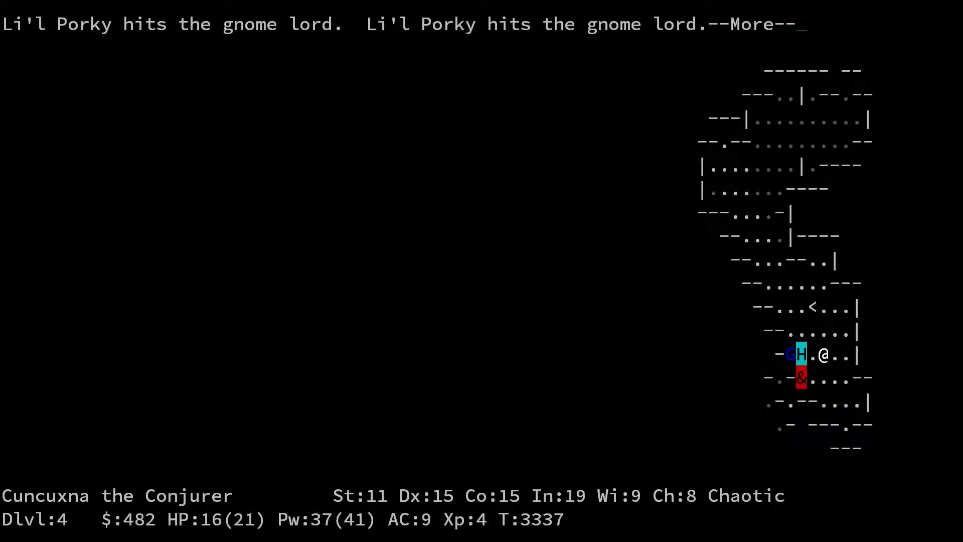
pyautogui.press('space')
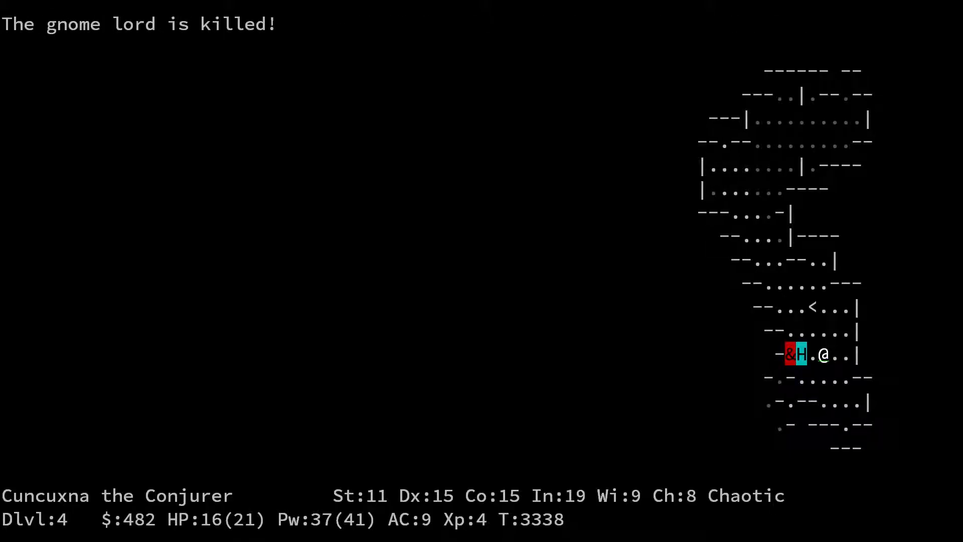
# Check the inventory and start naming the brass wand
pyautogui.press('i')
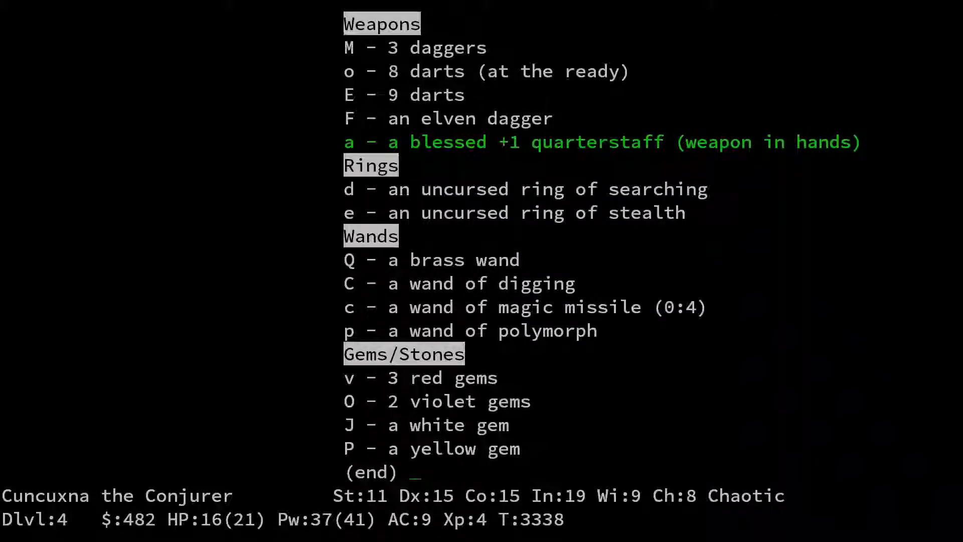
pyautogui.press('space')
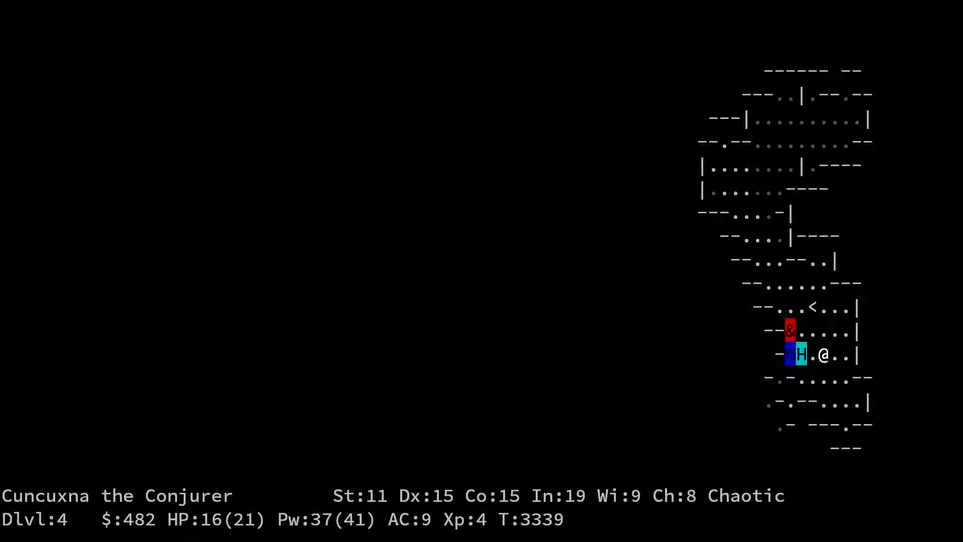
pyautogui.press('C')
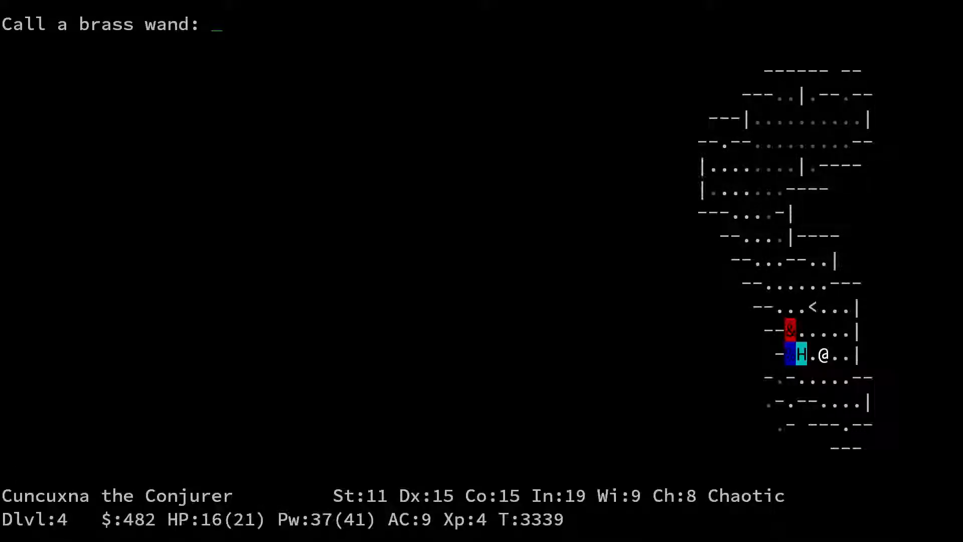
pyautogui.write('va')
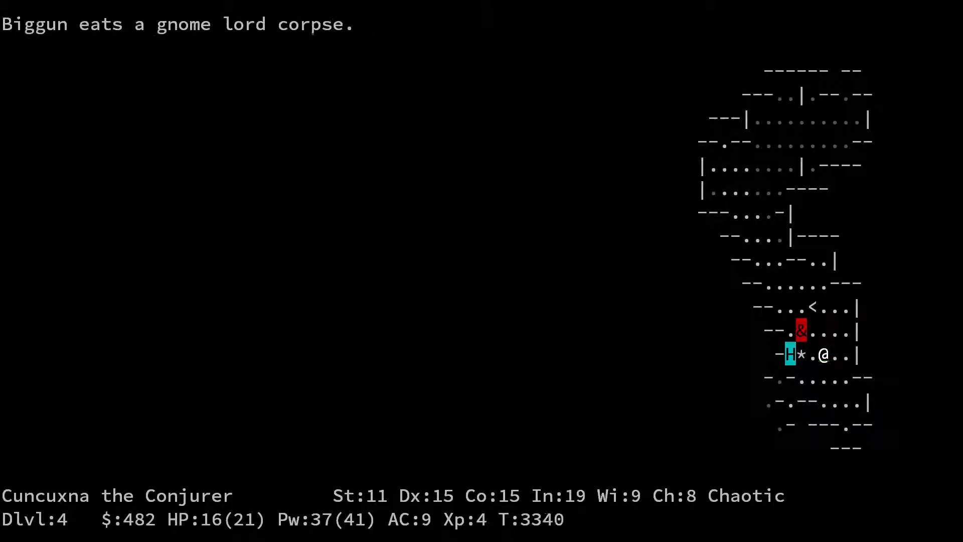
# Review the inventory, showing the uncursed scroll of punishment as item i, as a dwarf arrives
pyautogui.press('i')
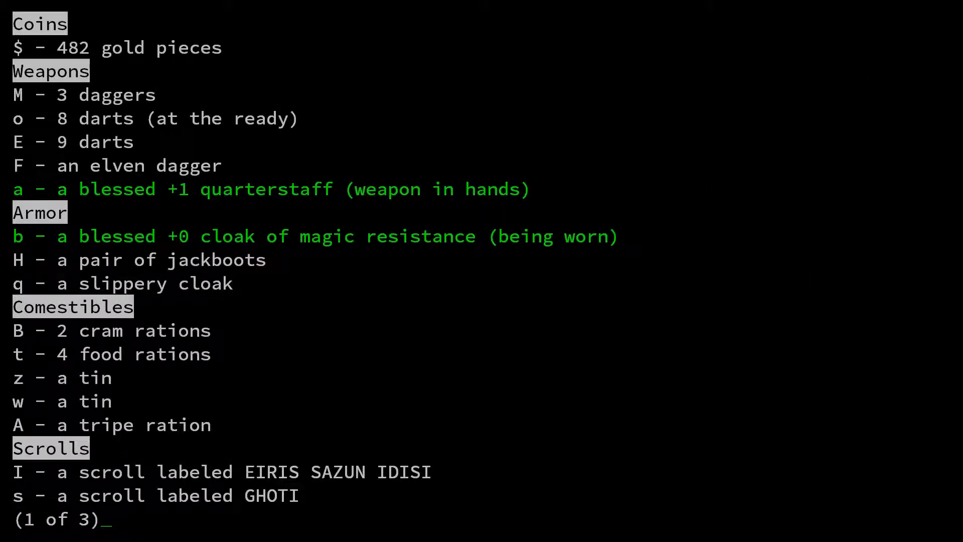
pyautogui.press('space')
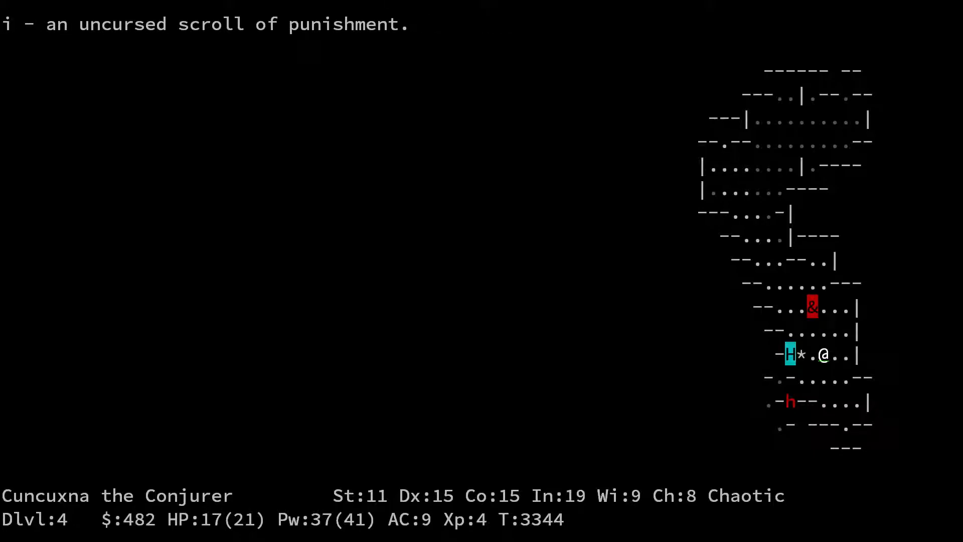
pyautogui.press('z')
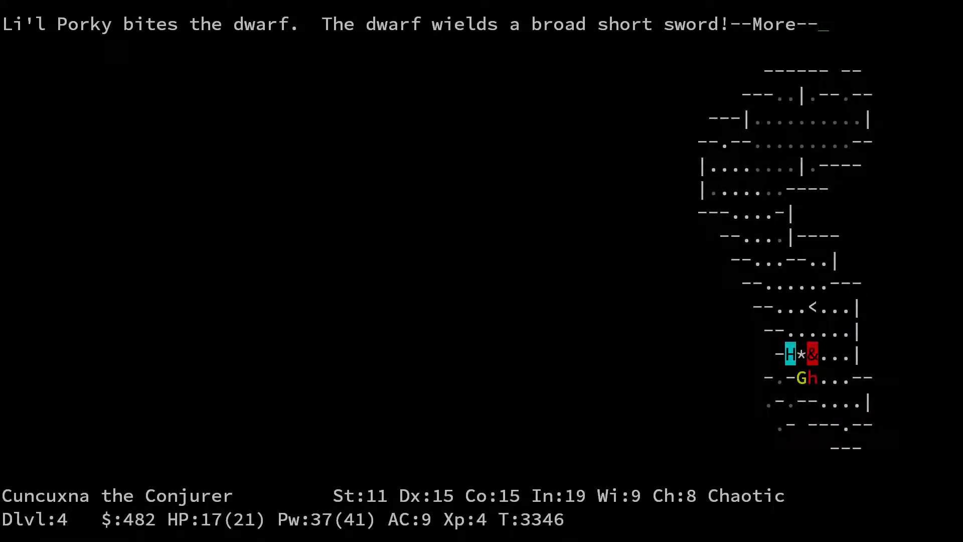
# Pick up the elven dagger as R, fight the dwarf, and list its dropped pile
pyautogui.press('space')
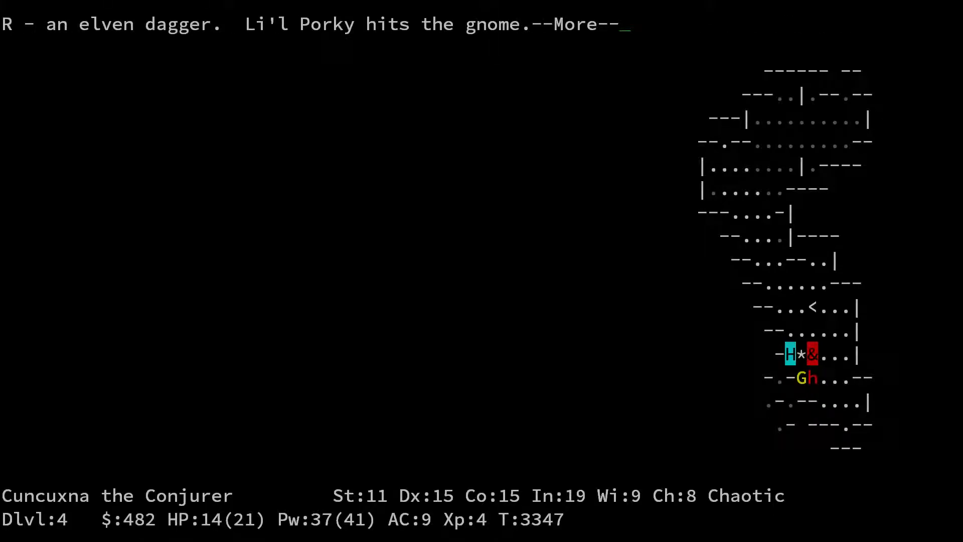
pyautogui.press('space')
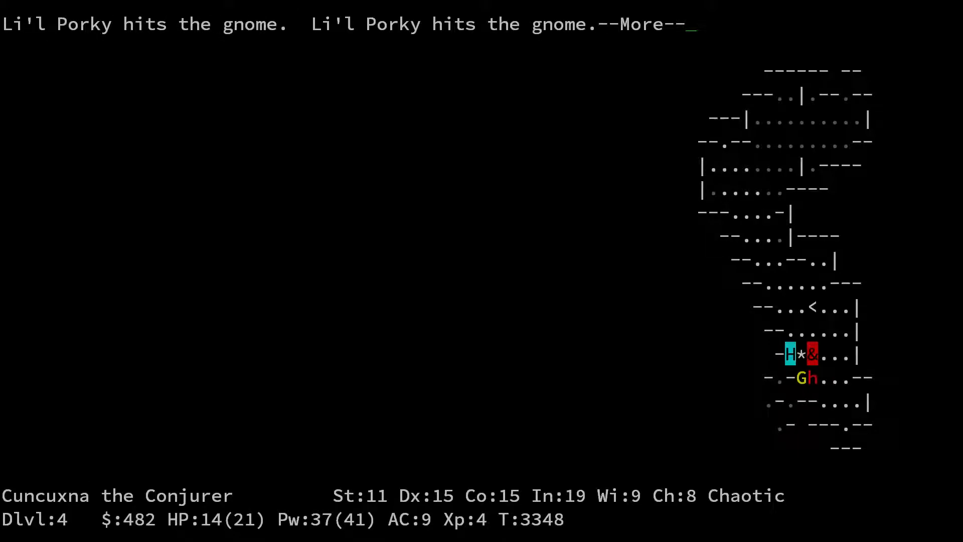
pyautogui.press('space')
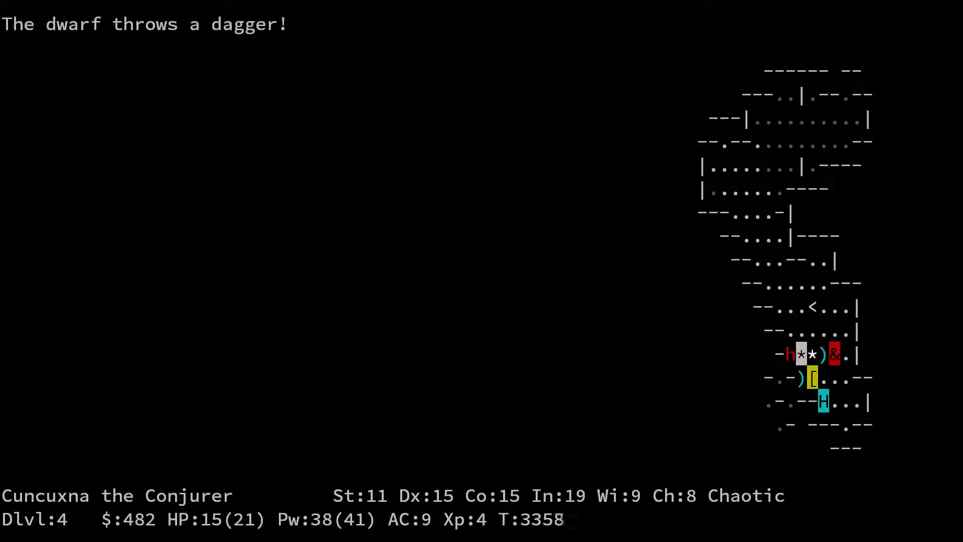
pyautogui.press('comma')
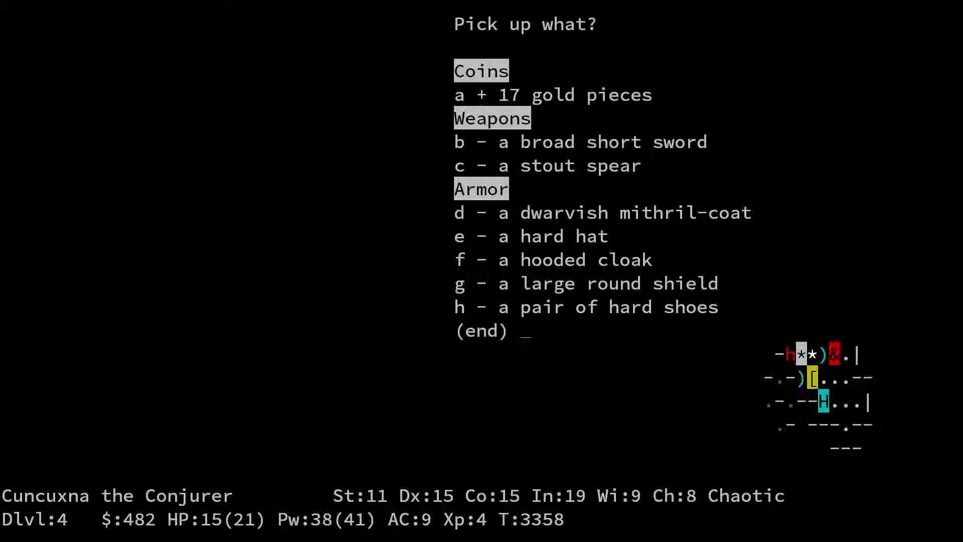
# Take the dwarf's 17 gold (499 total) and a white gem as item S
pyautogui.press('Return')
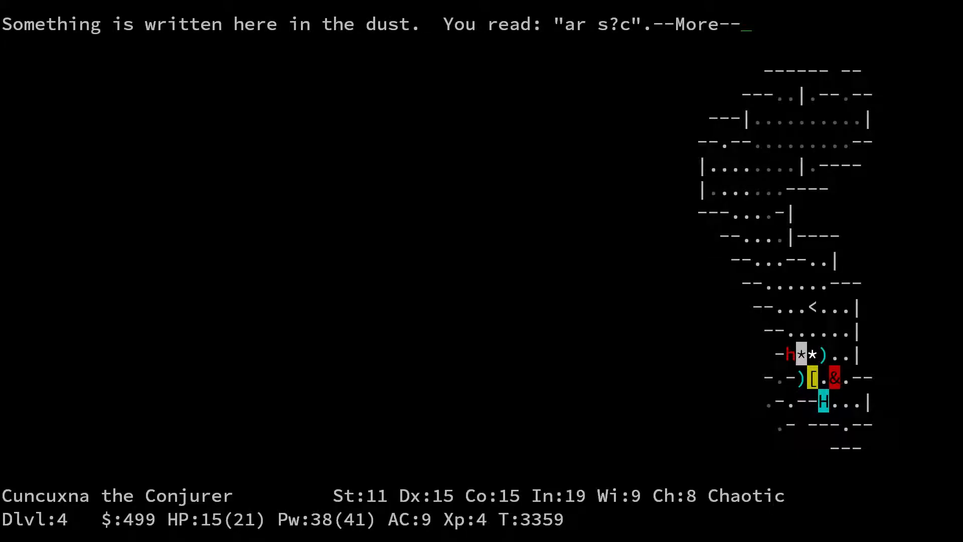
pyautogui.press('space')
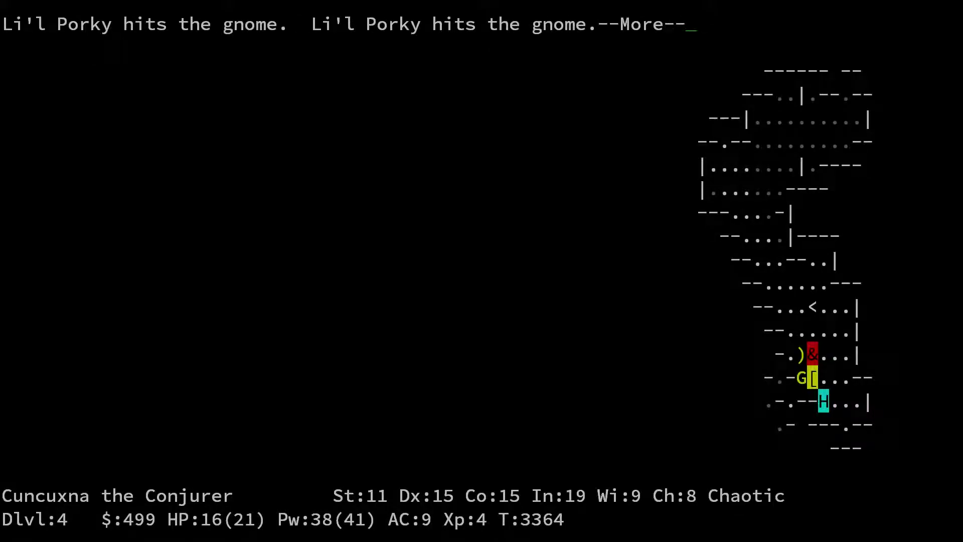
pyautogui.press('space')
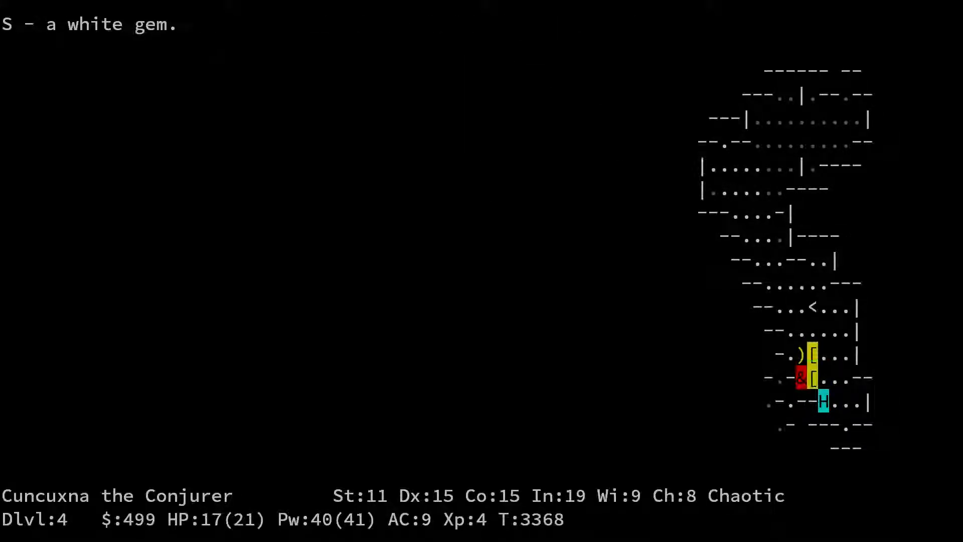
pyautogui.press('space')
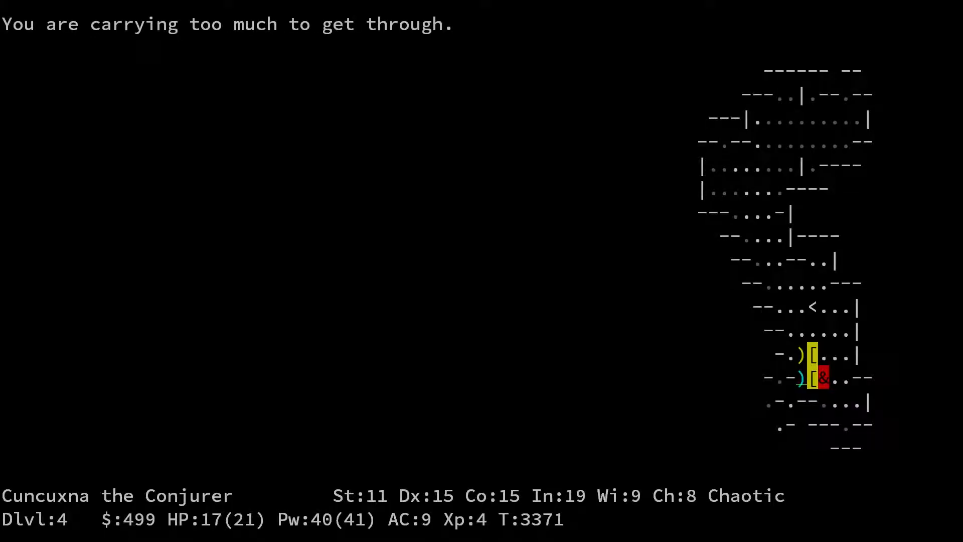
# Move around Dlvl 4 and review the inventory while a gnome throws daggers
pyautogui.press('i')
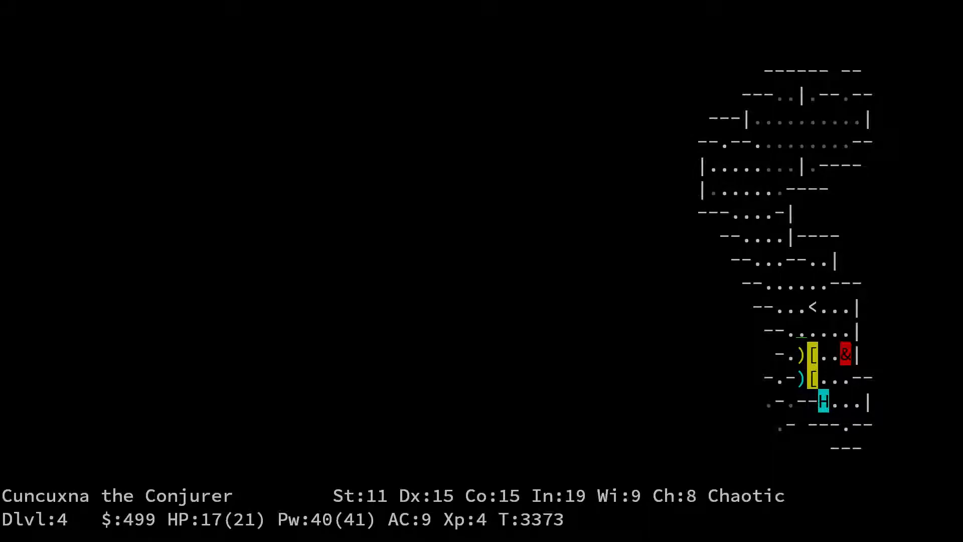
pyautogui.press('i')
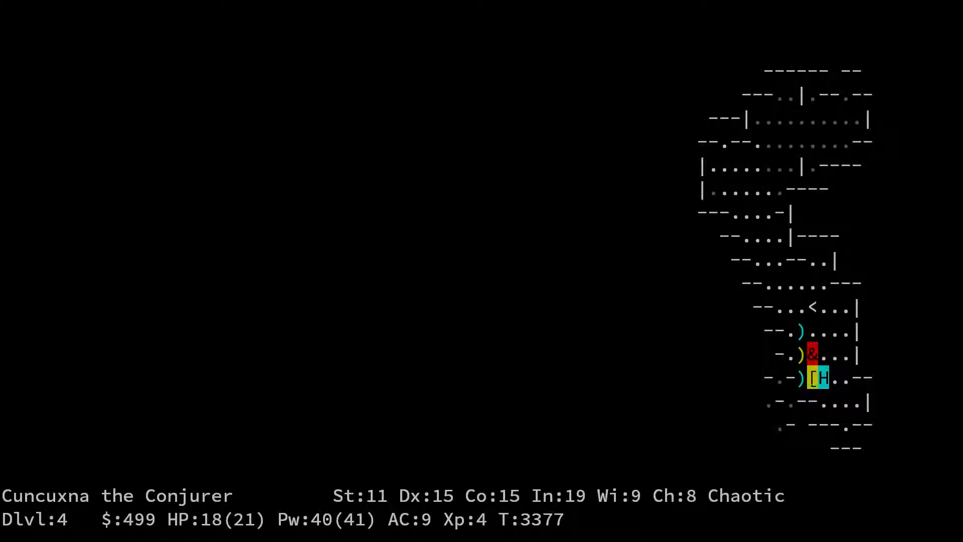
pyautogui.press('i')
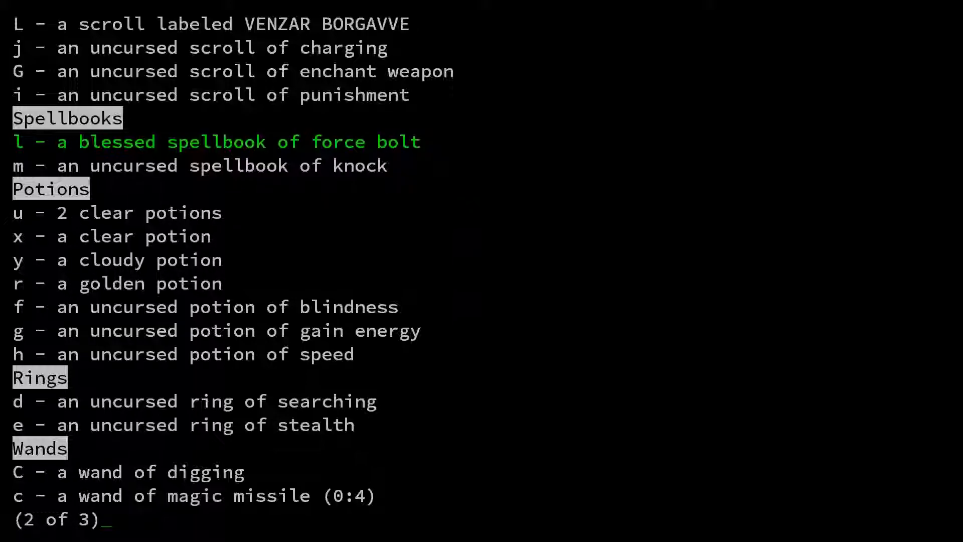
pyautogui.press('Escape')
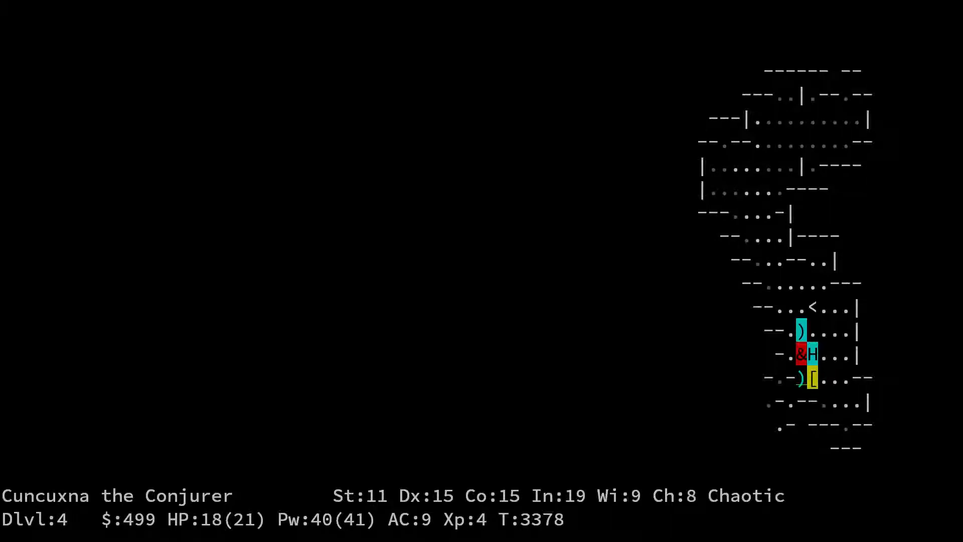
pyautogui.press('i')
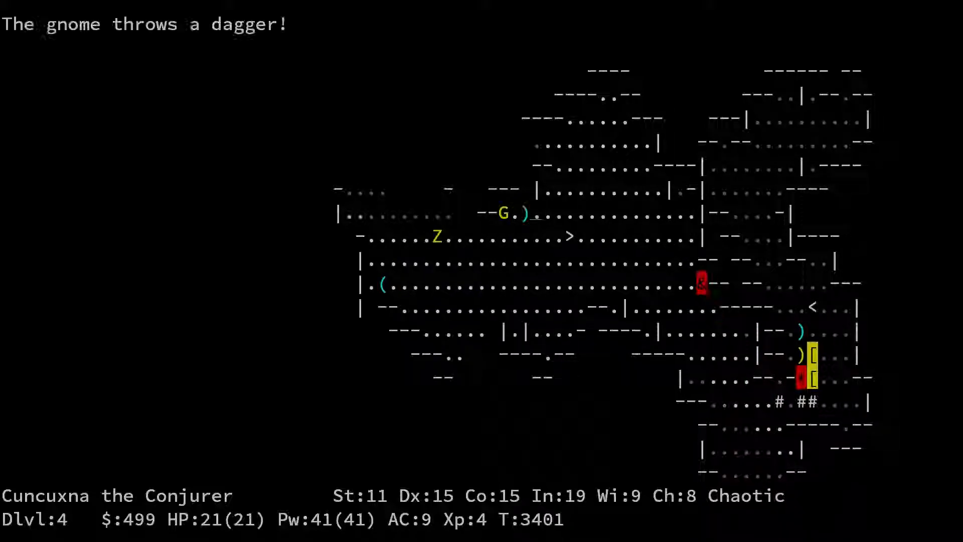
# Make a brief Dlvl 5 trip by stairs and return beside both pets on Dlvl 4
pyautogui.press('>')
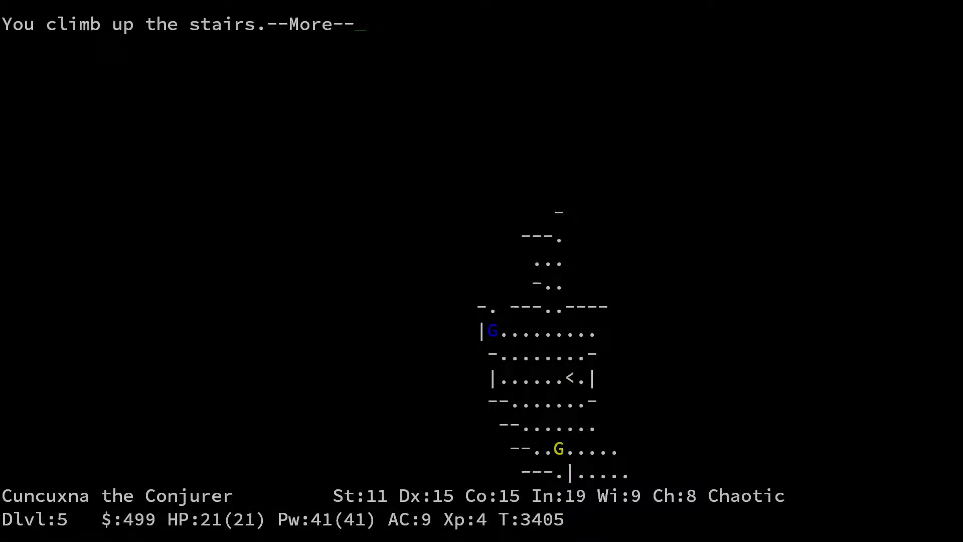
pyautogui.press('space')
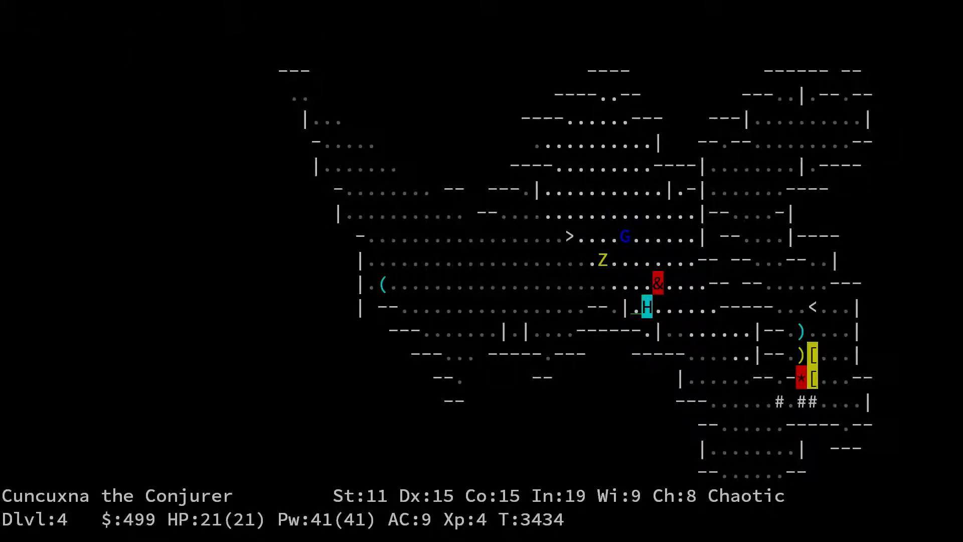
# Force-bolt the gnome to reach Xp 5 with 31 HP, then list the inventory
pyautogui.press('up')
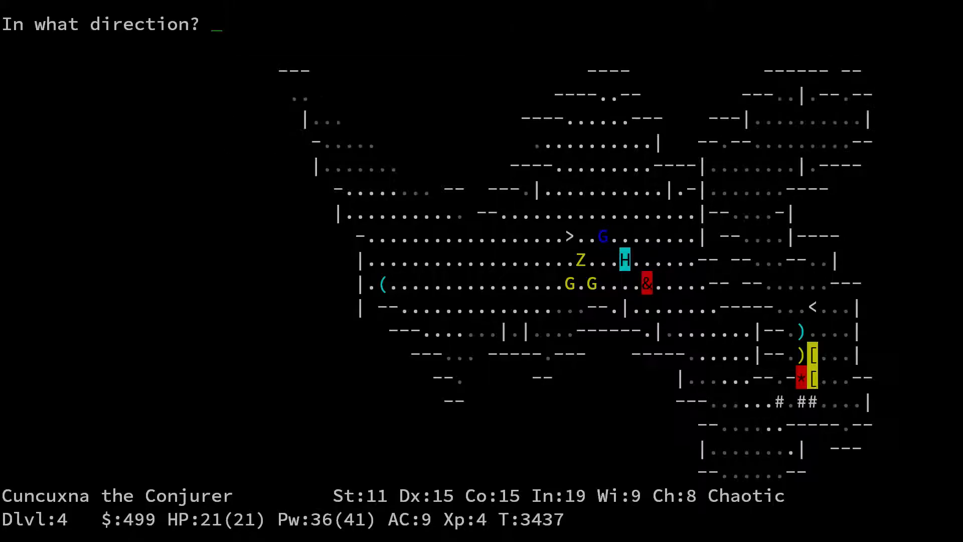
pyautogui.press('l')
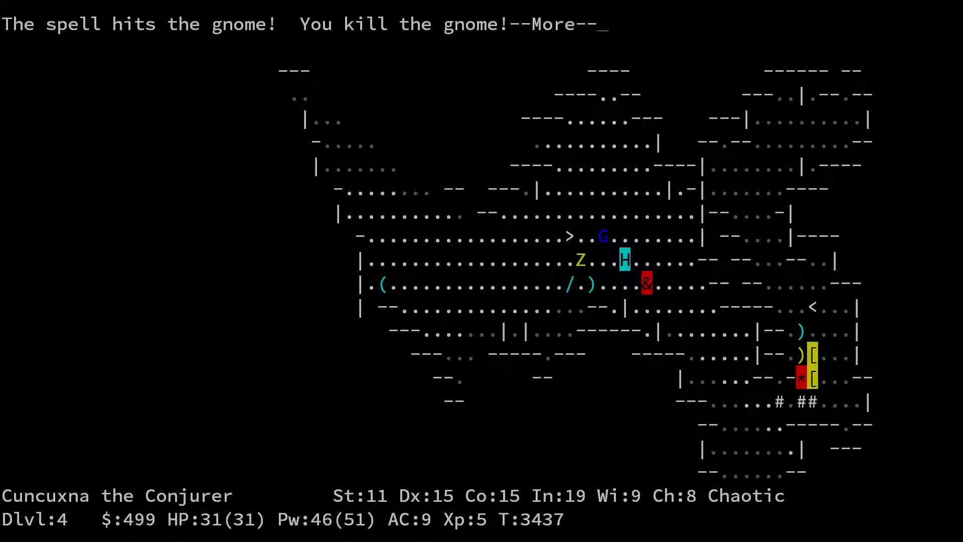
pyautogui.press('space')
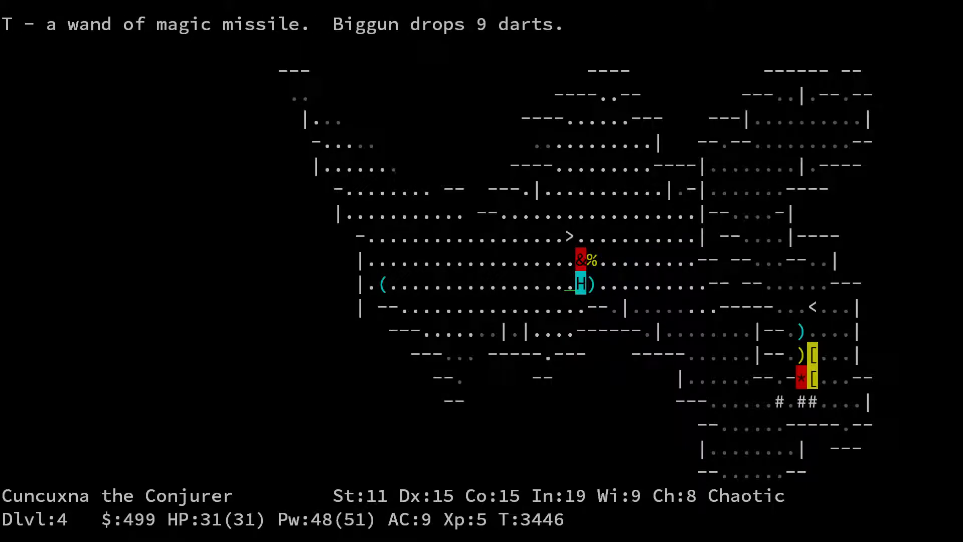
pyautogui.press('i')
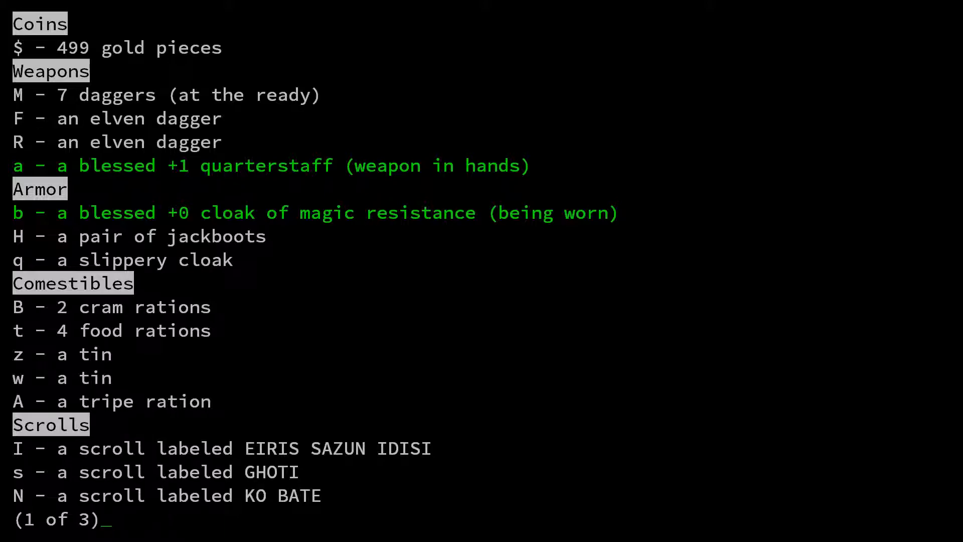
# Eat the spinach tin to raise strength to 12 and review the inventory
pyautogui.press('space')
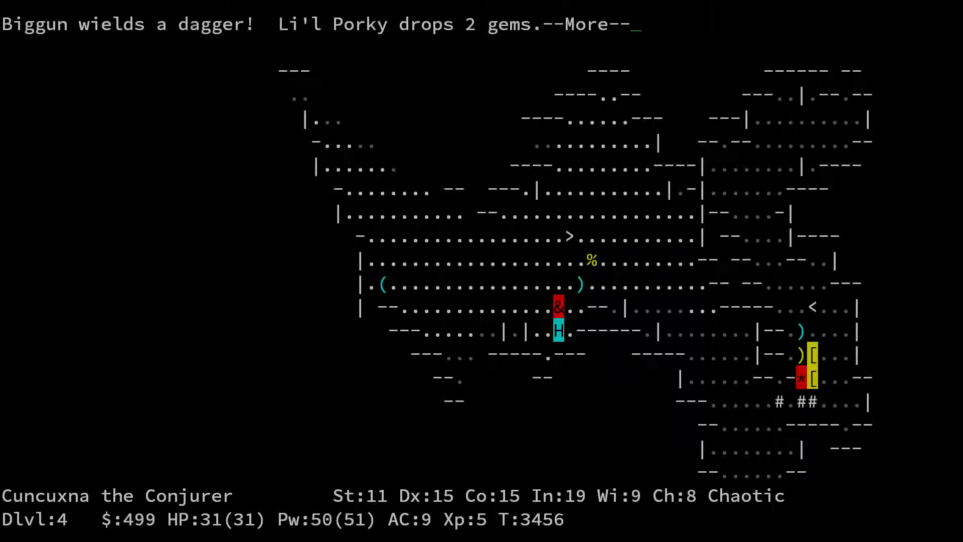
pyautogui.press('space')
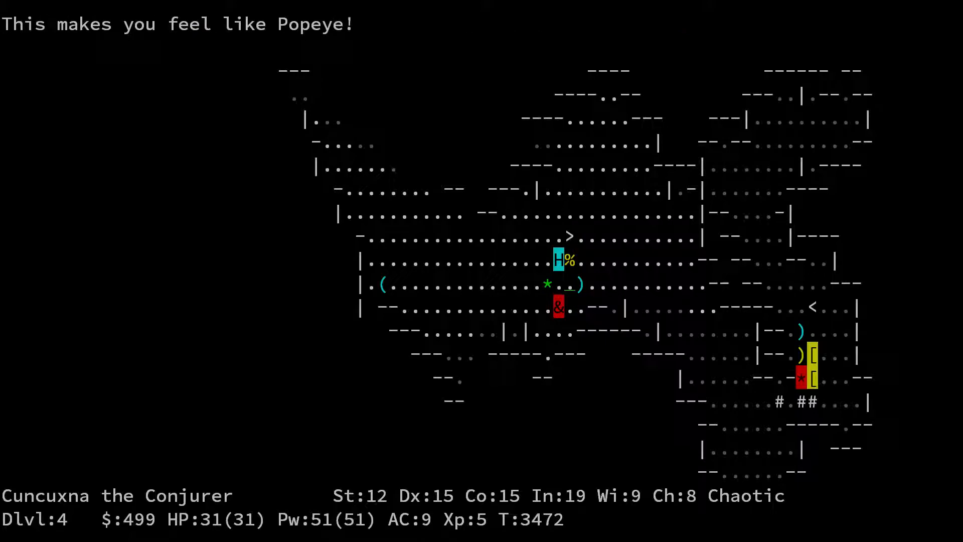
pyautogui.press('i')
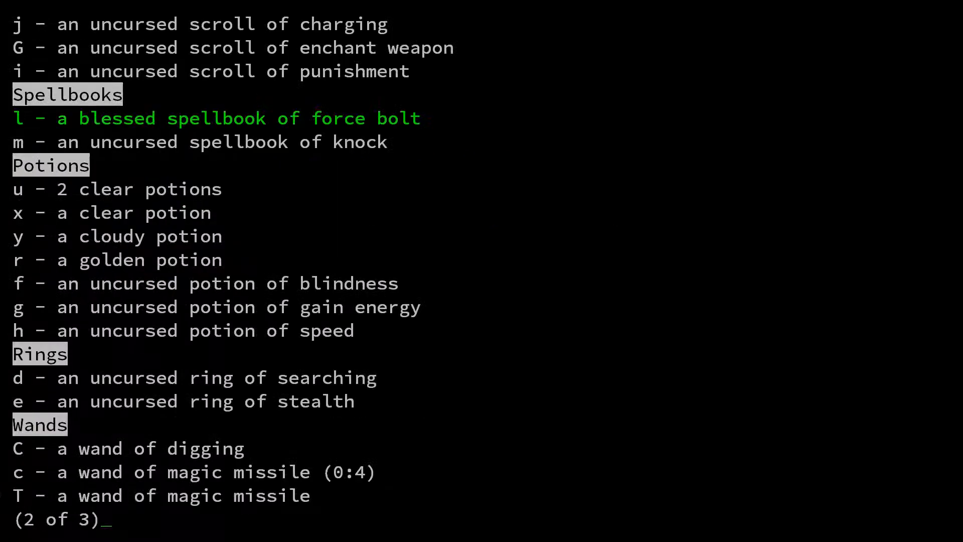
# Wield the blessed +1 quarterstaff as the weapon
pyautogui.press('z')
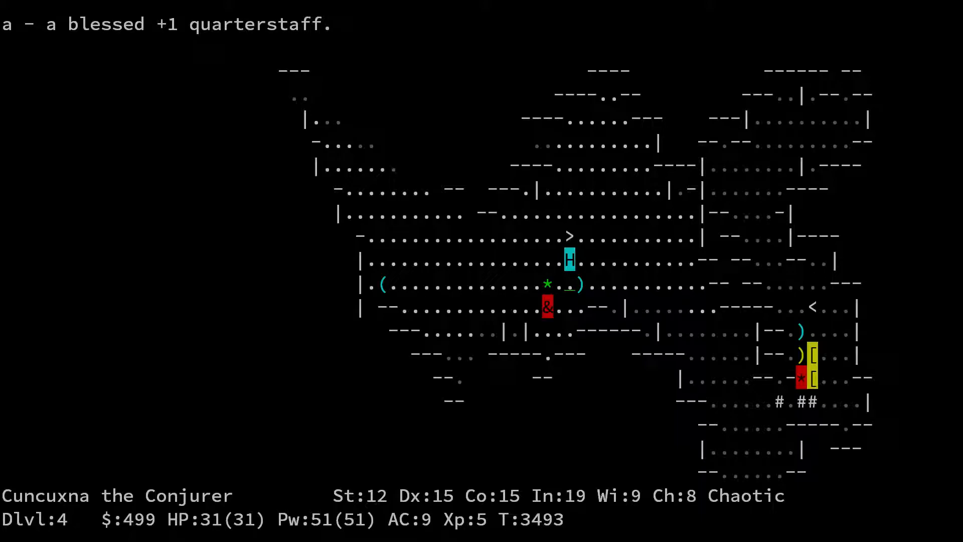
pyautogui.press('i')
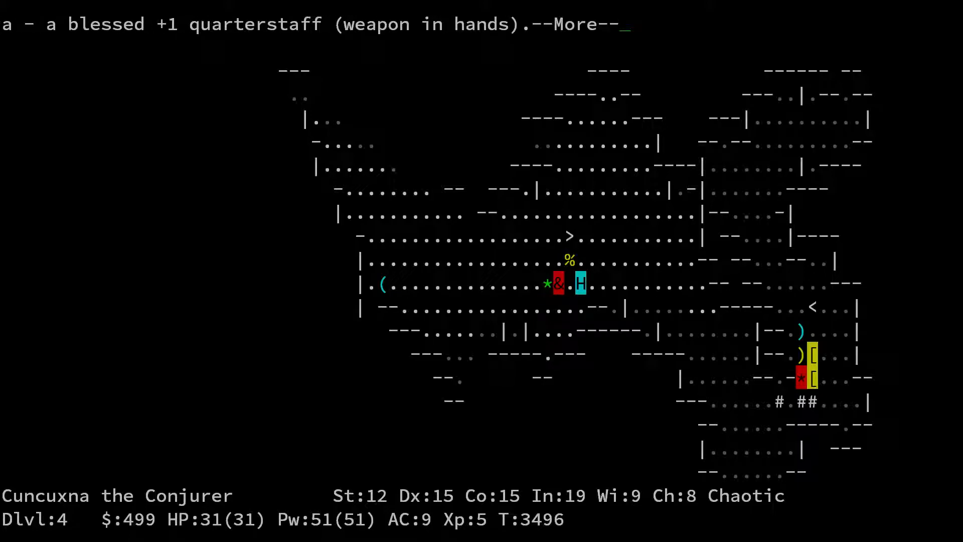
pyautogui.press('space')
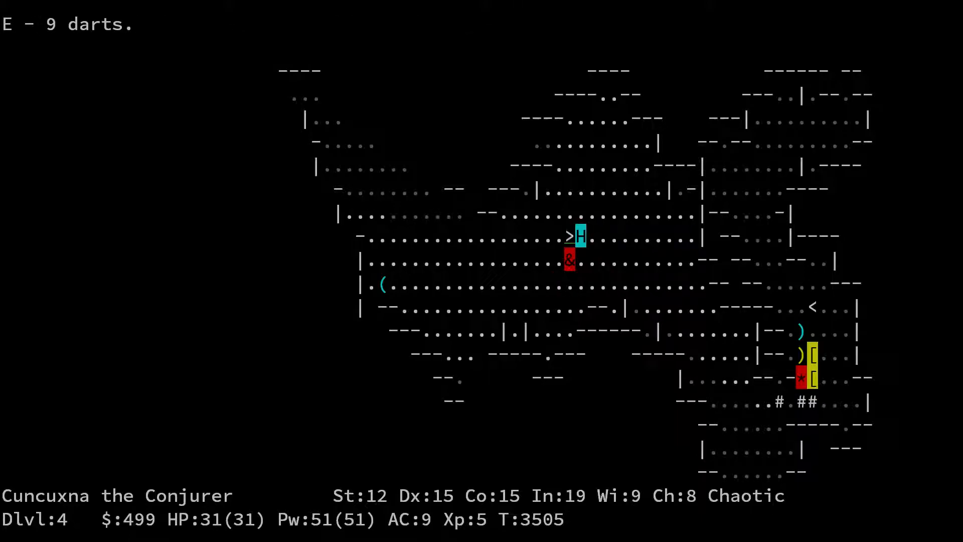
# Collect the 9 darts as item E and explore west while Li'l Porky fights
pyautogui.press('d')
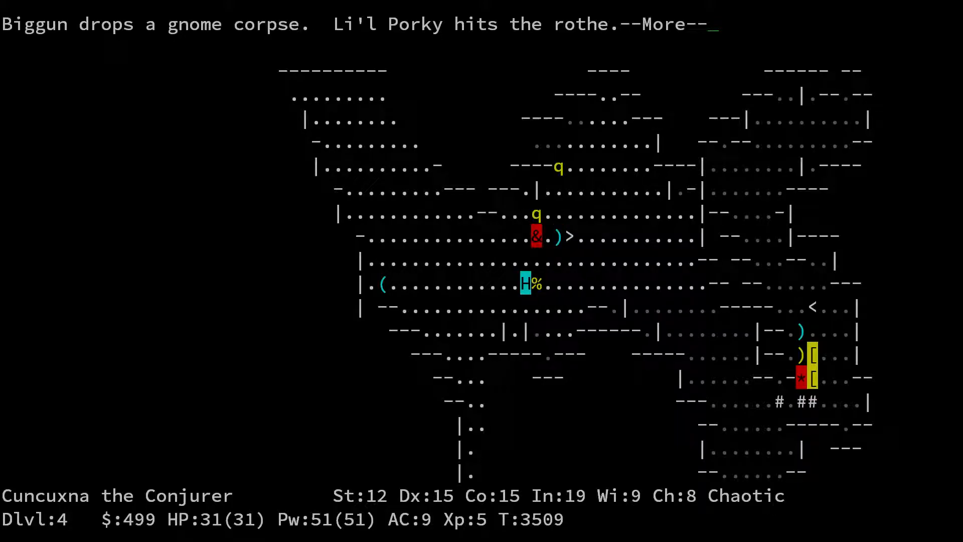
pyautogui.press('space')
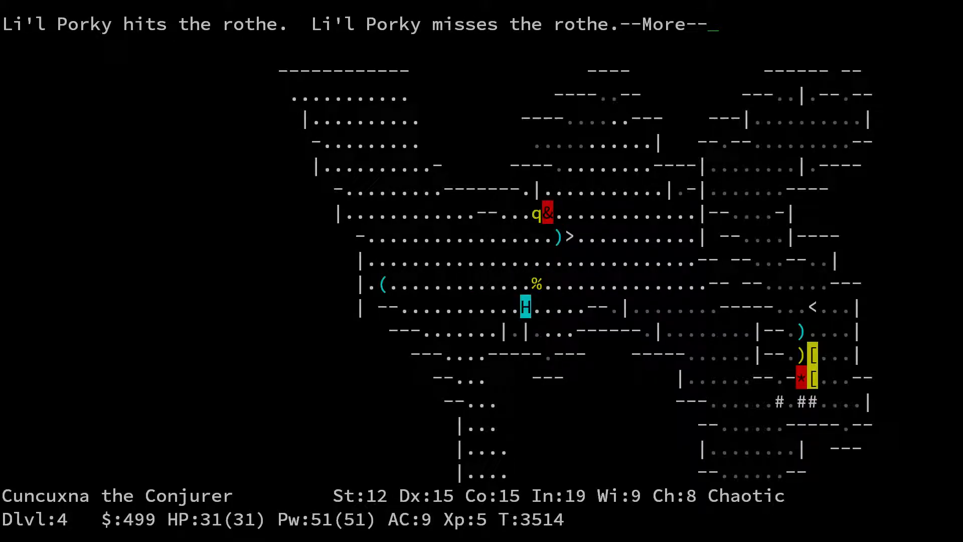
pyautogui.press('space')
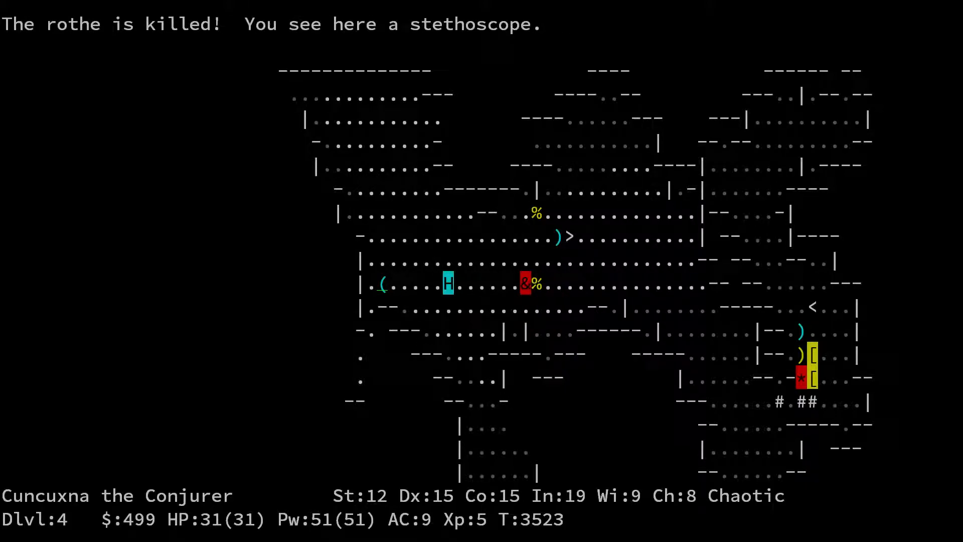
pyautogui.press(',')
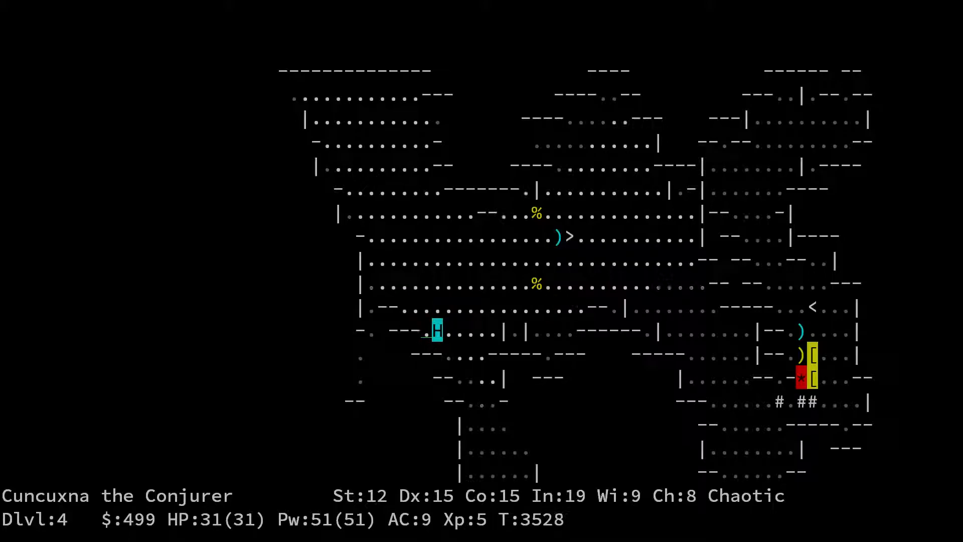
pyautogui.press('j')
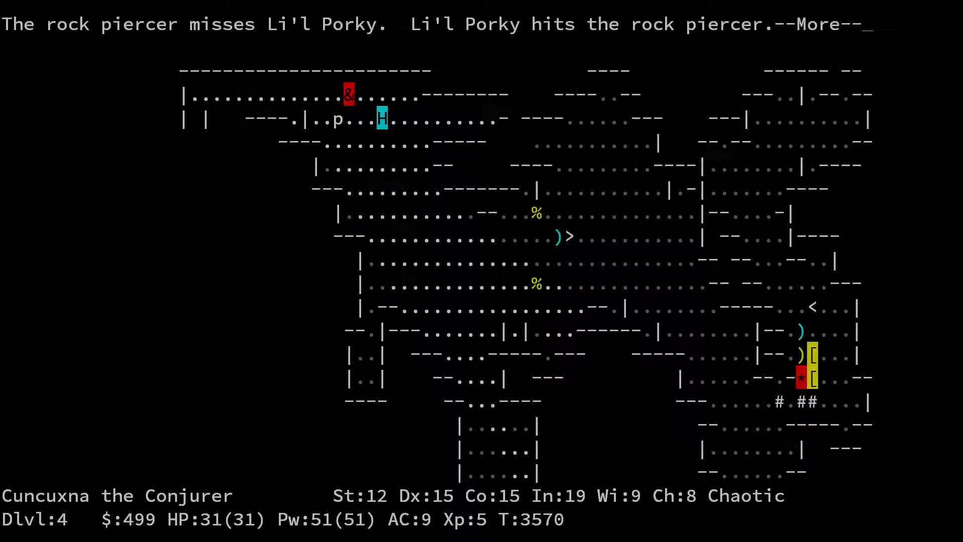
pyautogui.press('space')
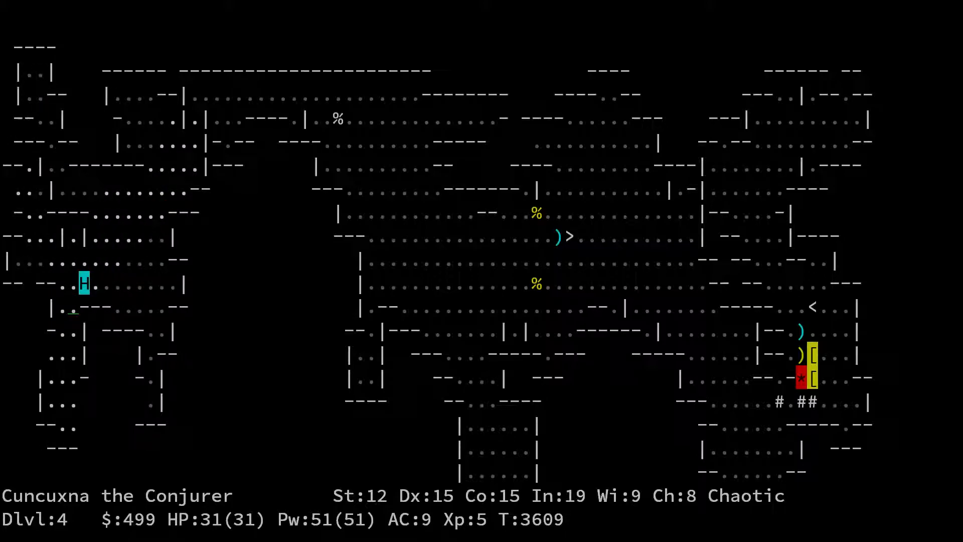
# Destroy the kobold mummy with force bolt and view its corpse and wrapping
pyautogui.press('down')
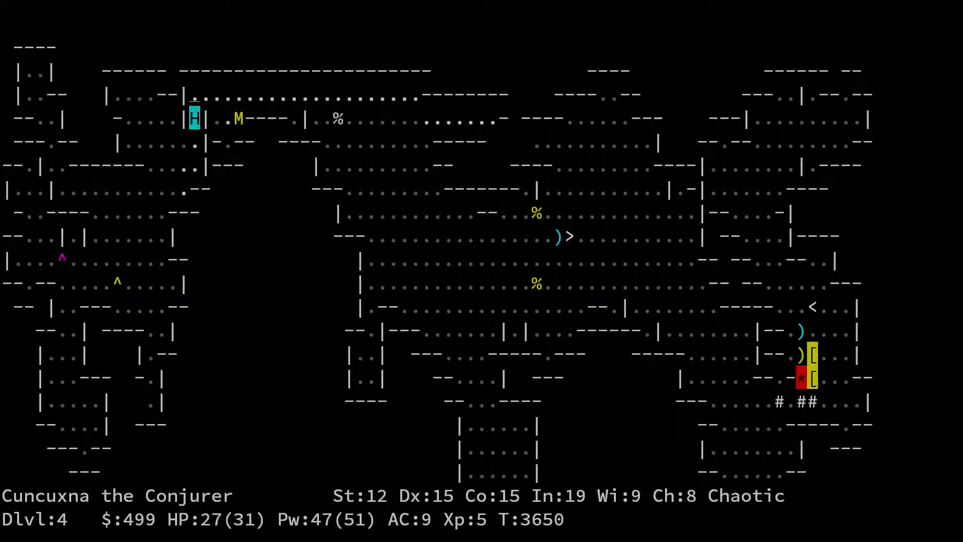
pyautogui.press('Z')
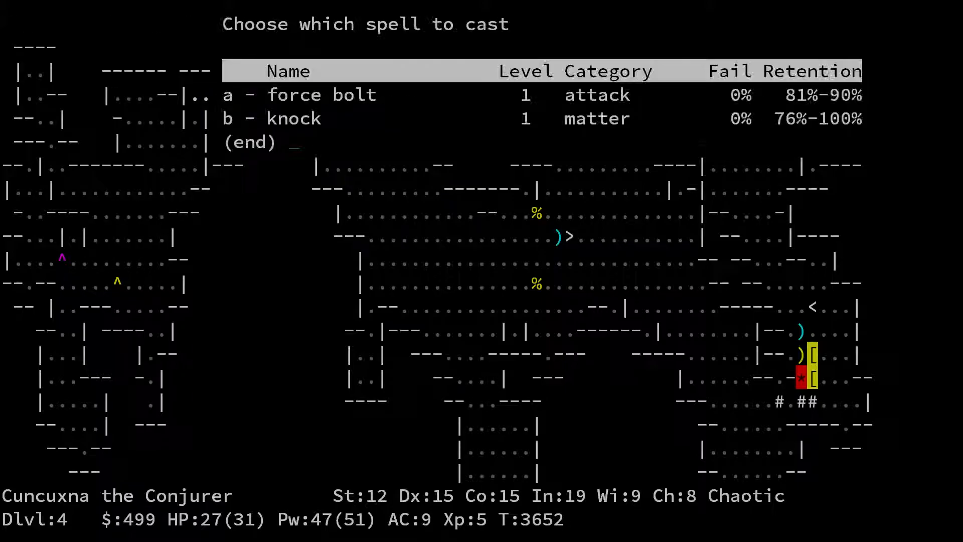
pyautogui.press('a')
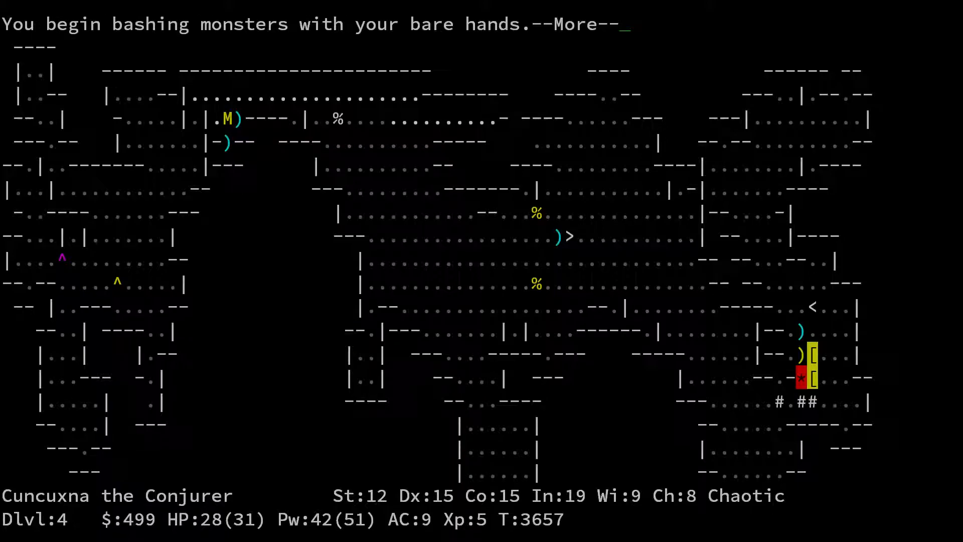
pyautogui.press('space')
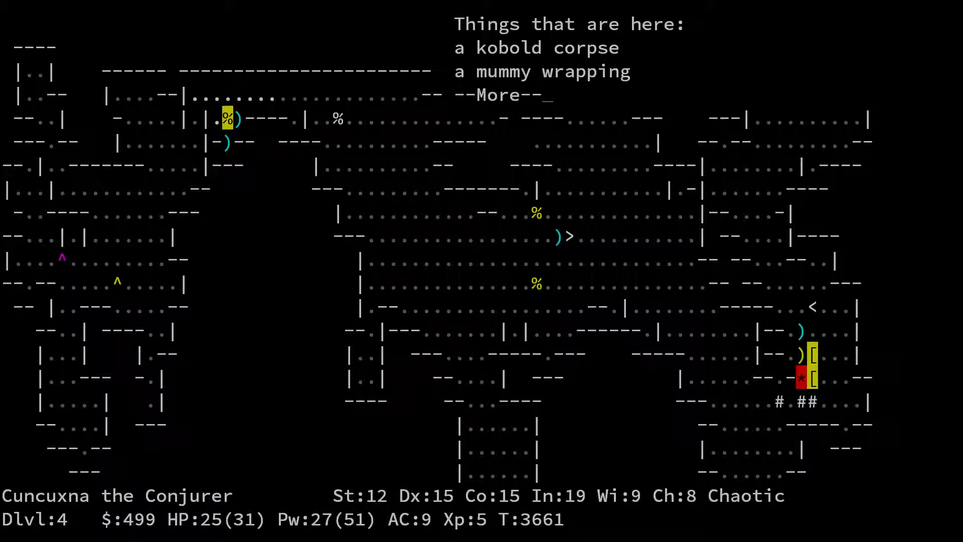
pyautogui.press('space')
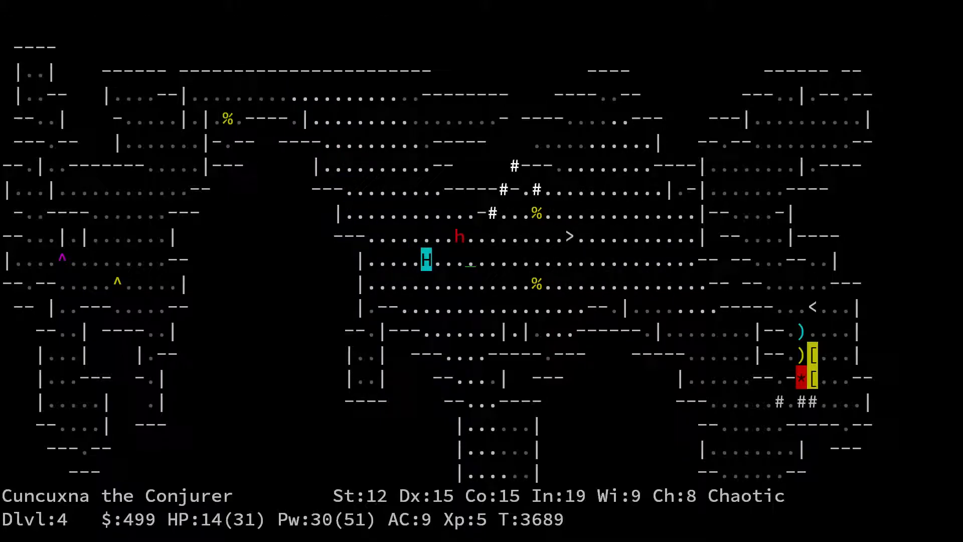
# Cast force bolt toward the dwarf and back away while Biggun fights it
pyautogui.press('Z')
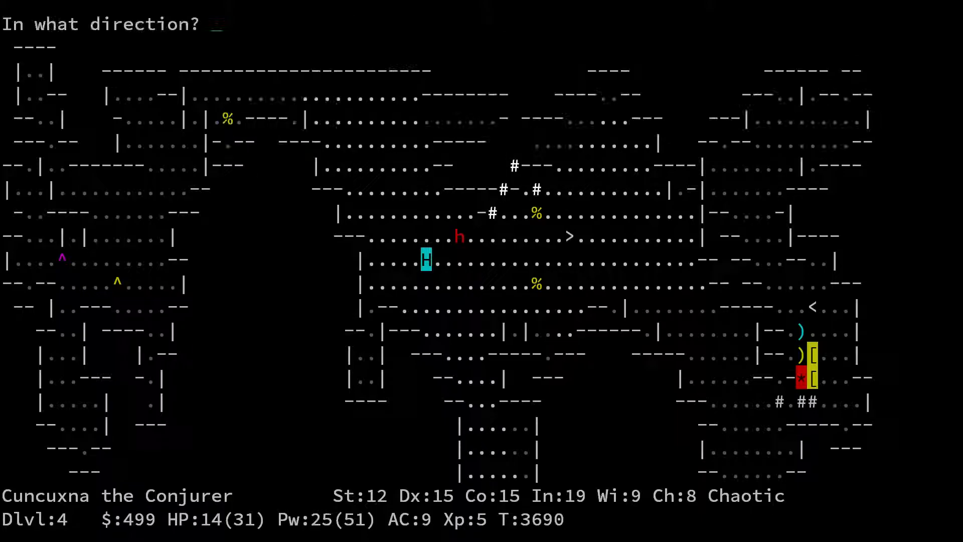
pyautogui.press('j')
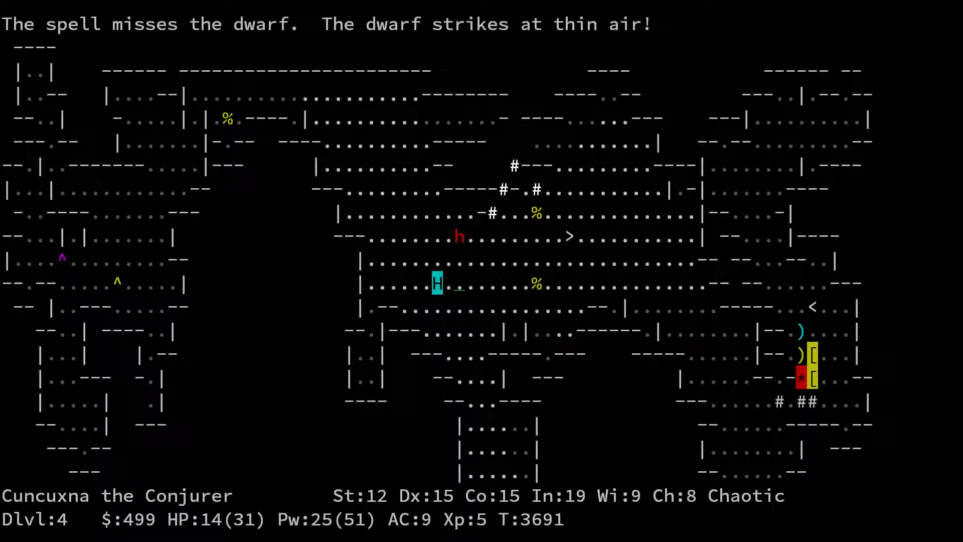
pyautogui.press('up')
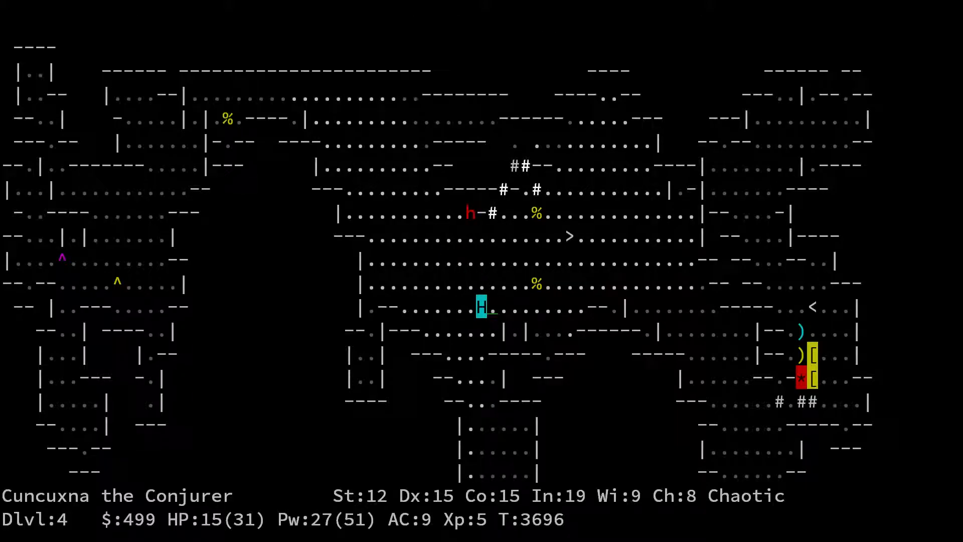
pyautogui.press('up')
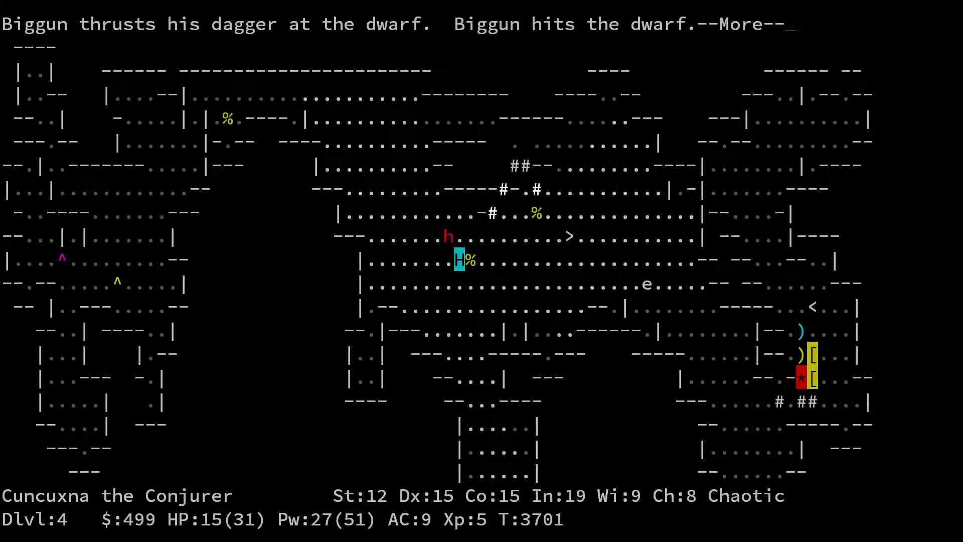
# Pick up the dwarf's gear, including the broad pick, then reach Dlvl 3 Burdened
pyautogui.press('space')
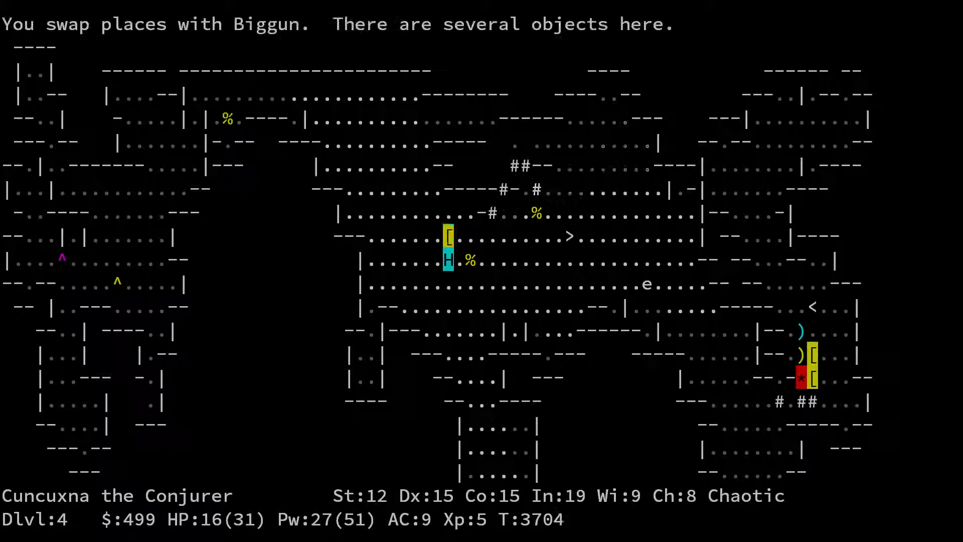
pyautogui.press(',')
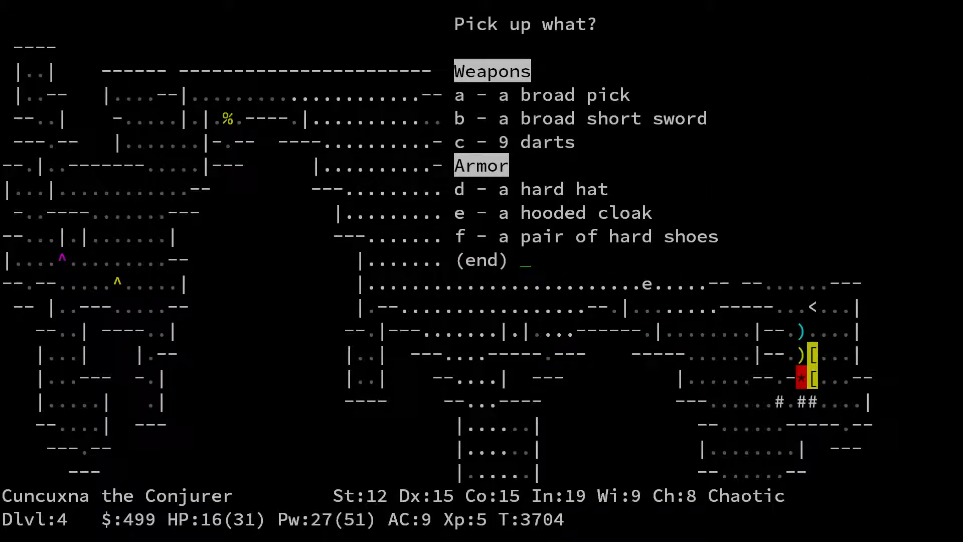
pyautogui.press('Return')
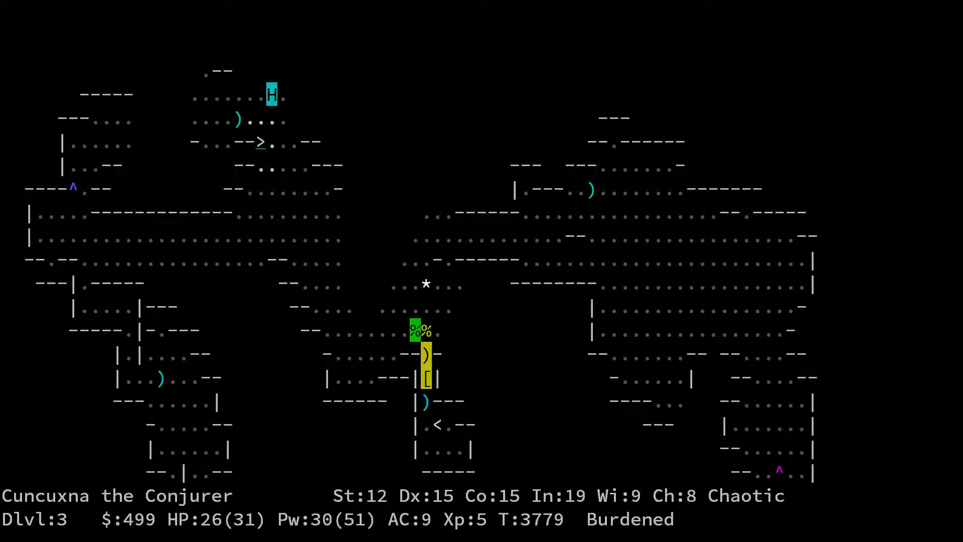
# Descend to Dlvl 4, drop the jackboots, and recheck the inventory
pyautogui.press('>')
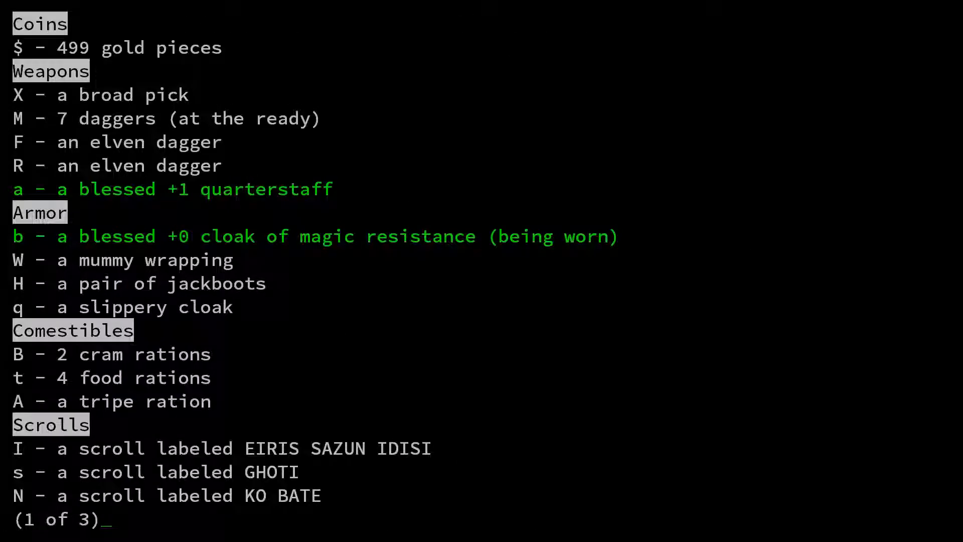
pyautogui.press('D')
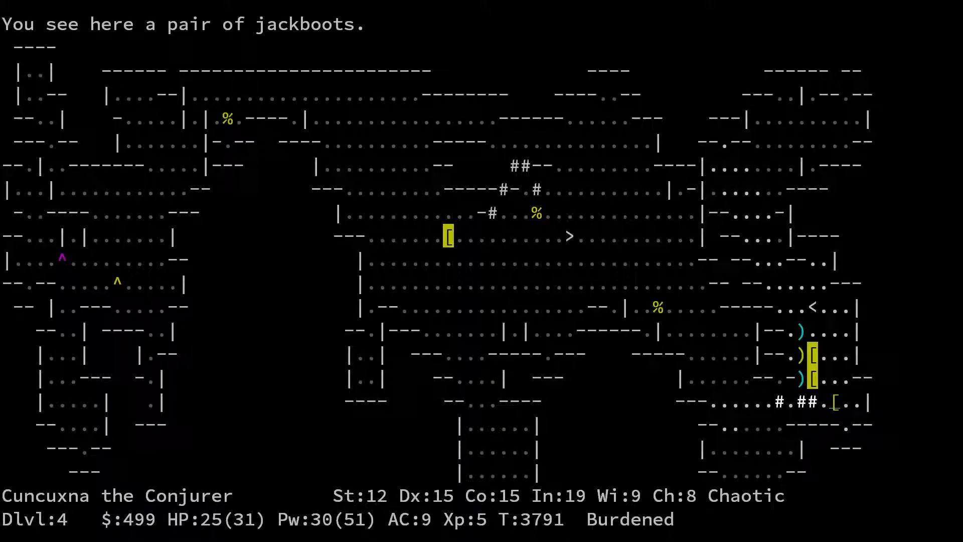
pyautogui.press('i')
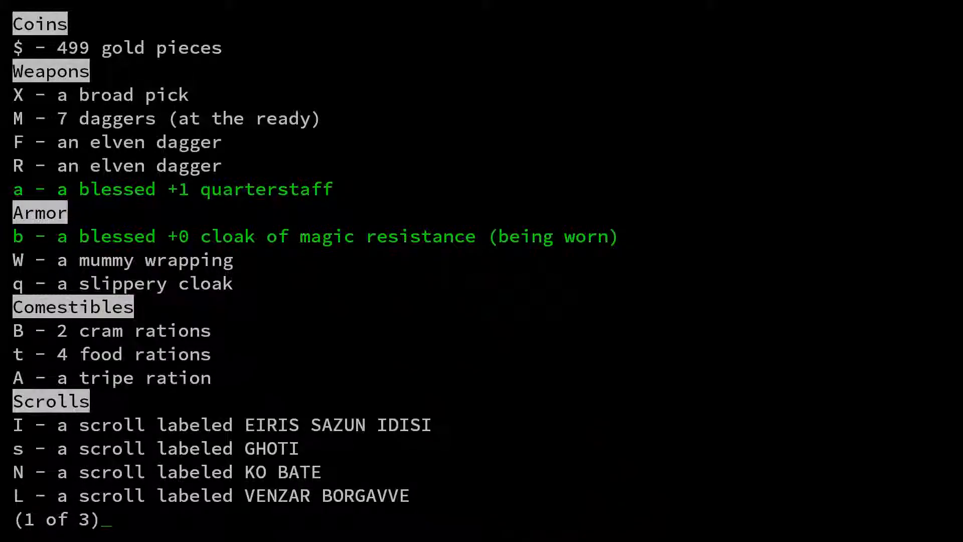
pyautogui.press('space')
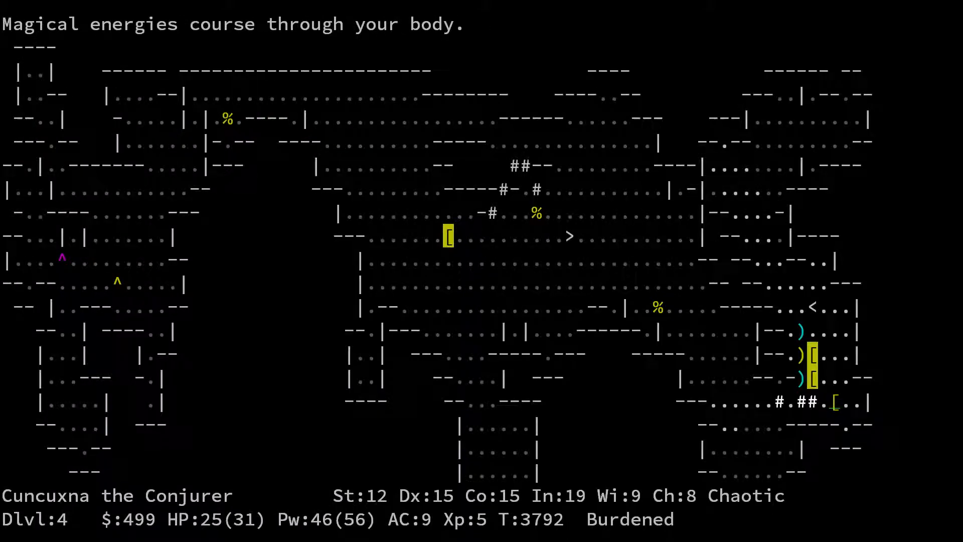
# Quaff a potion for 56 max power and page through the full inventory
pyautogui.press('Escape')
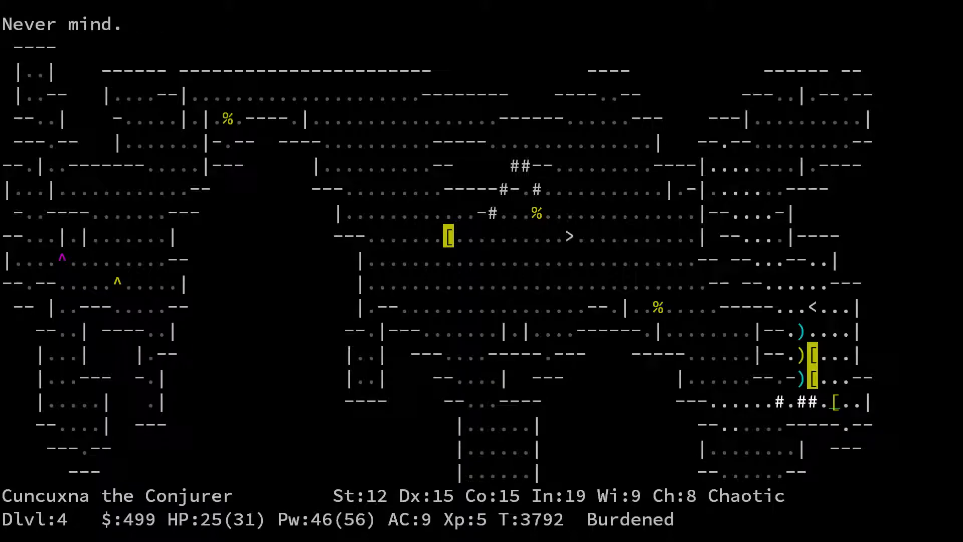
pyautogui.press('i')
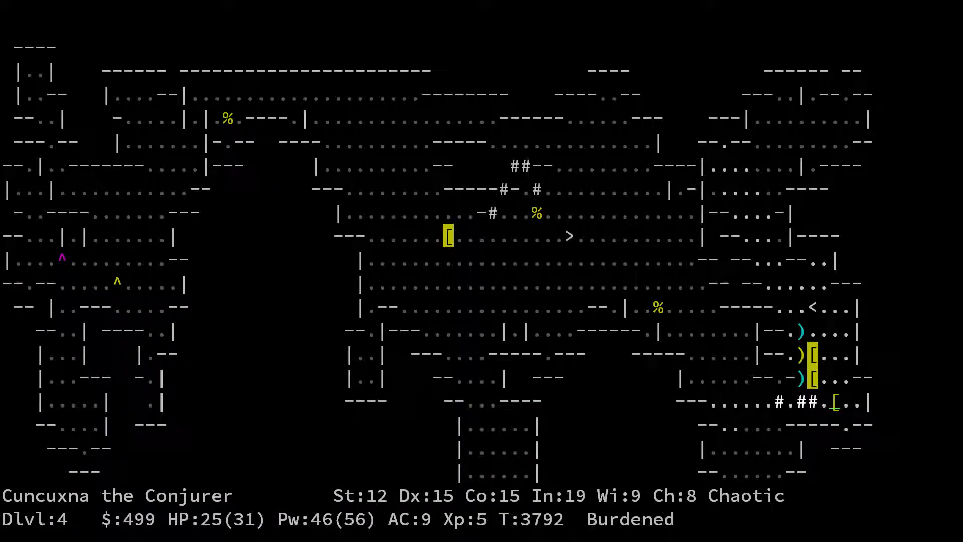
pyautogui.press('i')
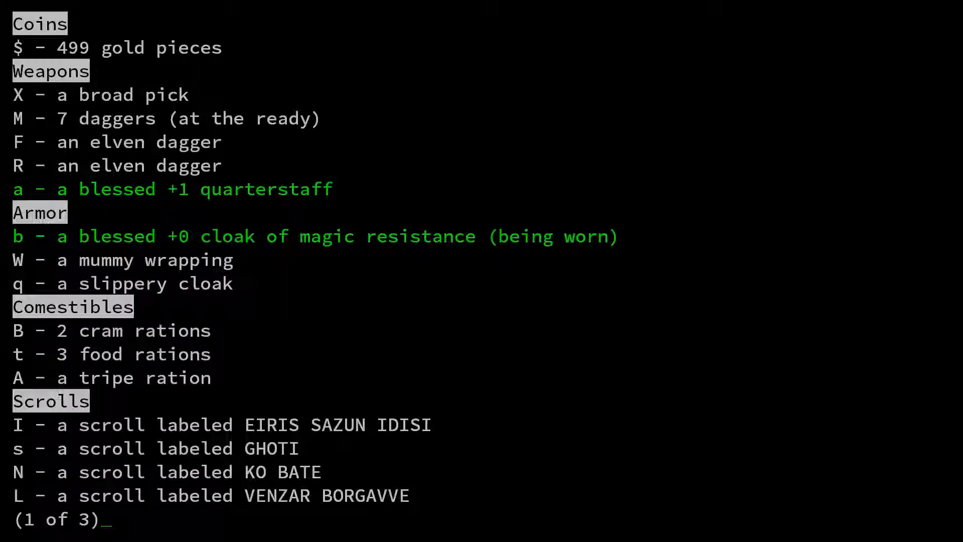
pyautogui.press('space')
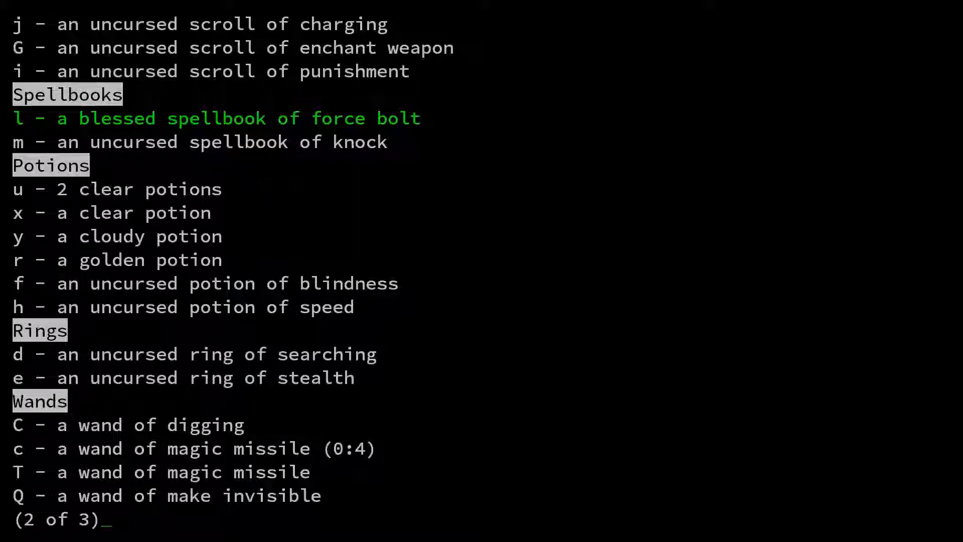
pyautogui.press('space')
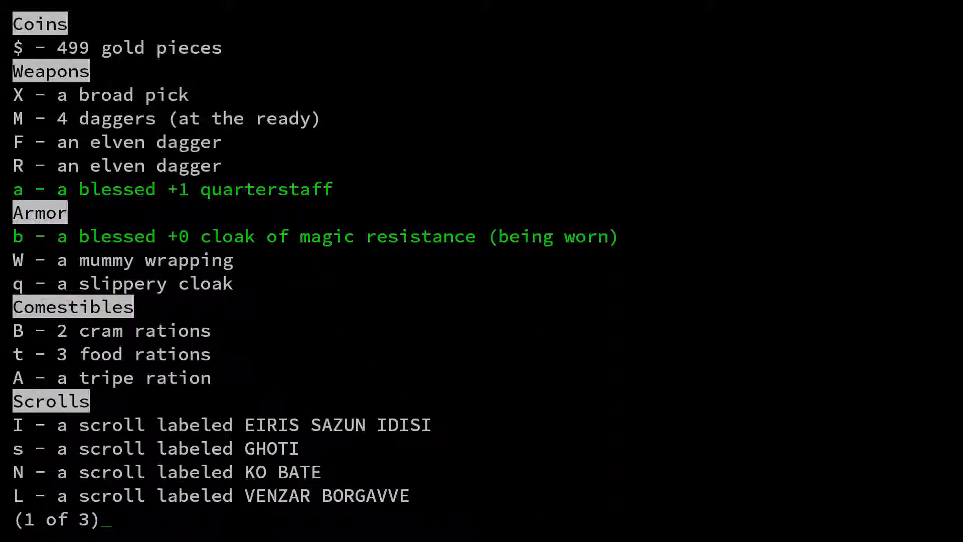
pyautogui.press('Escape')
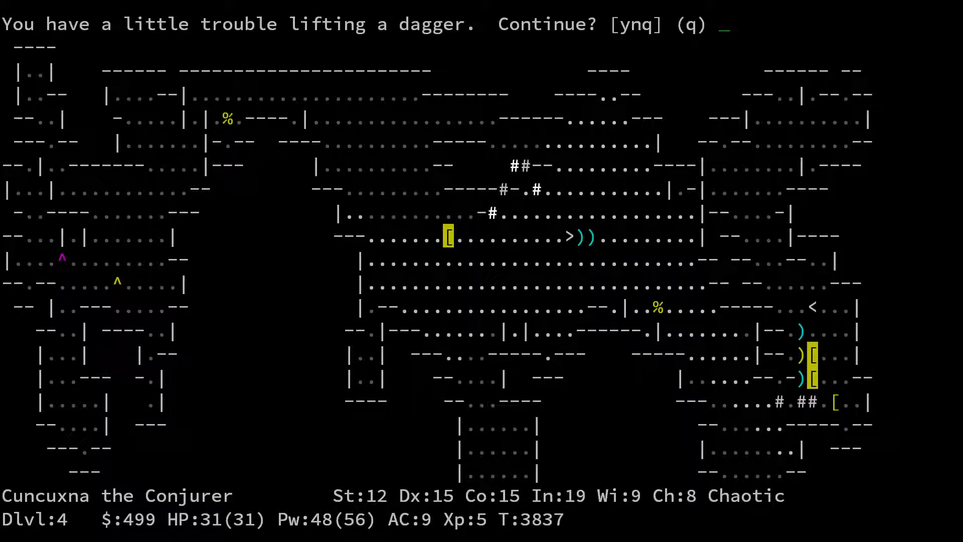
# Confirm lifting the dagger despite the weight and pick up floor items
pyautogui.press('y')
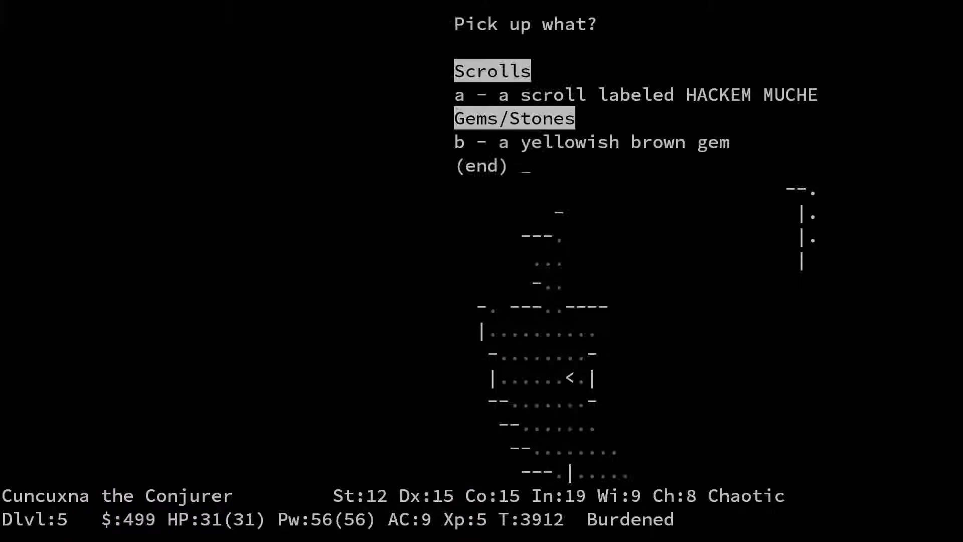
pyautogui.press('Return')
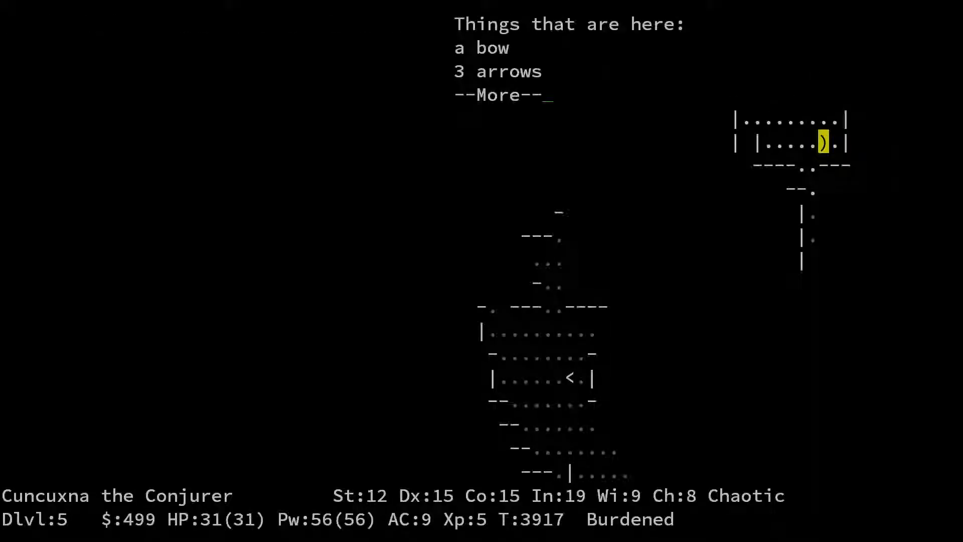
pyautogui.press('w')
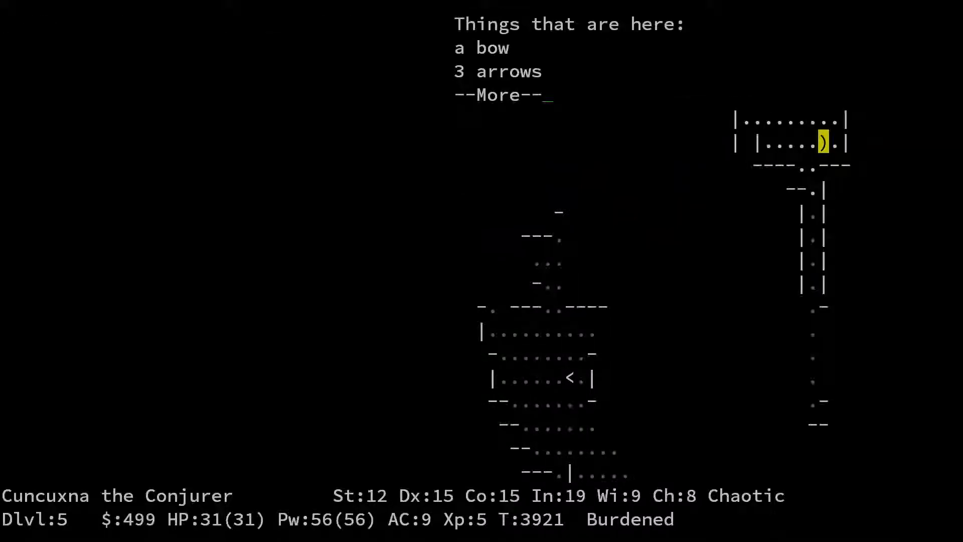
pyautogui.press('space')
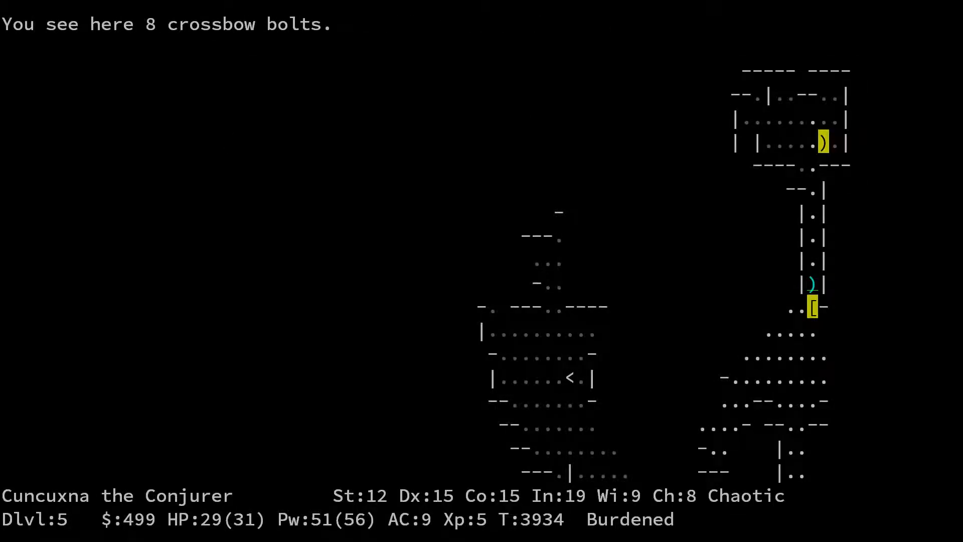
# Collect the elven boots as item o and keep exploring Dlvl 5
pyautogui.press(',')
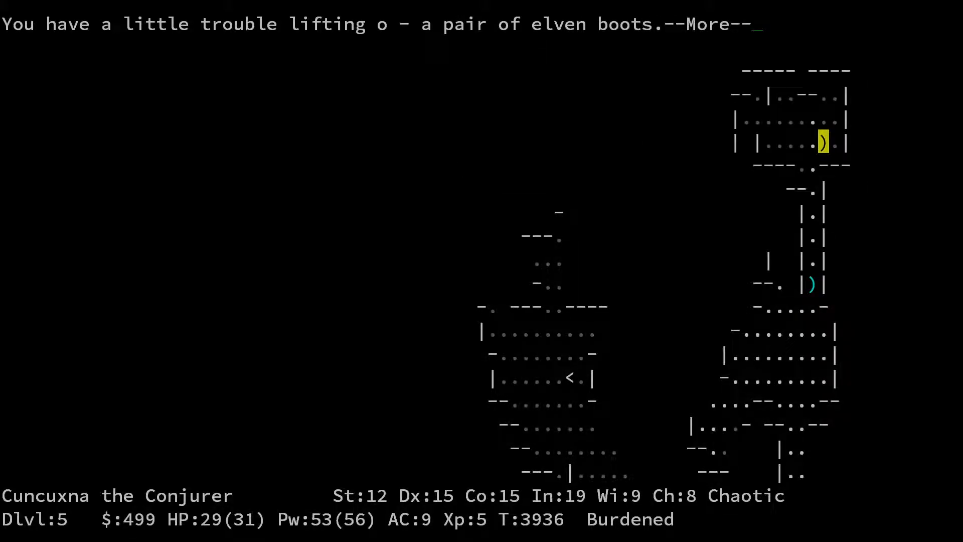
pyautogui.press('space')
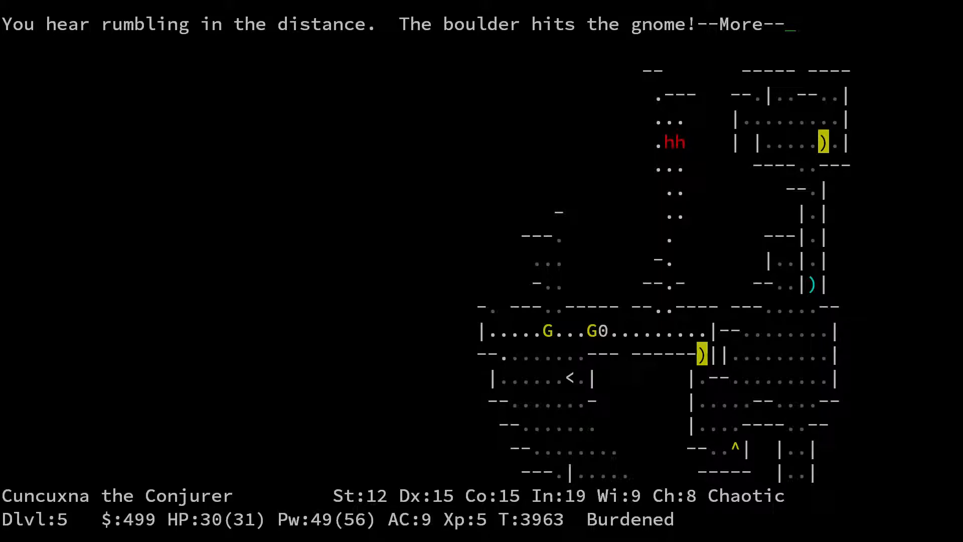
pyautogui.press('space')
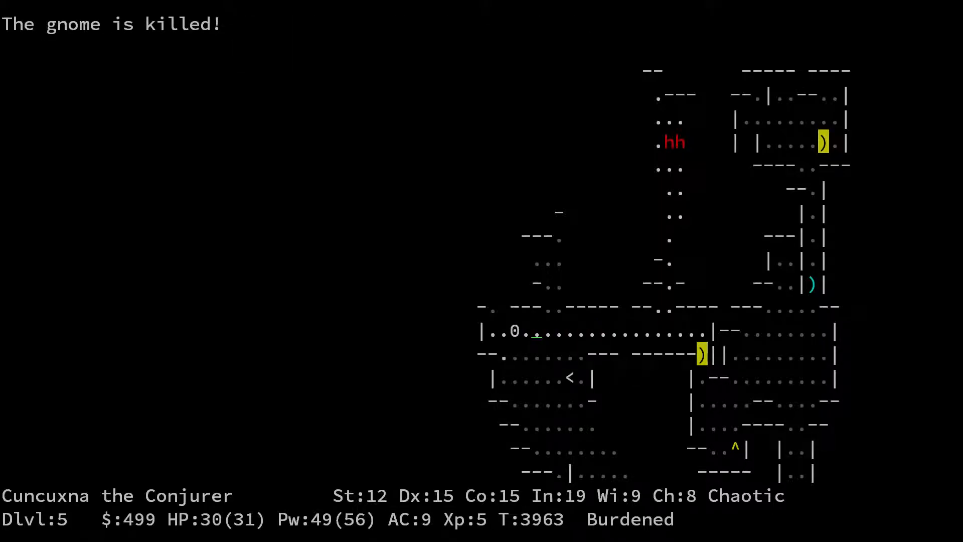
pyautogui.press('h')
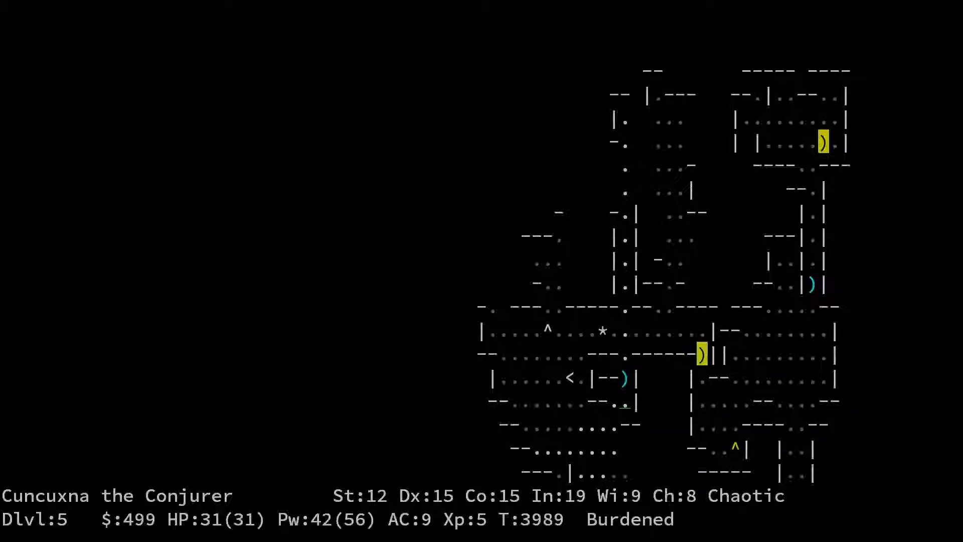
# Review the message history and briefly go up and back down the stairs
pyautogui.press('ctrl+p')
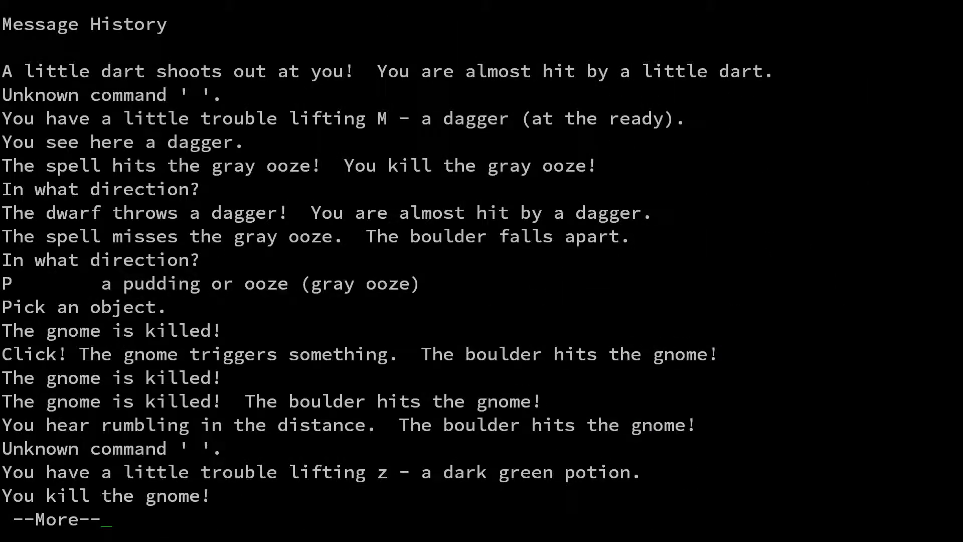
pyautogui.press('space')
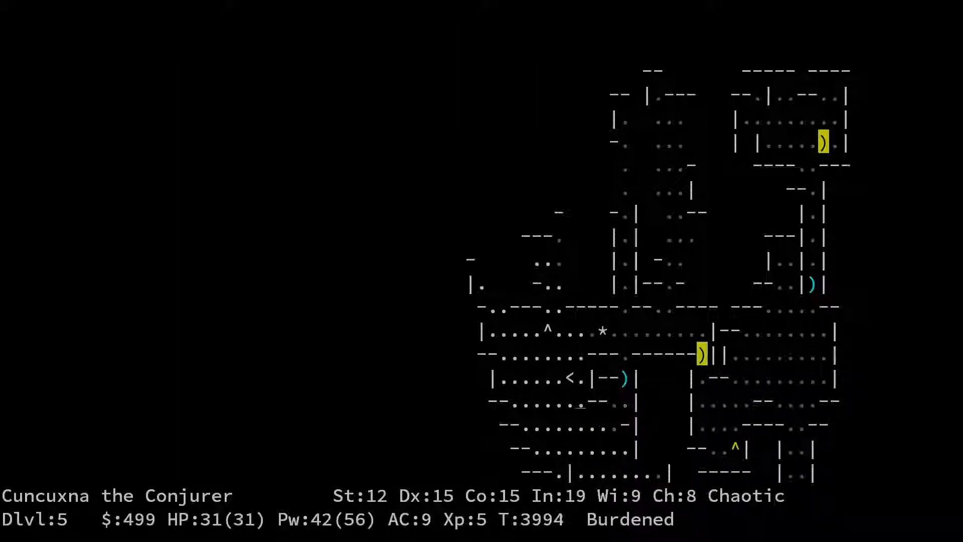
pyautogui.press('<')
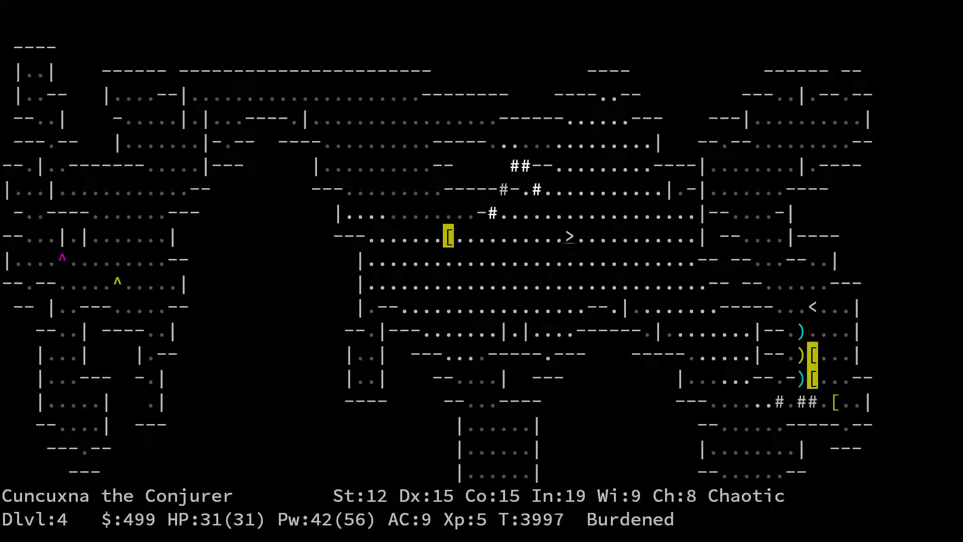
pyautogui.press('>')
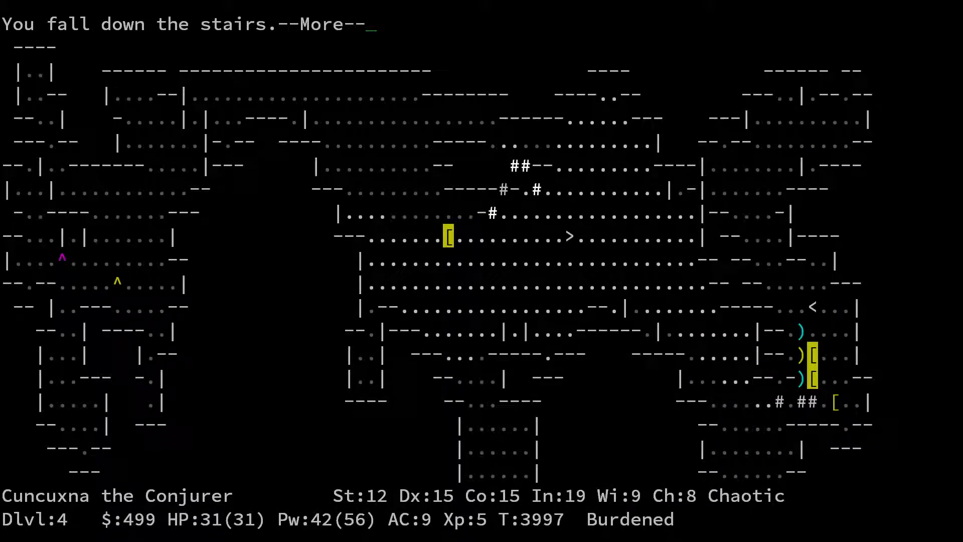
pyautogui.press('space')
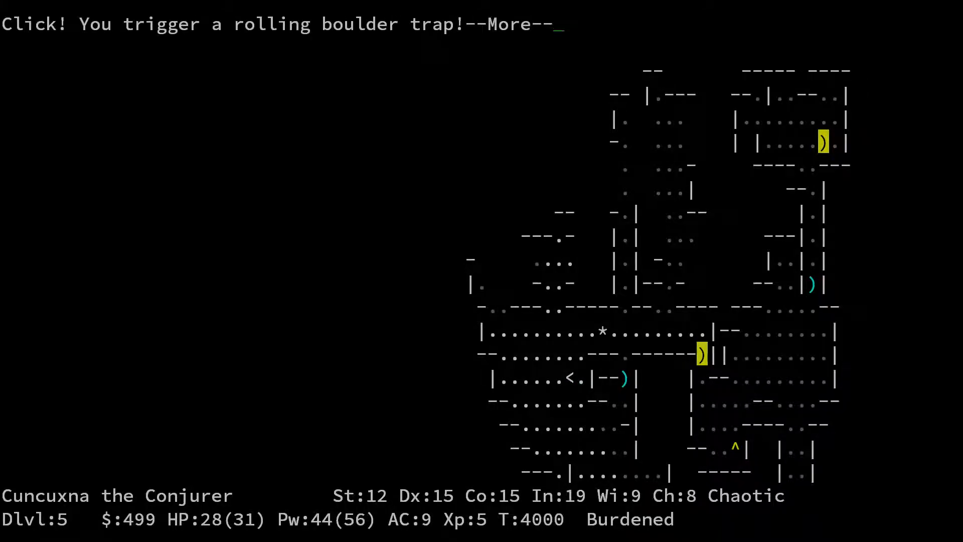
# Drop the 8 daggers beside the downstair and start picking them back up
pyautogui.press('space')
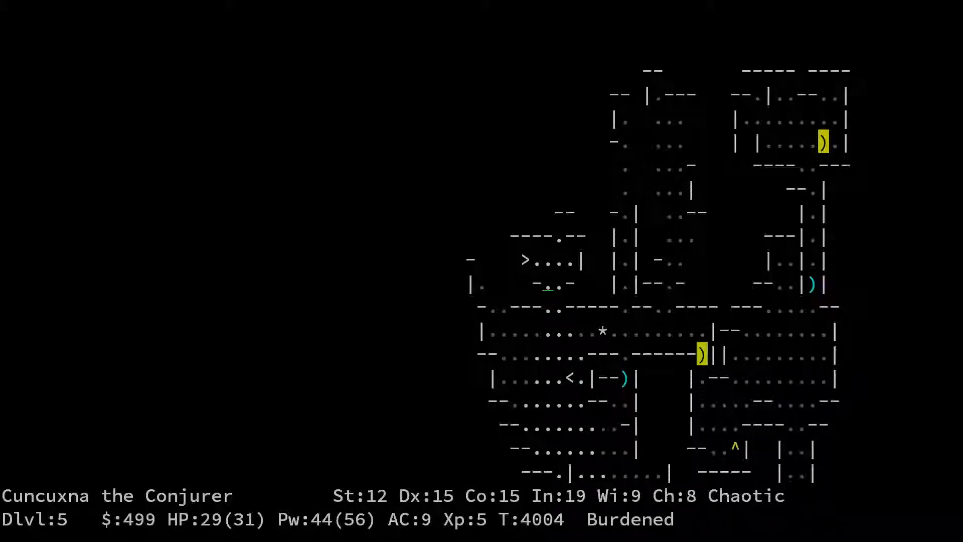
pyautogui.press('h')
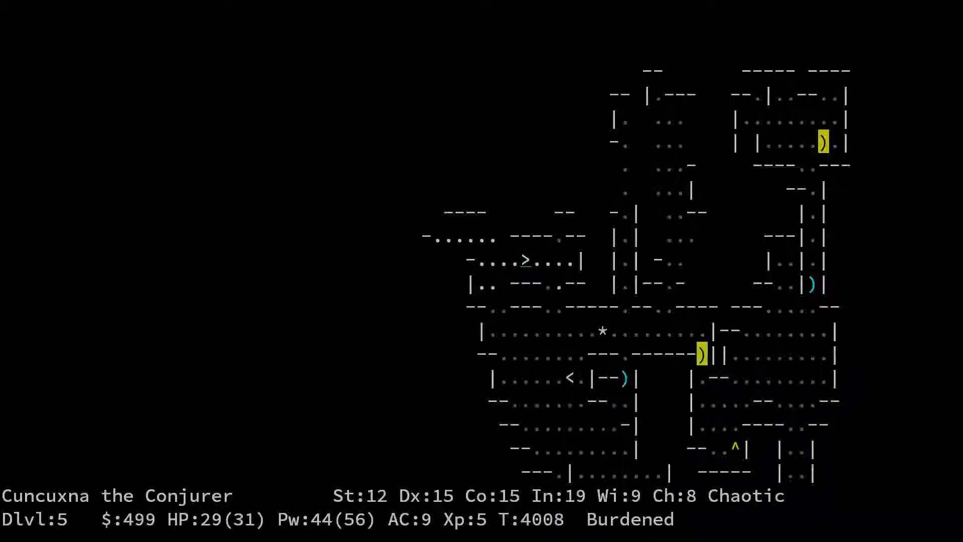
pyautogui.press('d')
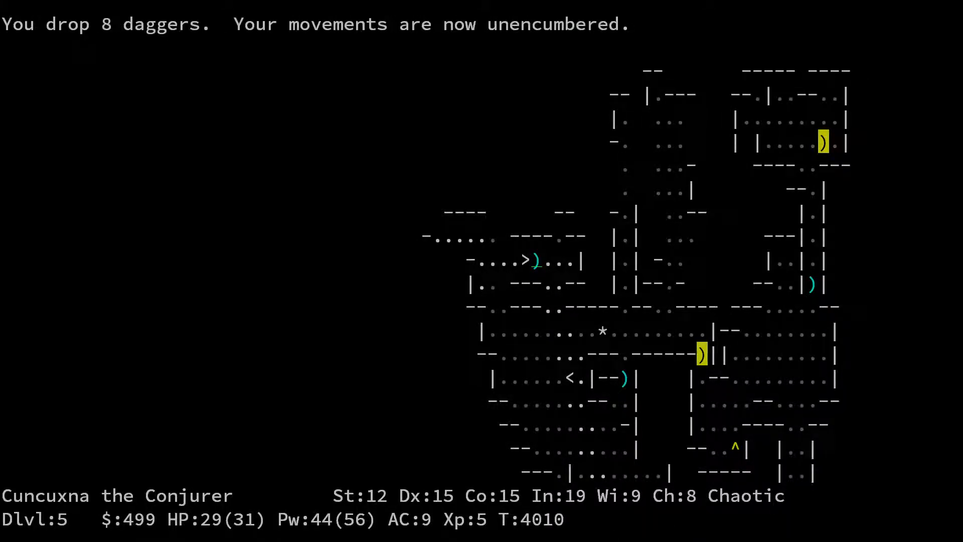
pyautogui.press('>')
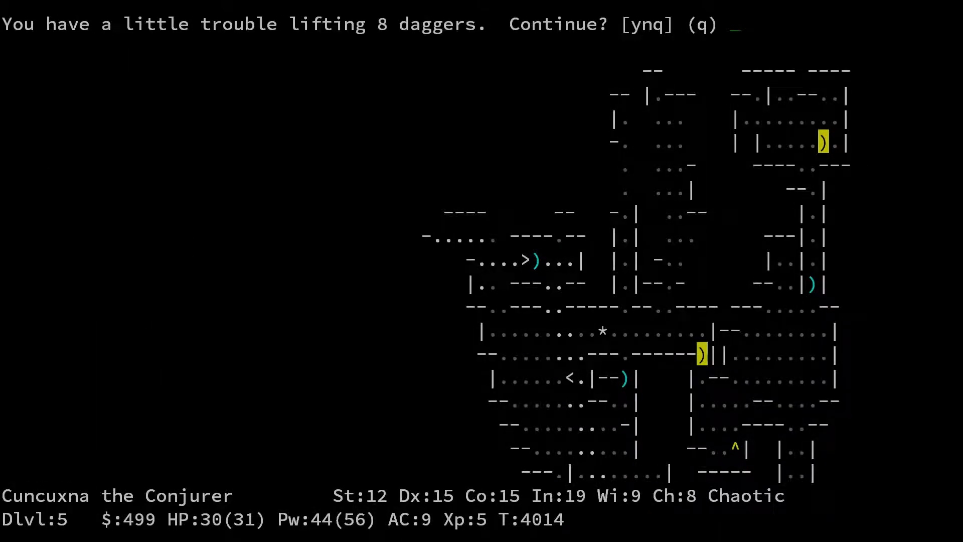
# Retake the daggers while Burdened, head west past the dwarves, and climb to Dlvl 4
pyautogui.press('y')
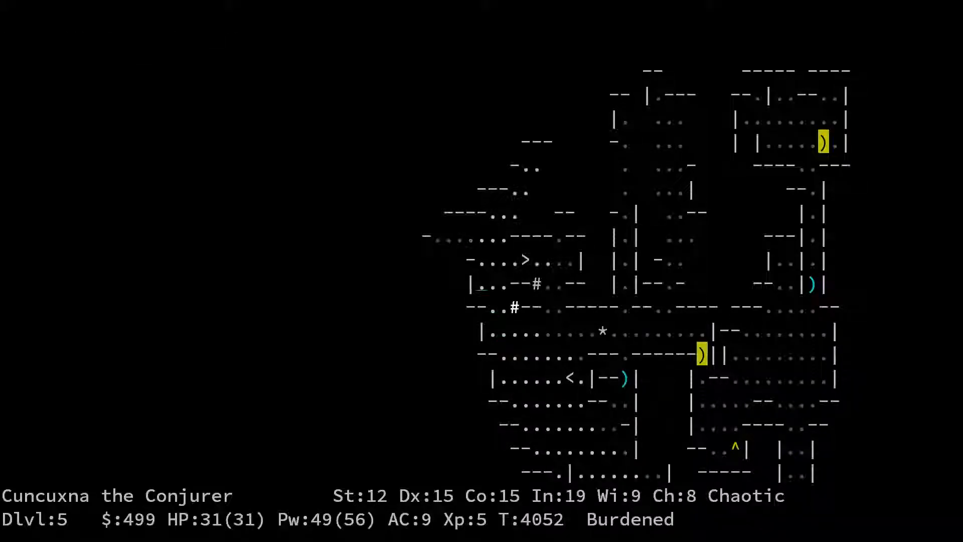
pyautogui.press('h')
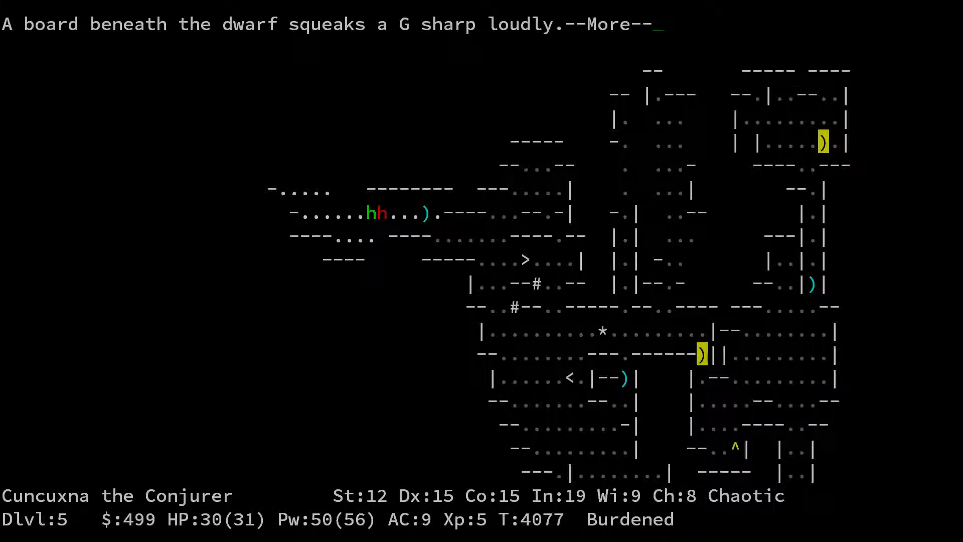
pyautogui.press('space')
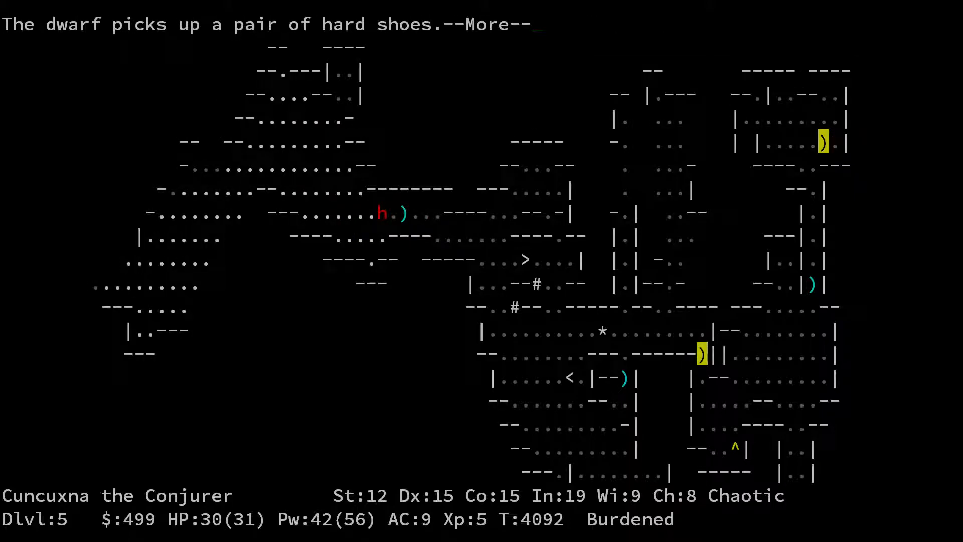
pyautogui.press('space')
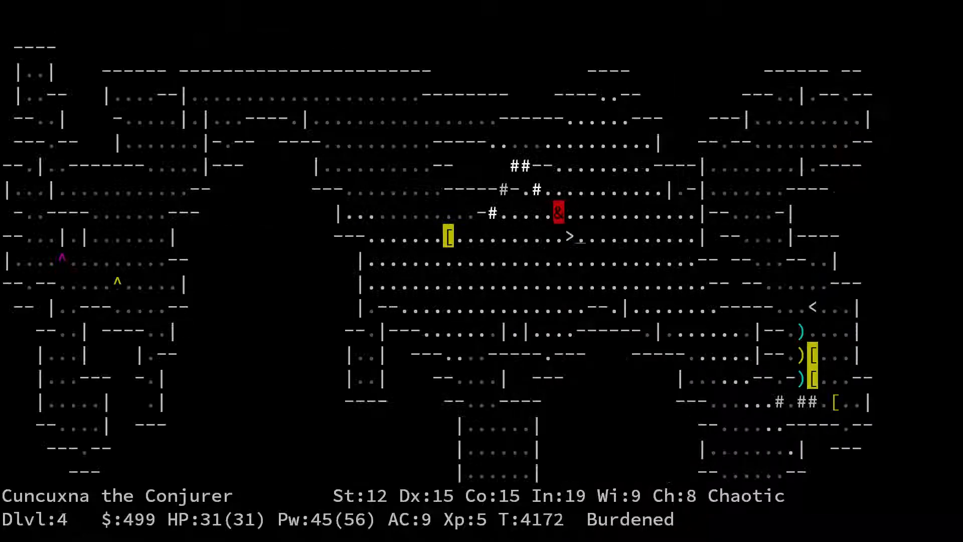
# Head up to Dlvl 3 and identify the nearby d as a little dog
pyautogui.press('up')
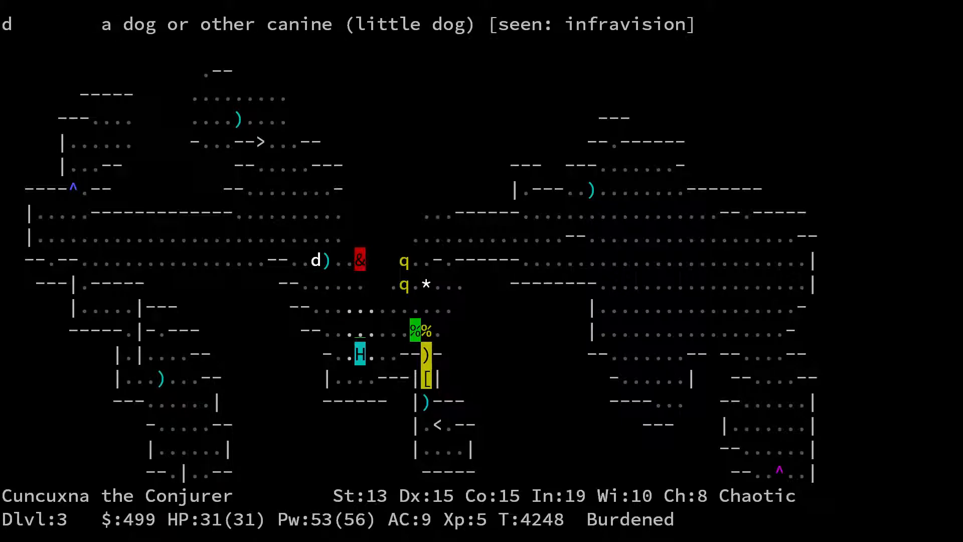
# Review the carried inventory, then step onto the dust-engraved square on Dlvl 3
pyautogui.press('i')
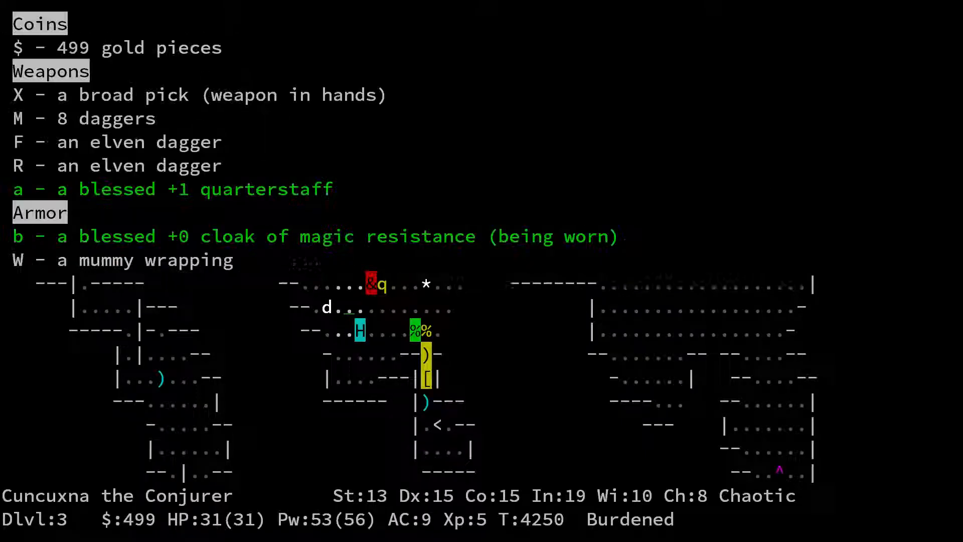
pyautogui.press('Escape')
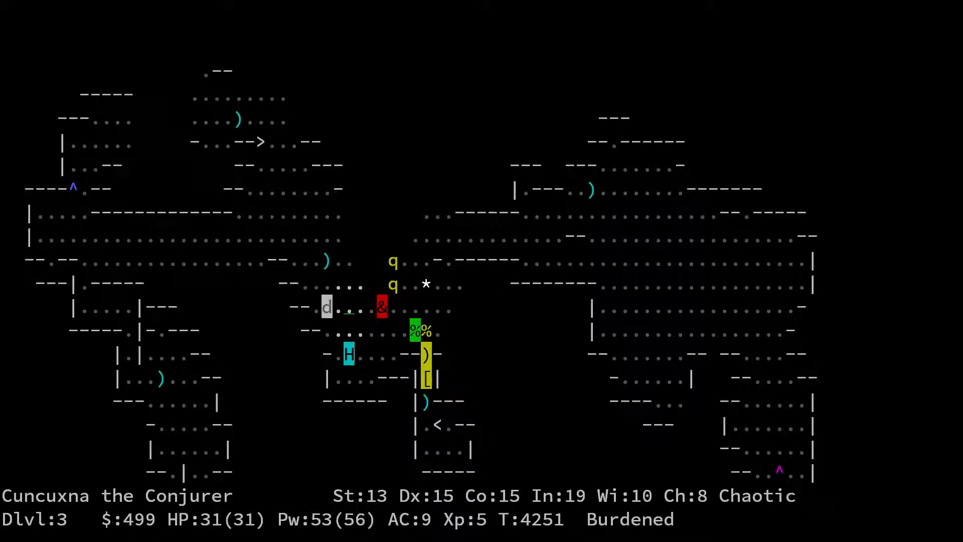
pyautogui.press('i')
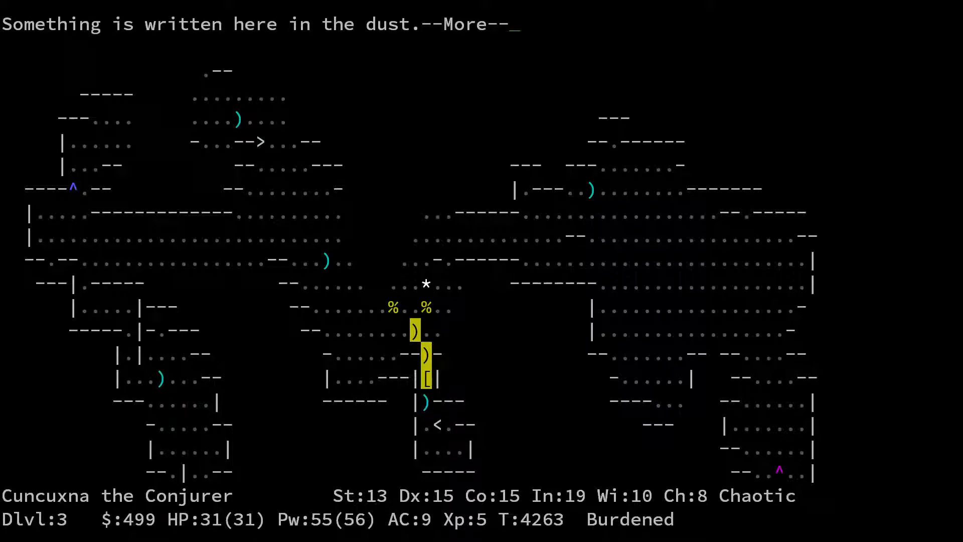
# Read the smudged dust engraving hinting at a vault, then climb the upstairs
pyautogui.press('space')
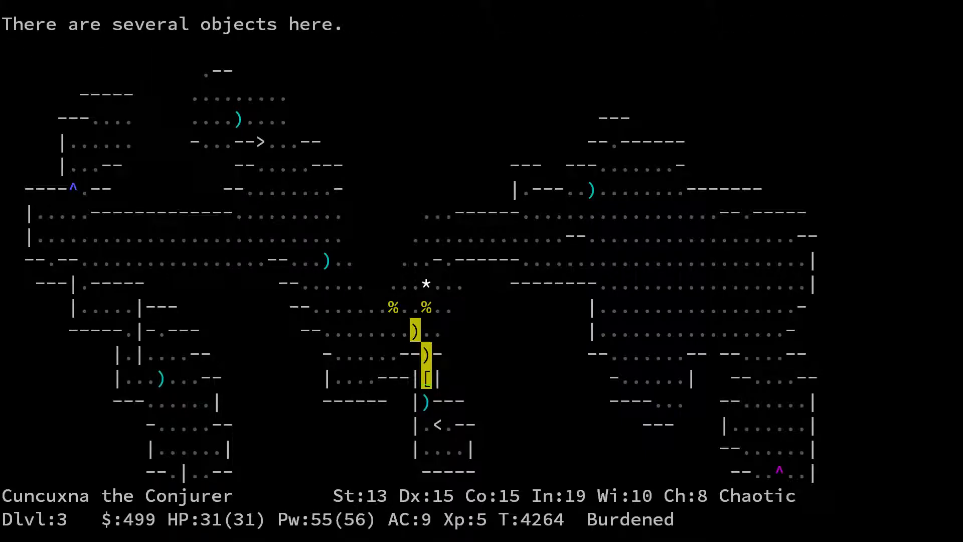
pyautogui.press('space')
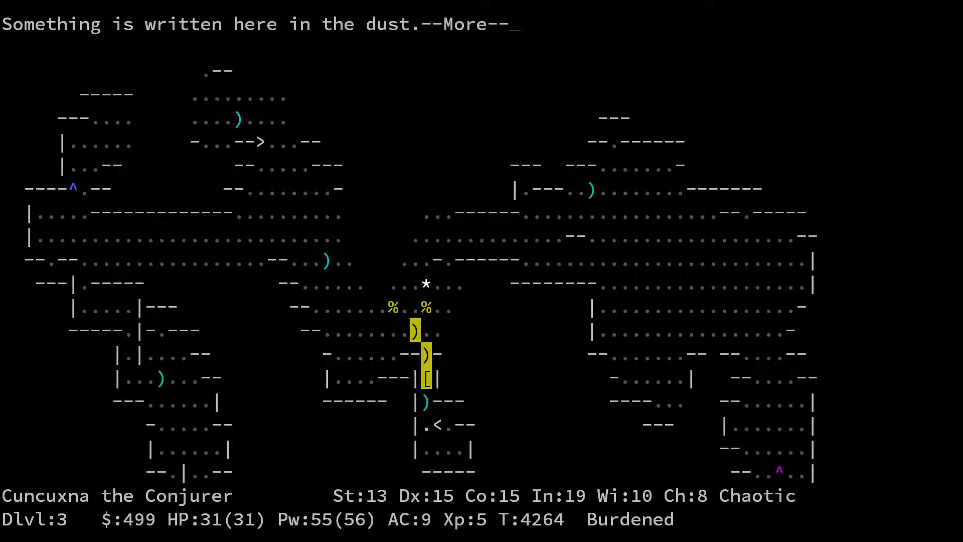
pyautogui.press('space')
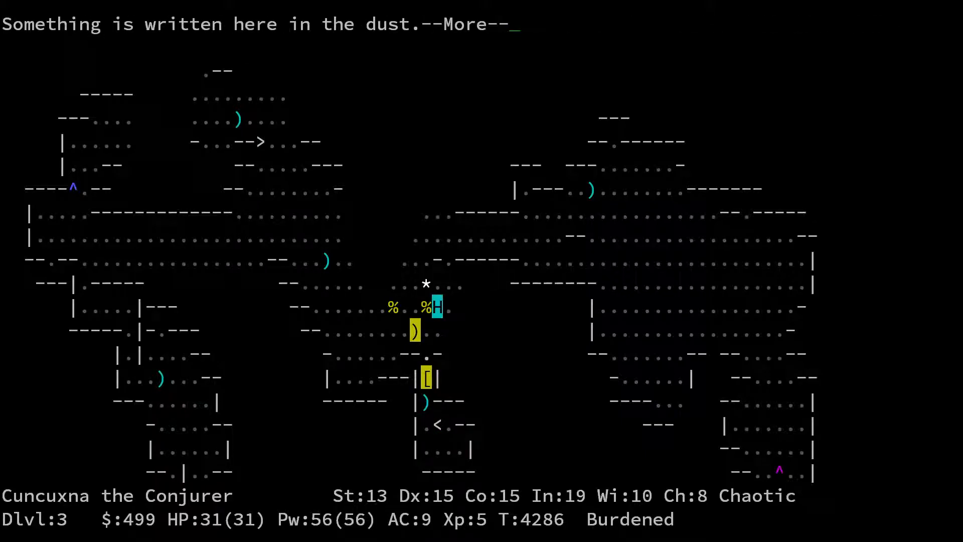
pyautogui.press('space')
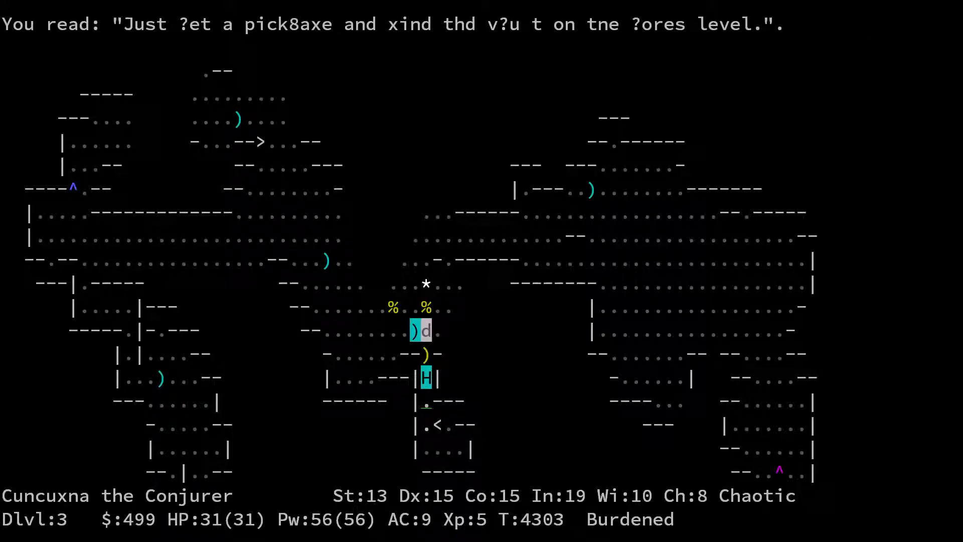
pyautogui.press('<')
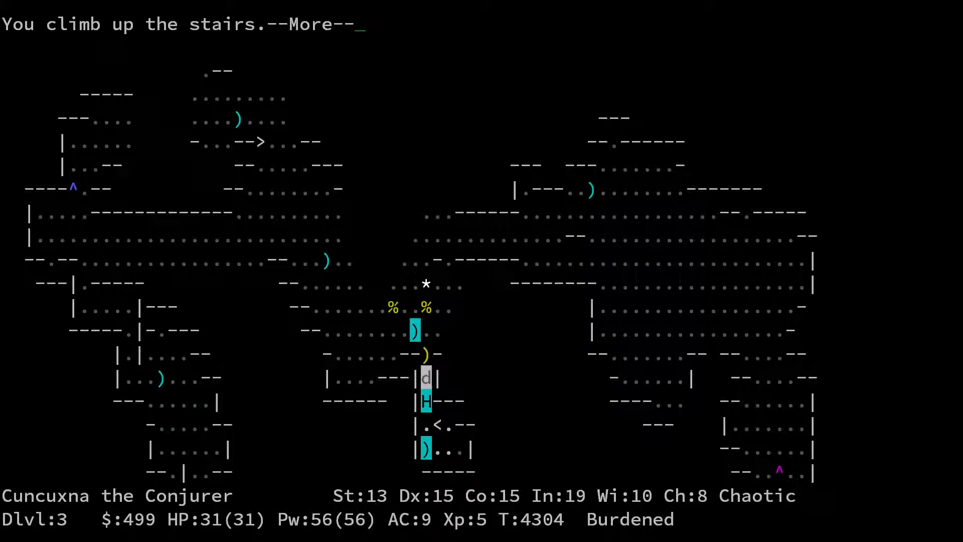
# Drop the 8 daggers on Dlvl 2 and pick them back up despite the weight
pyautogui.press('space')
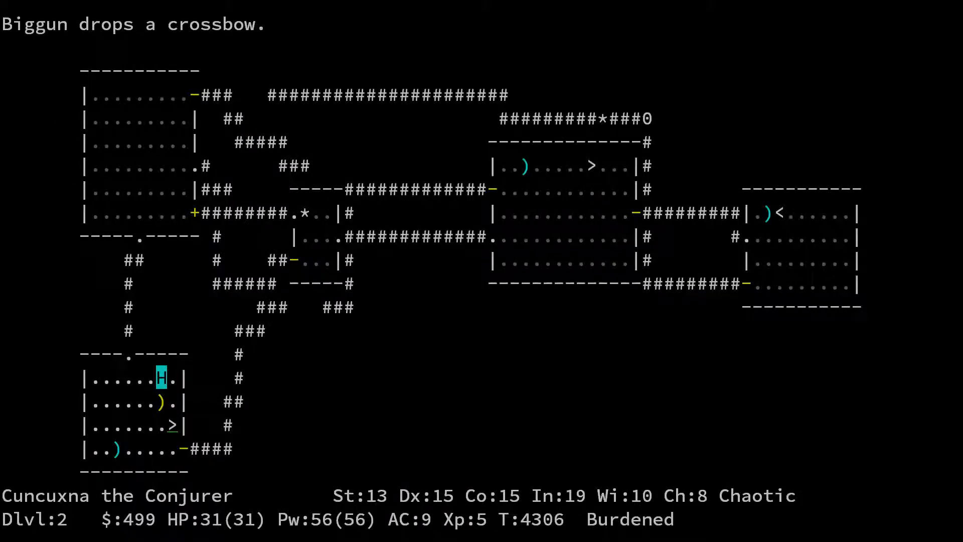
pyautogui.press('>')
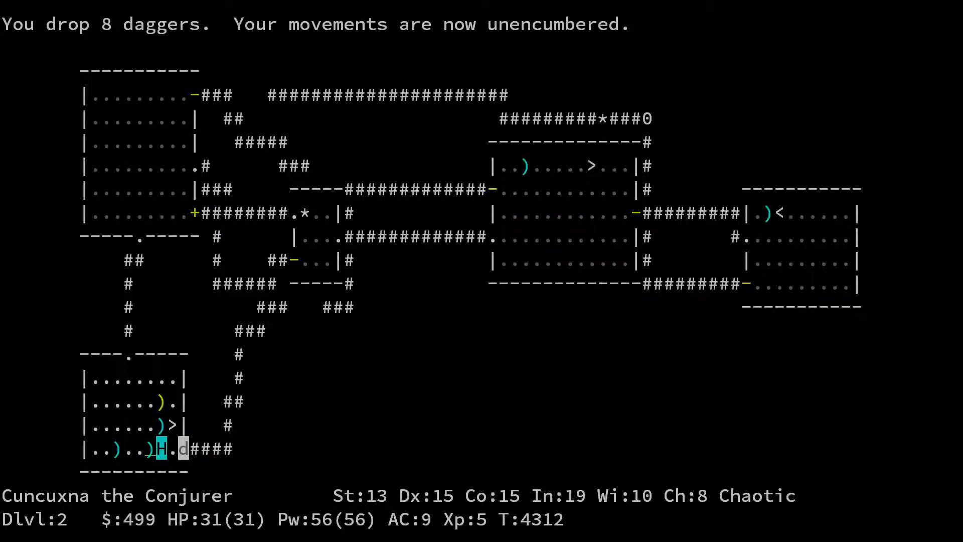
pyautogui.press('>')
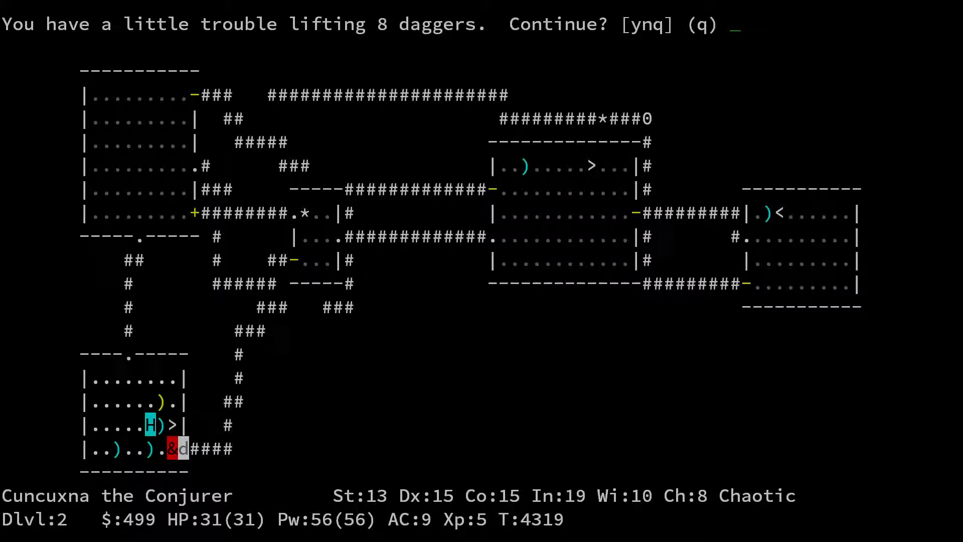
pyautogui.press('y')
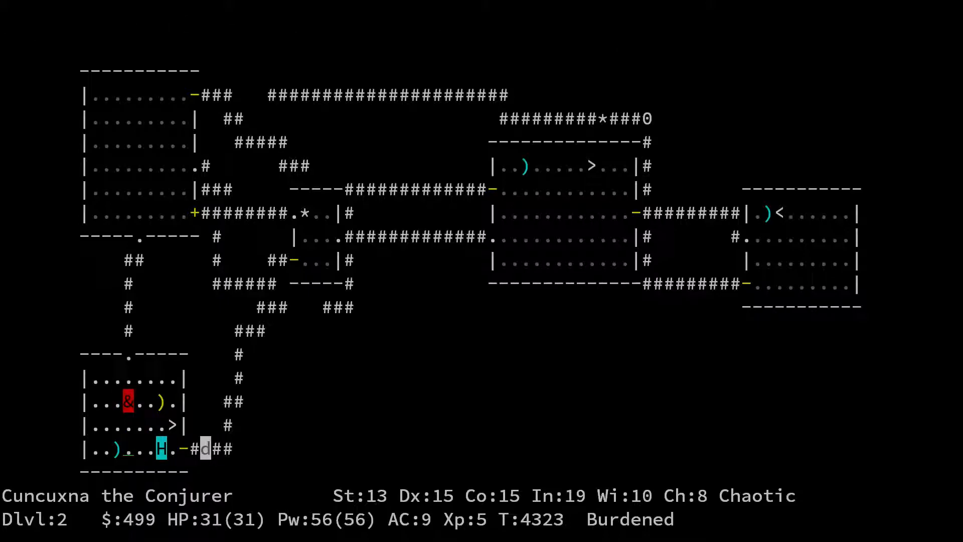
# Walk north through the corridors with the pets and check the inventory of elven boots and rations
pyautogui.press('i')
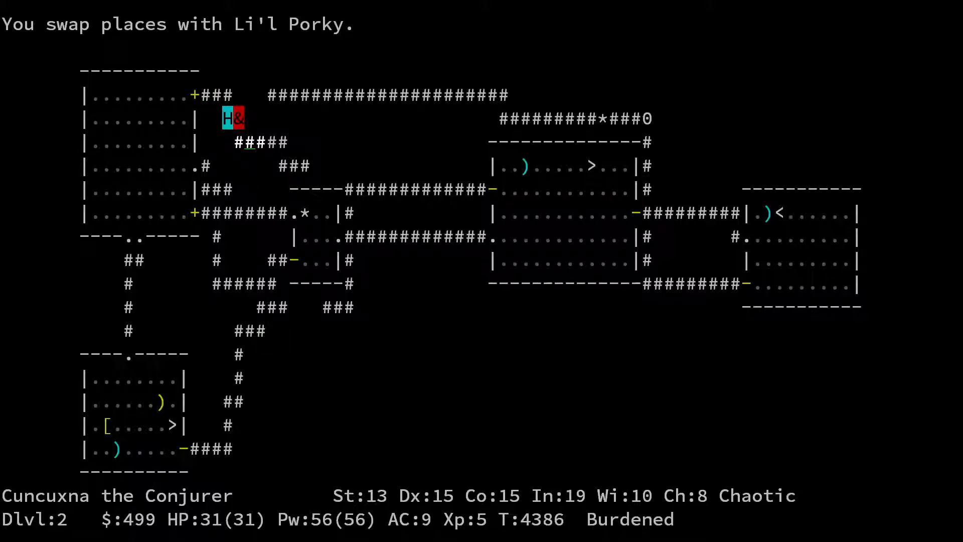
pyautogui.press('i')
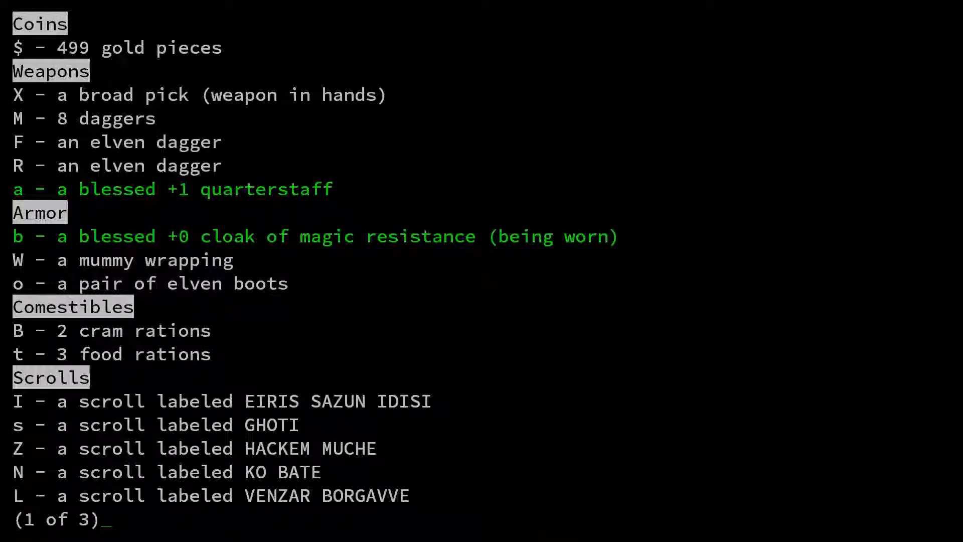
pyautogui.press('Escape')
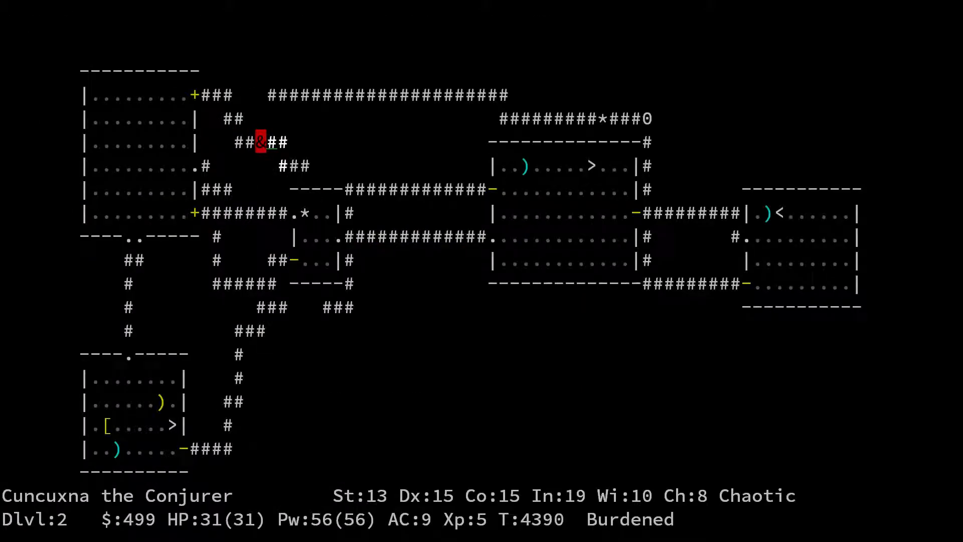